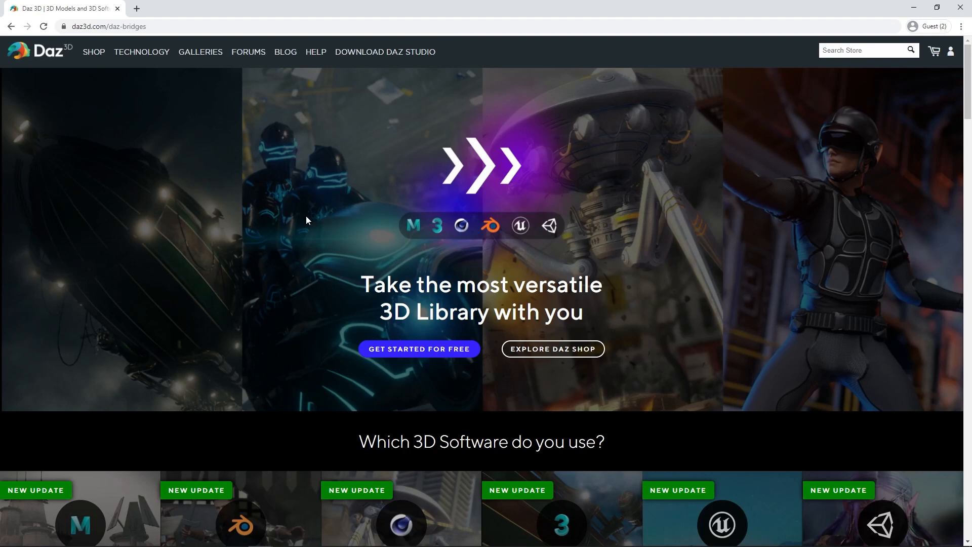
{"action": "mouse_move", "coordinate": [384, 180]}
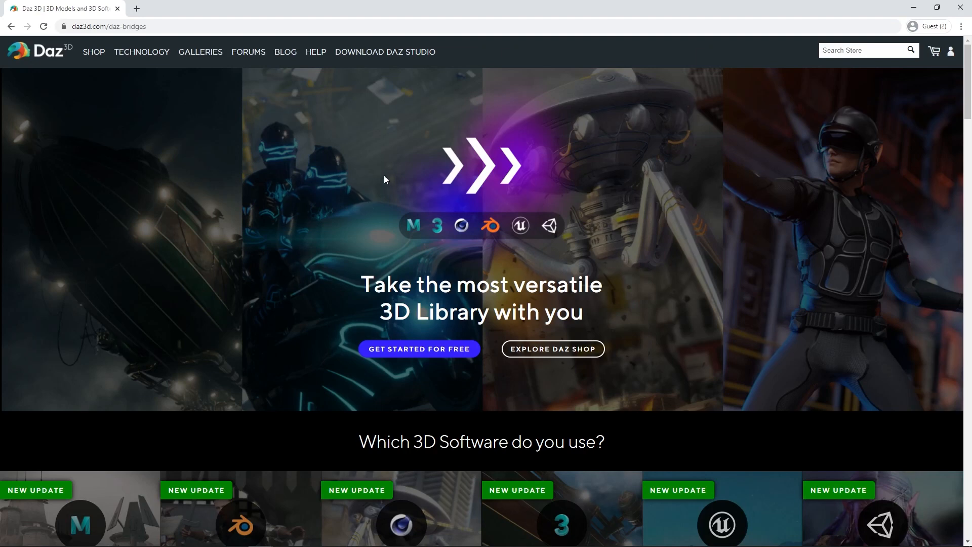
Navigate from blender.org to the Blender 2.91.2 download page
{"action": "scroll", "scroll_direction": "down", "scroll_amount": 3}
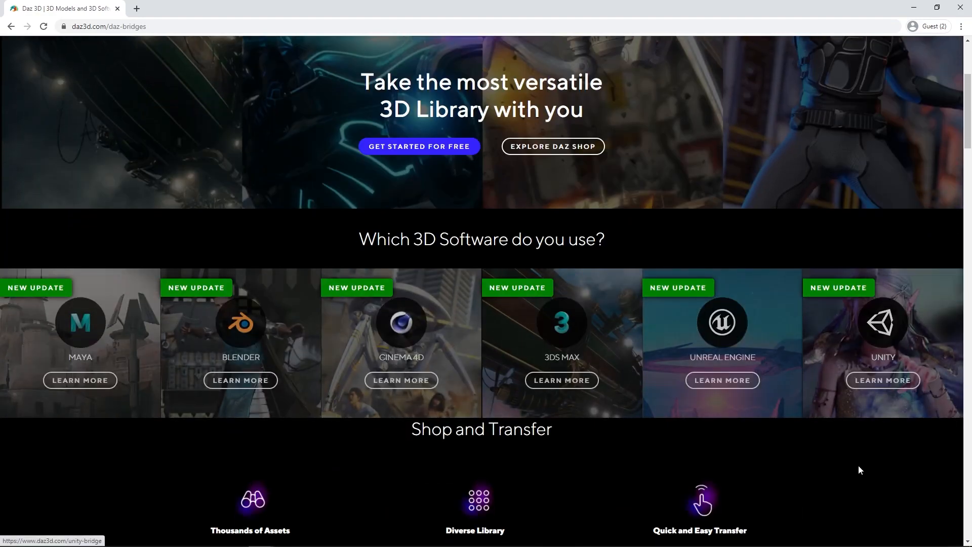
{"action": "mouse_move", "coordinate": [772, 483]}
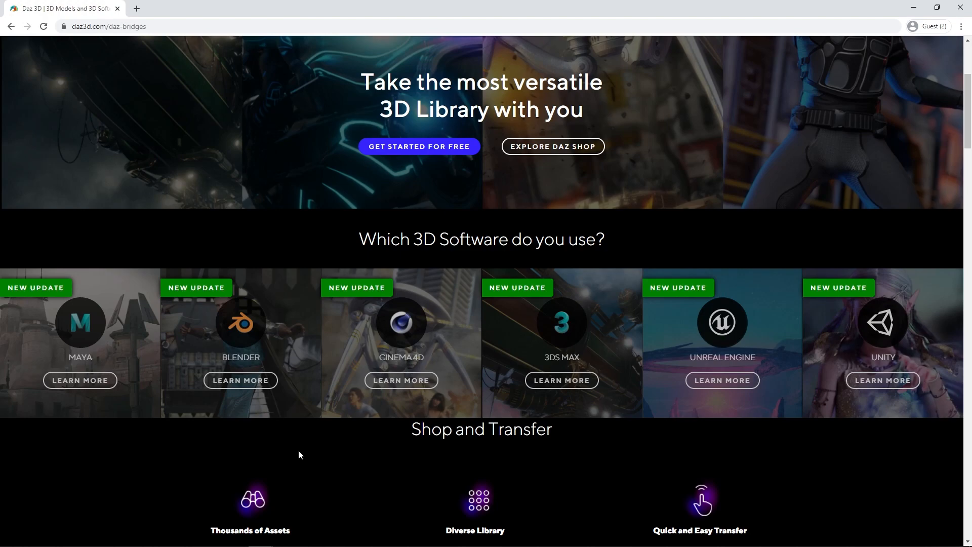
{"action": "left_click", "coordinate": [241, 380]}
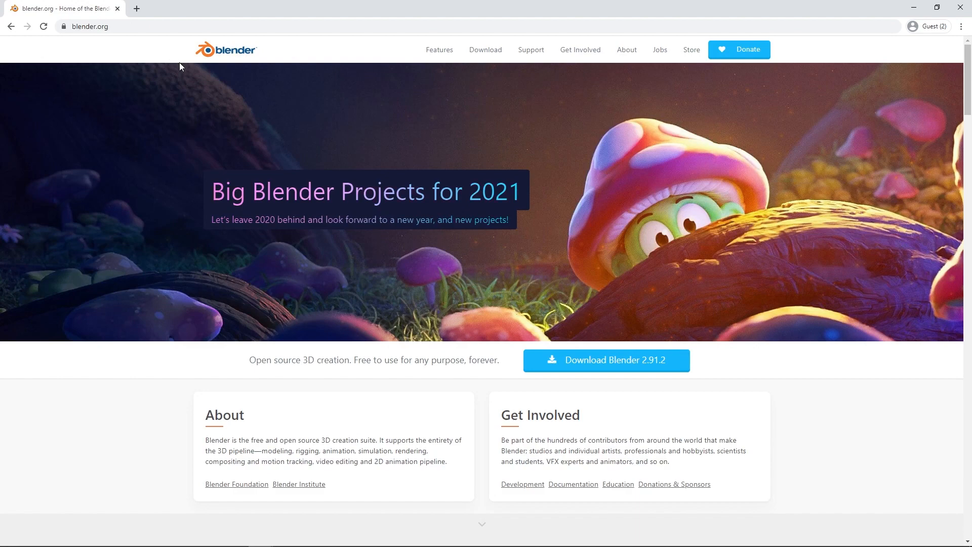
{"action": "mouse_move", "coordinate": [650, 205]}
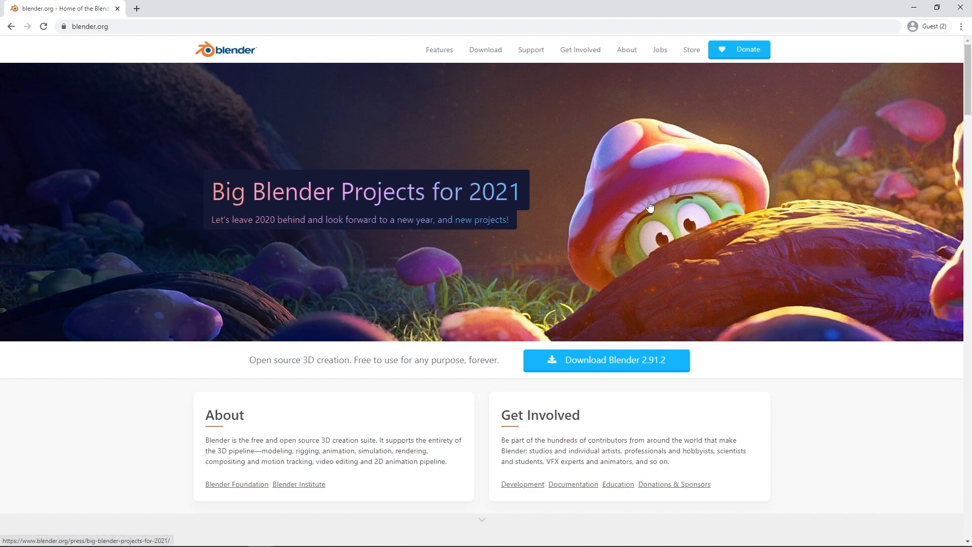
{"action": "scroll", "scroll_direction": "down", "scroll_amount": 3}
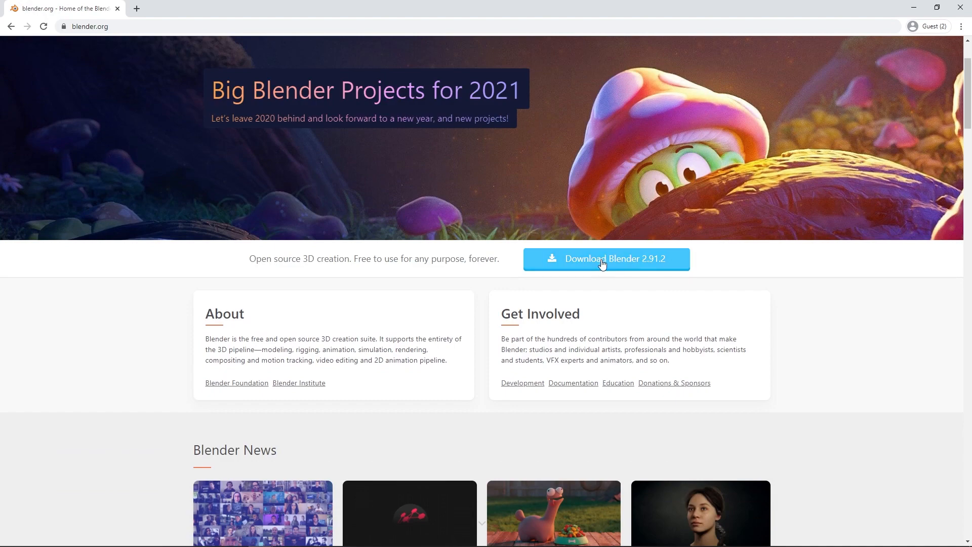
{"action": "left_click", "coordinate": [606, 258]}
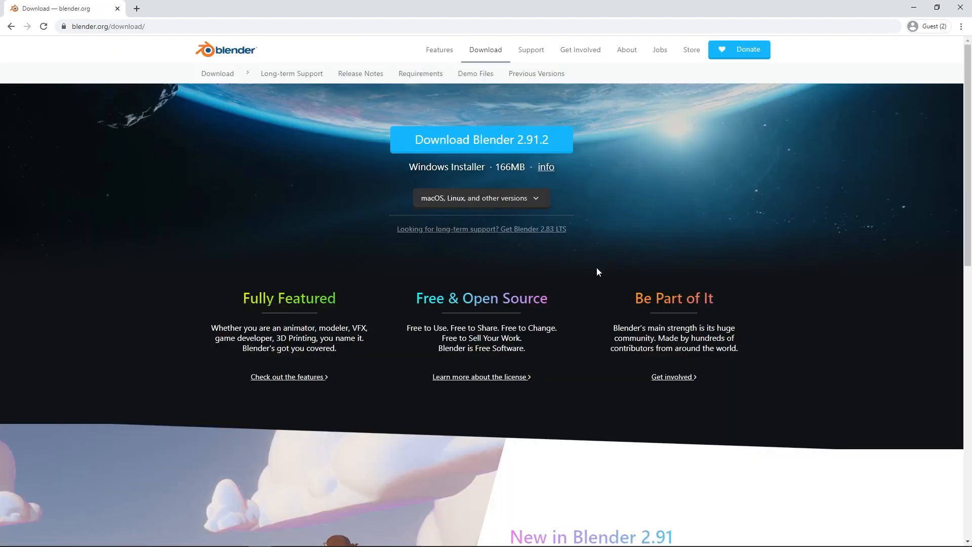
Start downloading the Blender 2.91.2 Windows installer
{"action": "scroll", "scroll_direction": "down", "scroll_amount": 3}
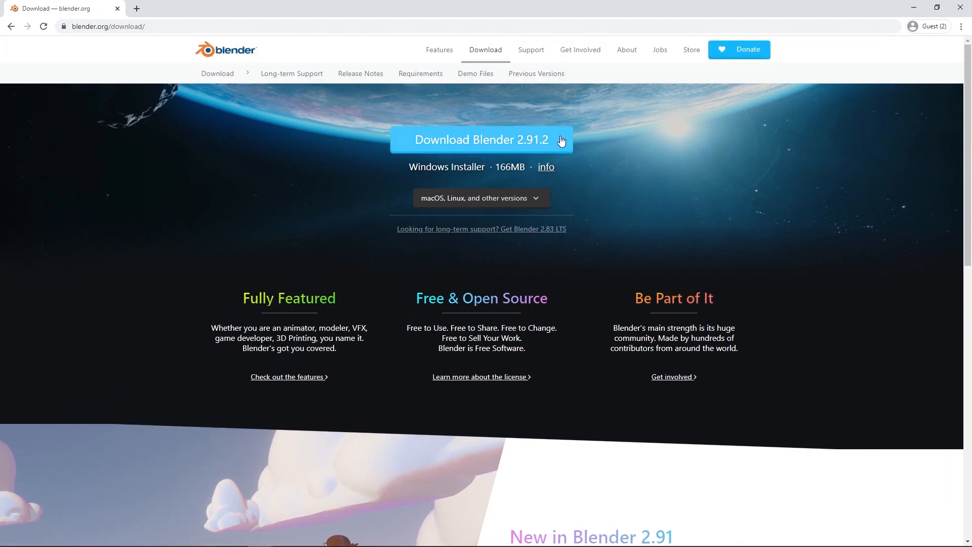
{"action": "left_click", "coordinate": [480, 138]}
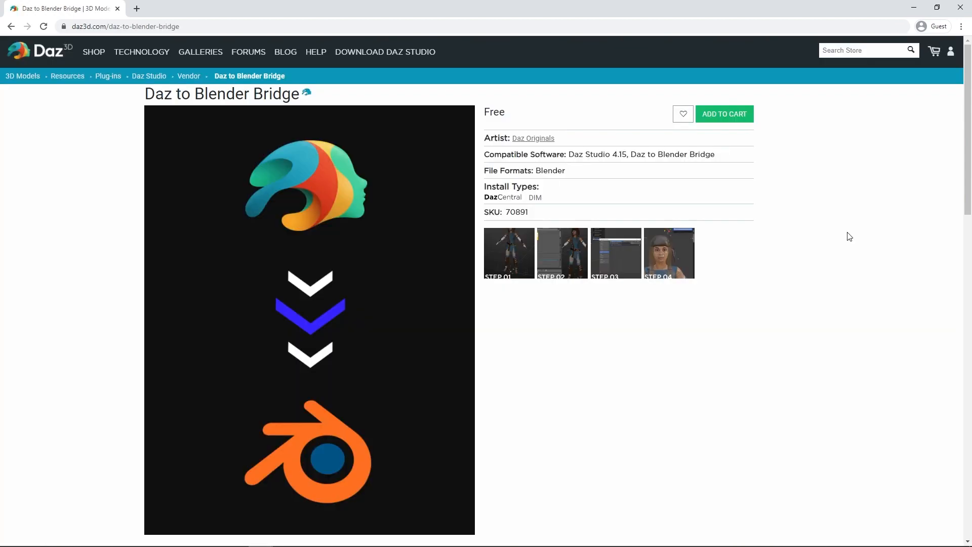
{"action": "mouse_move", "coordinate": [846, 237]}
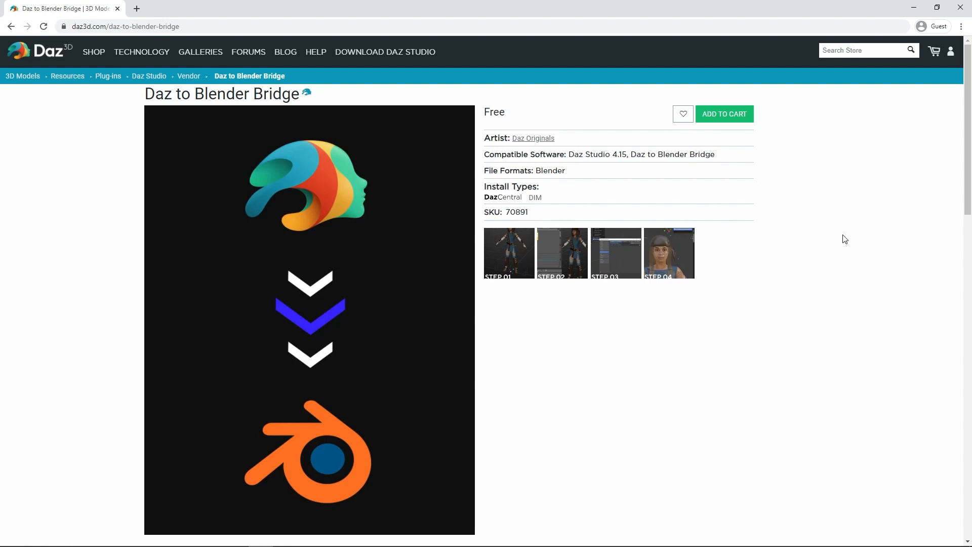
{"action": "mouse_move", "coordinate": [150, 98]}
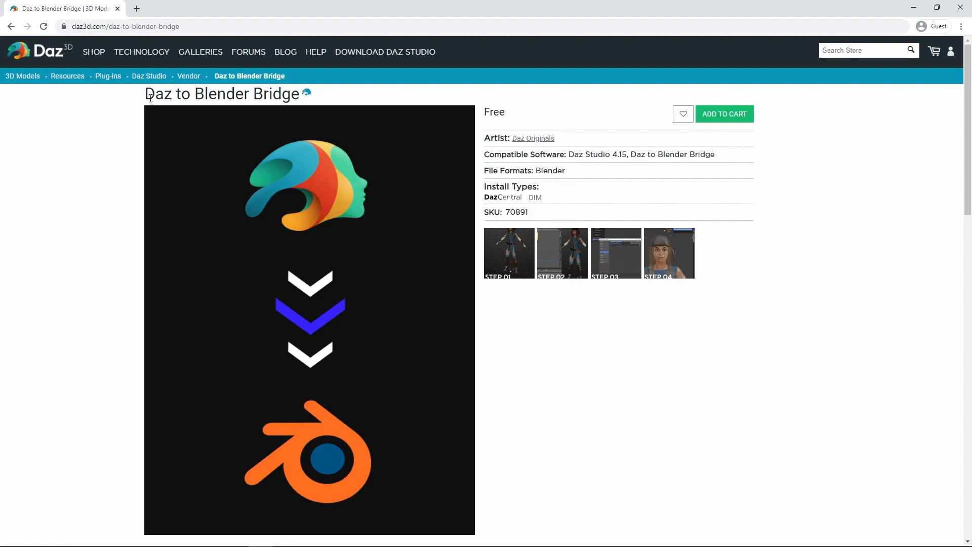
{"action": "mouse_move", "coordinate": [399, 99]}
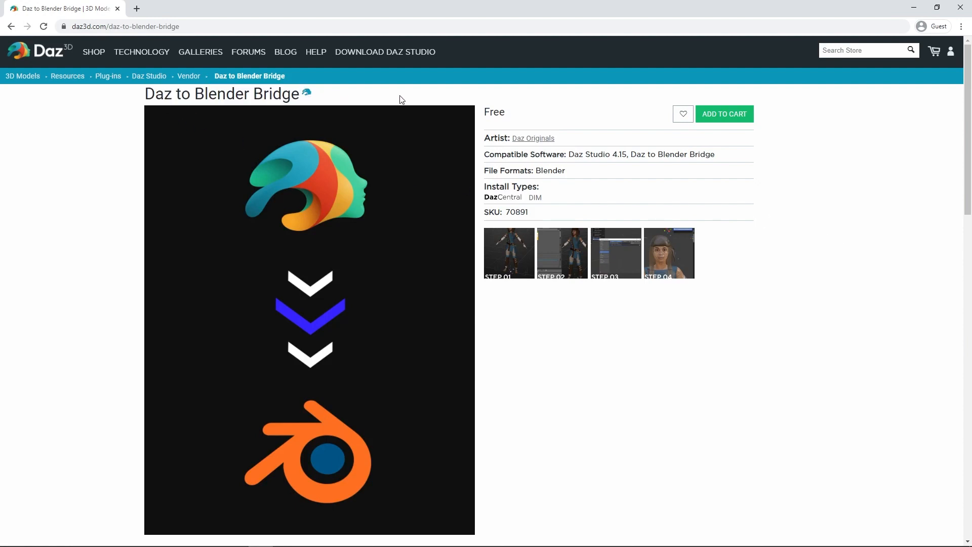
{"action": "mouse_move", "coordinate": [484, 121]}
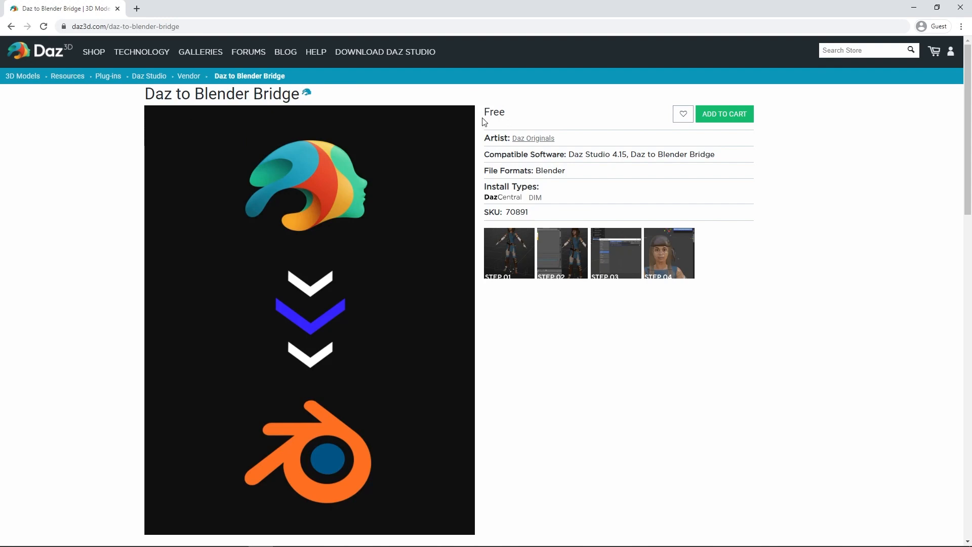
{"action": "scroll", "scroll_direction": "down", "scroll_amount": 3}
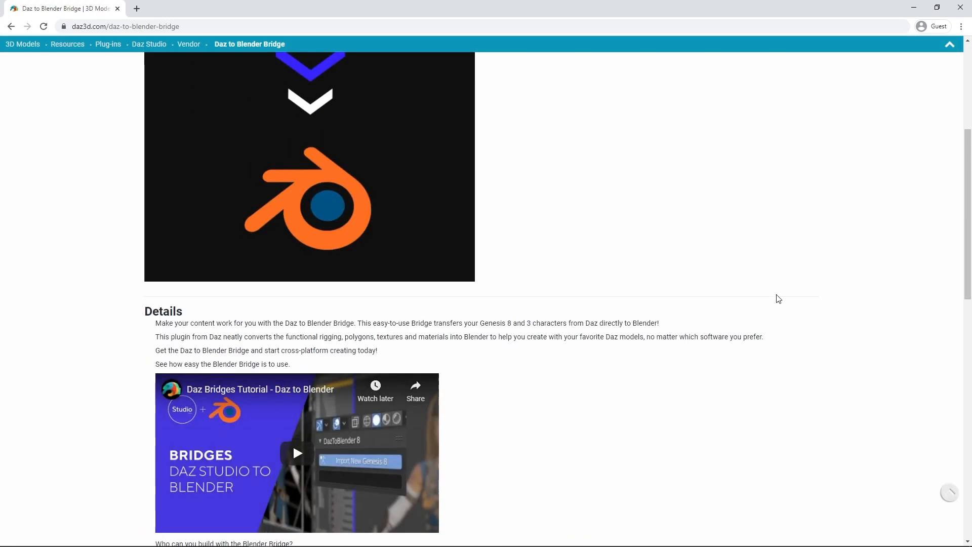
{"action": "scroll", "scroll_direction": "up", "scroll_amount": 3}
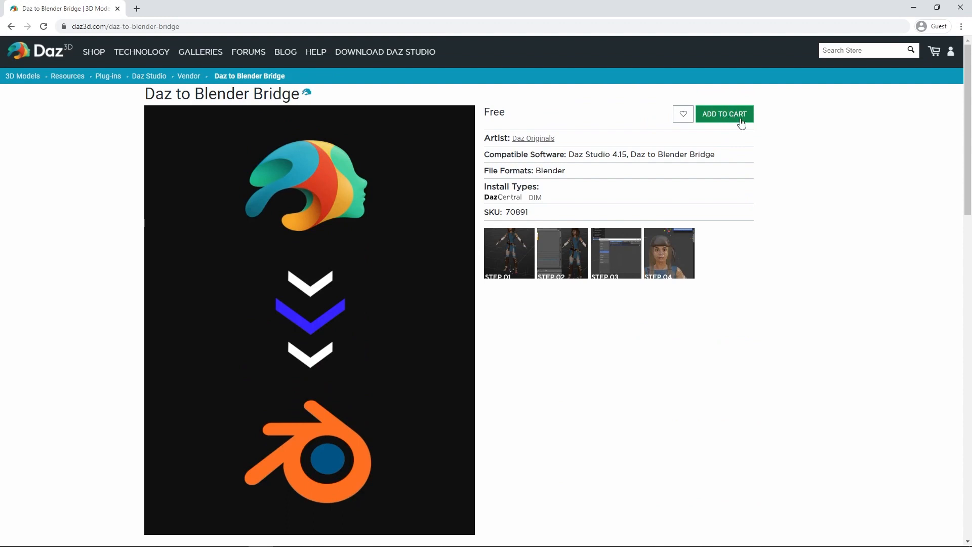
{"action": "mouse_move", "coordinate": [911, 61]}
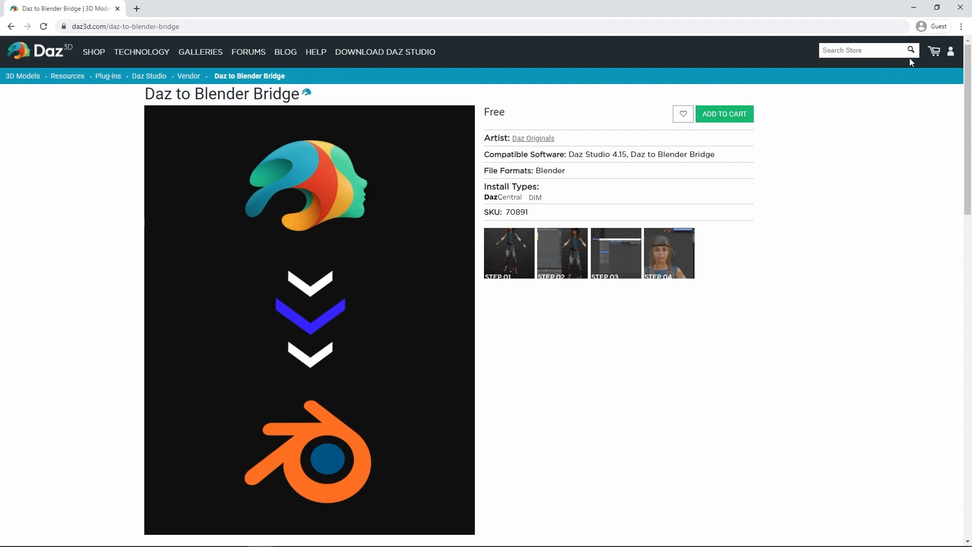
{"action": "mouse_move", "coordinate": [818, 134]}
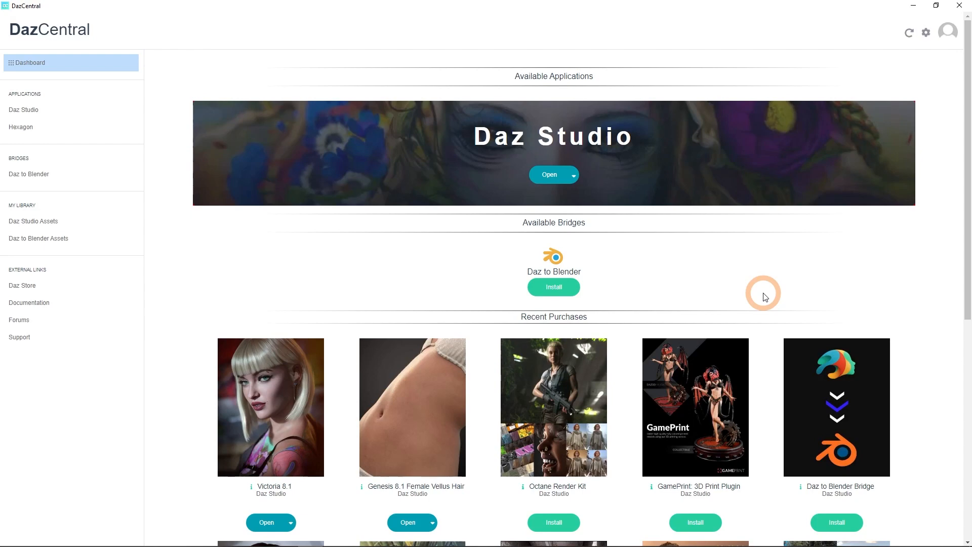
{"action": "mouse_move", "coordinate": [727, 286]}
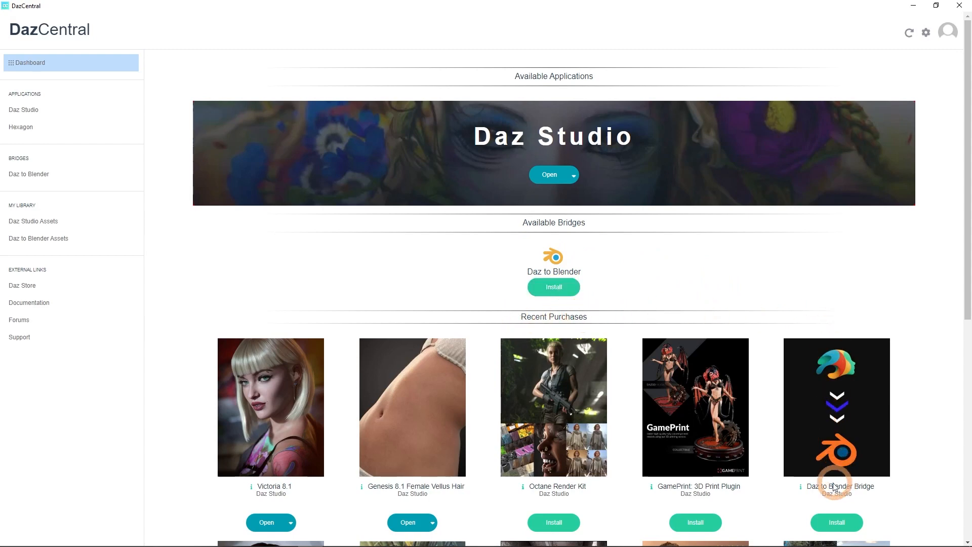
Install the Daz to Blender bridge from the DazCentral Available Bridges list
{"action": "left_click", "coordinate": [553, 286]}
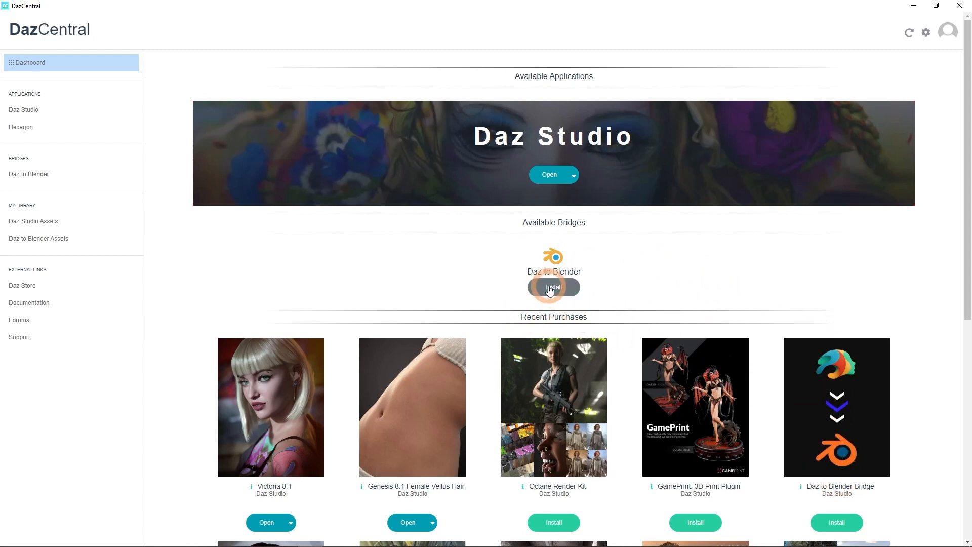
{"action": "left_click", "coordinate": [553, 286]}
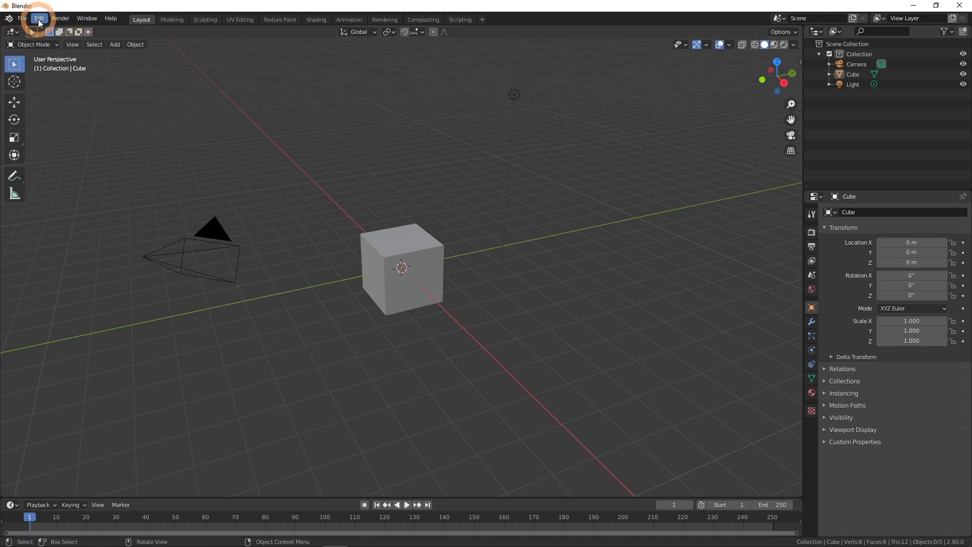
Search the Add-ons section of Edit > Preferences for 'daz'
{"action": "left_click", "coordinate": [39, 18]}
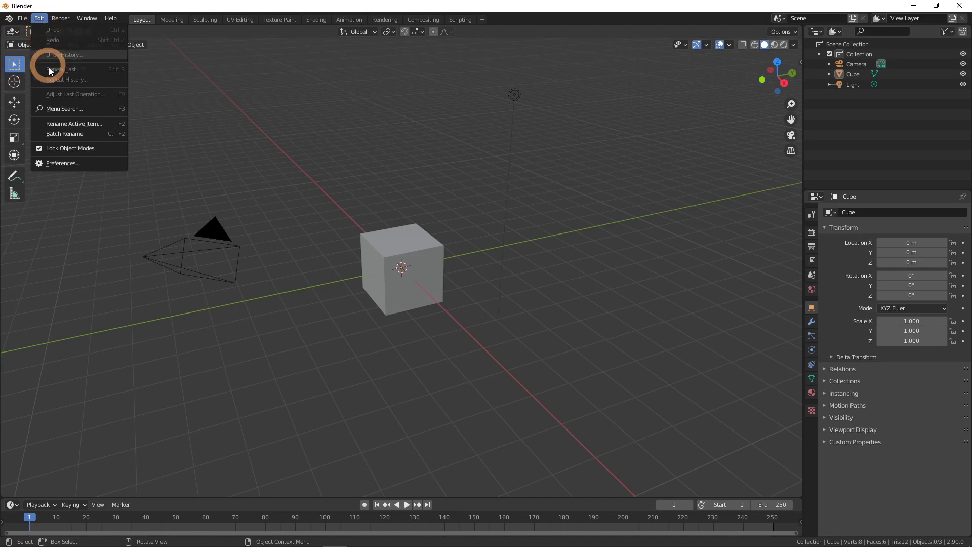
{"action": "left_click", "coordinate": [63, 162]}
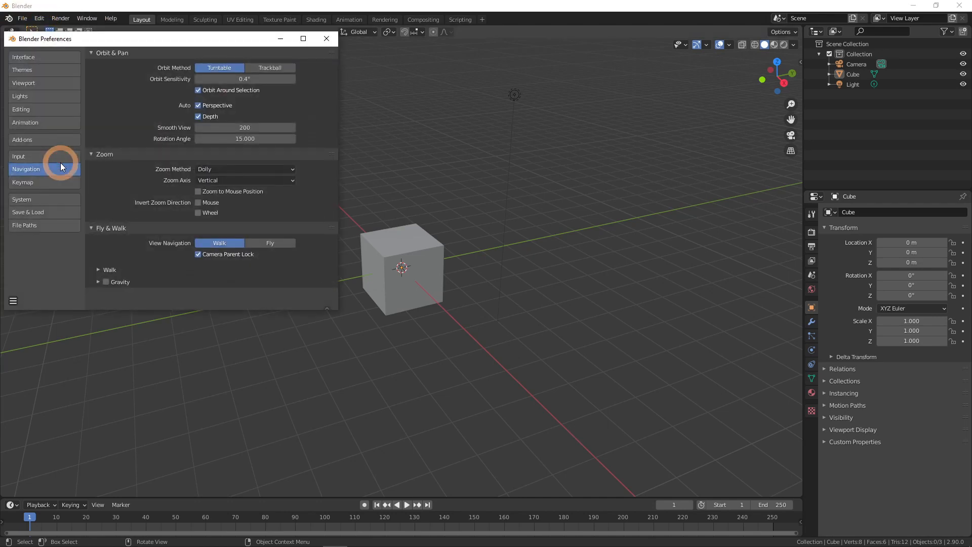
{"action": "mouse_move", "coordinate": [53, 140]}
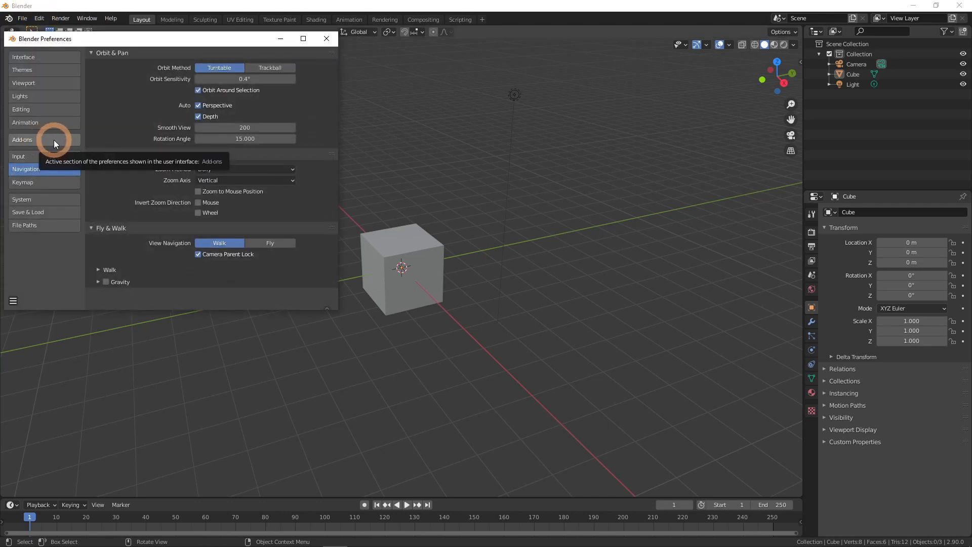
{"action": "left_click", "coordinate": [23, 139]}
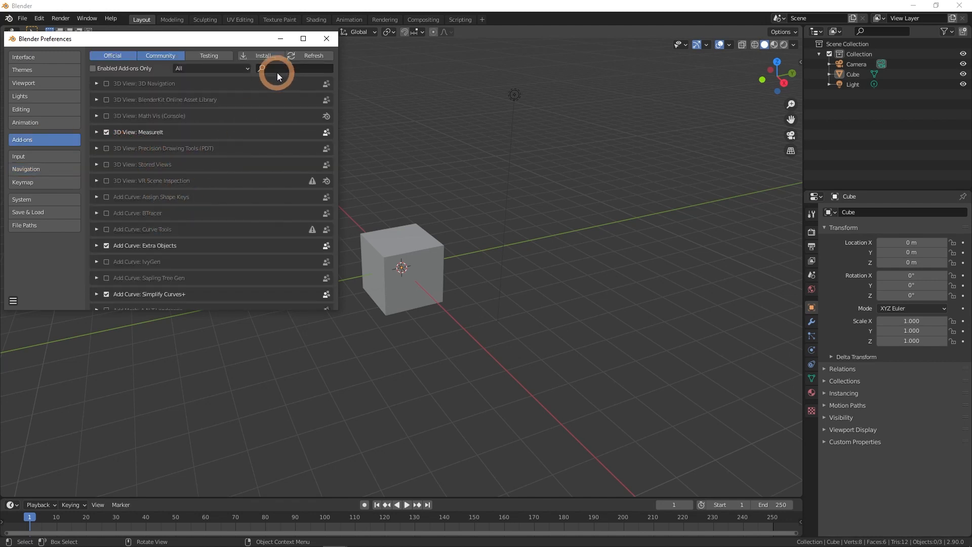
{"action": "type", "text": "d"}
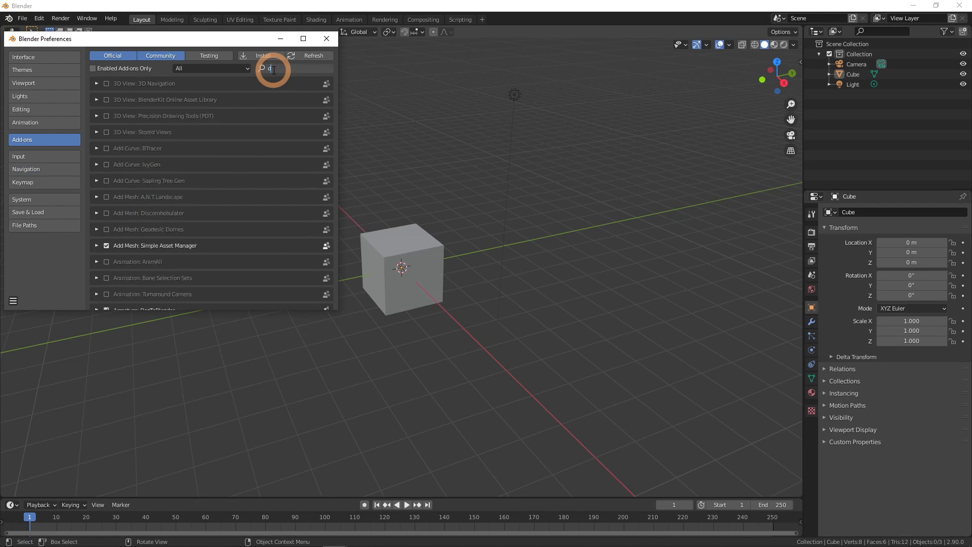
{"action": "type", "text": "daz"}
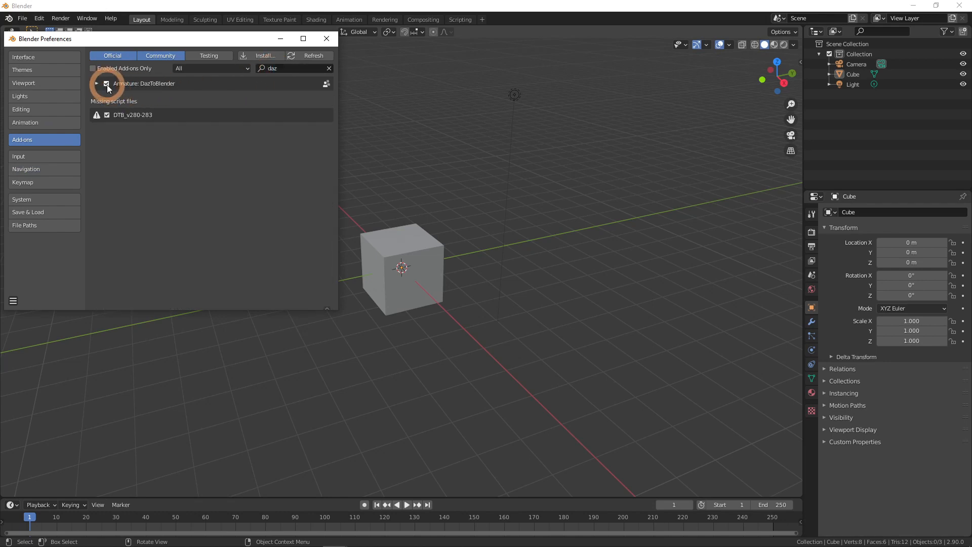
Enable the Armature: DazToBlender add-on and close the Preferences window
{"action": "left_click", "coordinate": [107, 84]}
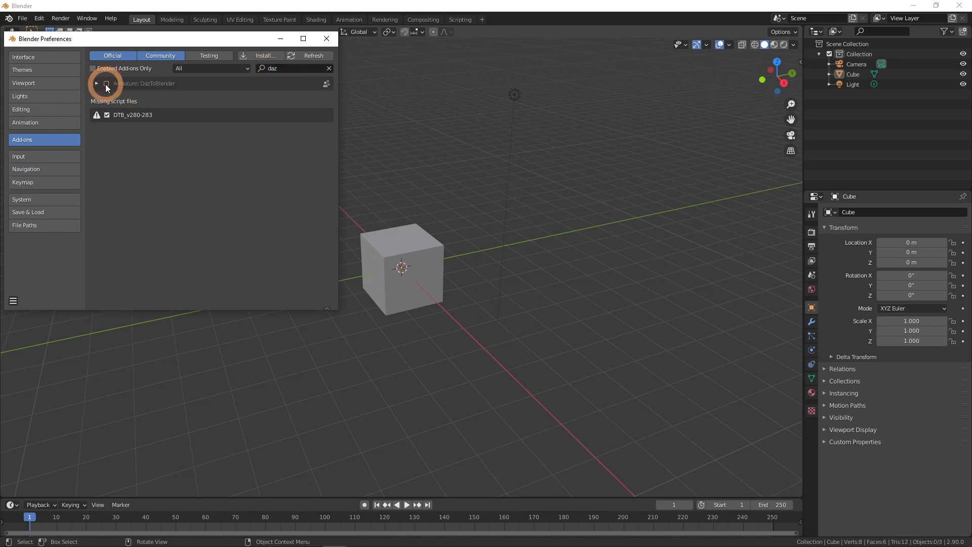
{"action": "left_click", "coordinate": [106, 83]}
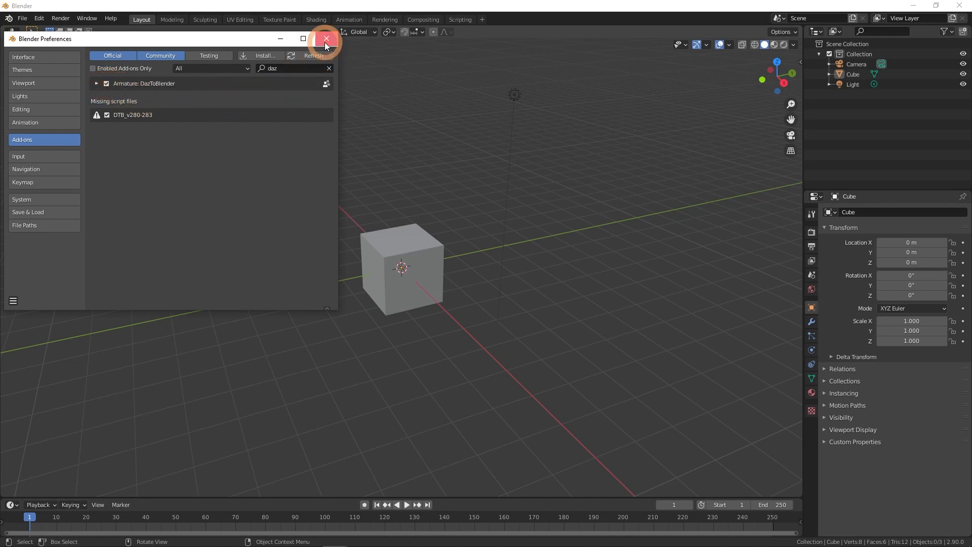
{"action": "left_click", "coordinate": [325, 39]}
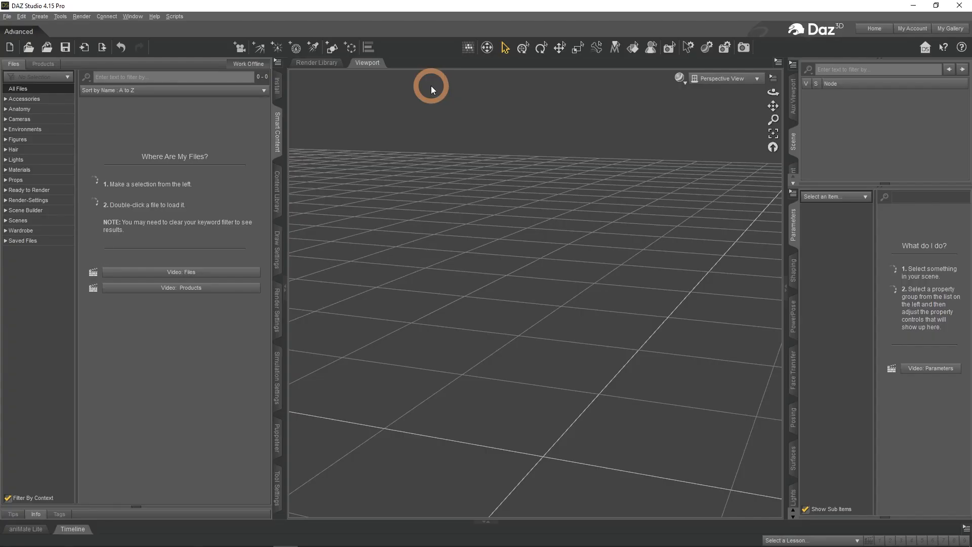
Load Genesis 8 Male from Figures, browse Wardrobe for basic wear and select the figure
{"action": "left_click", "coordinate": [17, 140]}
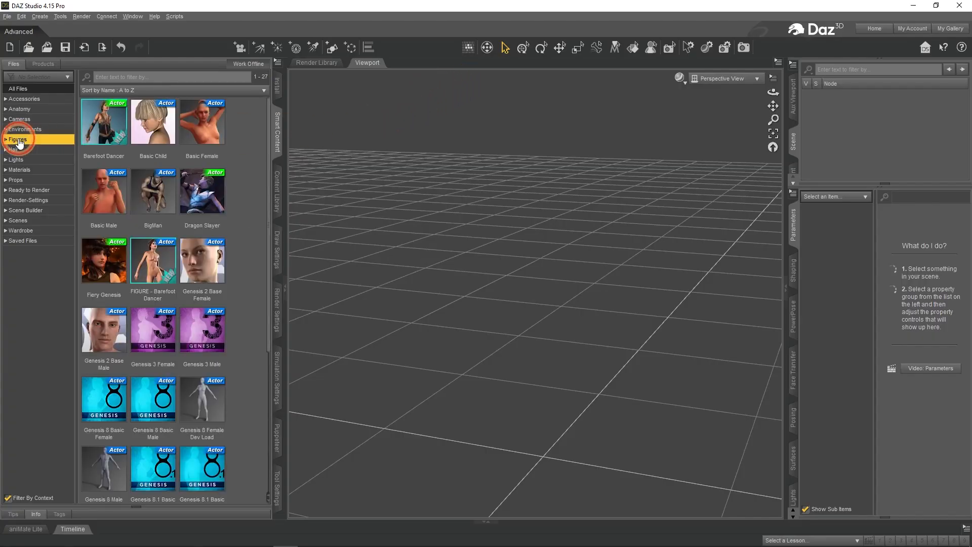
{"action": "double_click", "coordinate": [153, 399]}
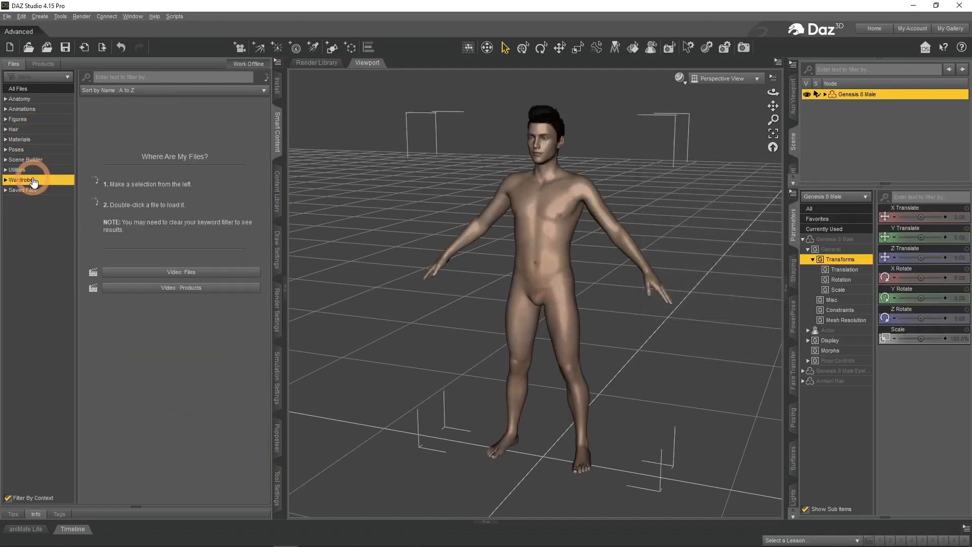
{"action": "double_click", "coordinate": [152, 121]}
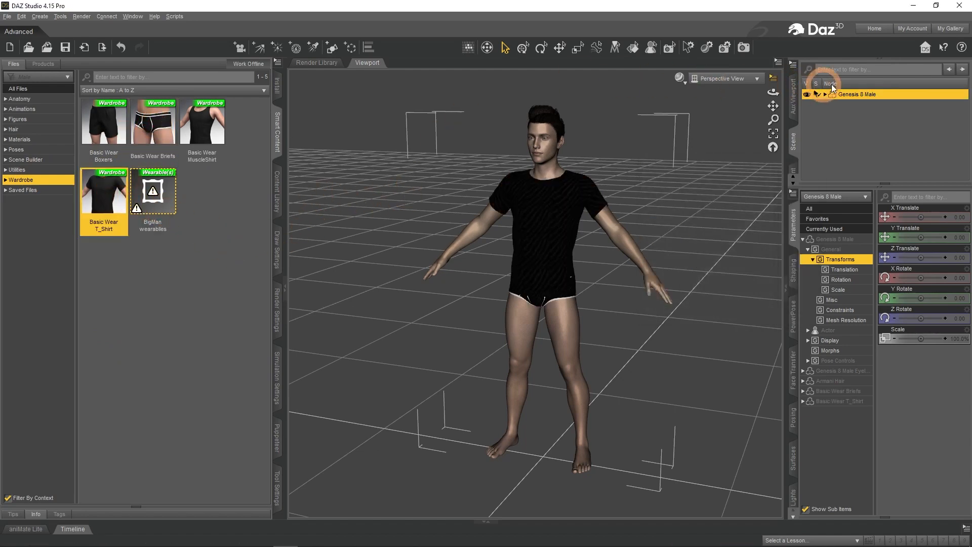
{"action": "left_click", "coordinate": [901, 112]}
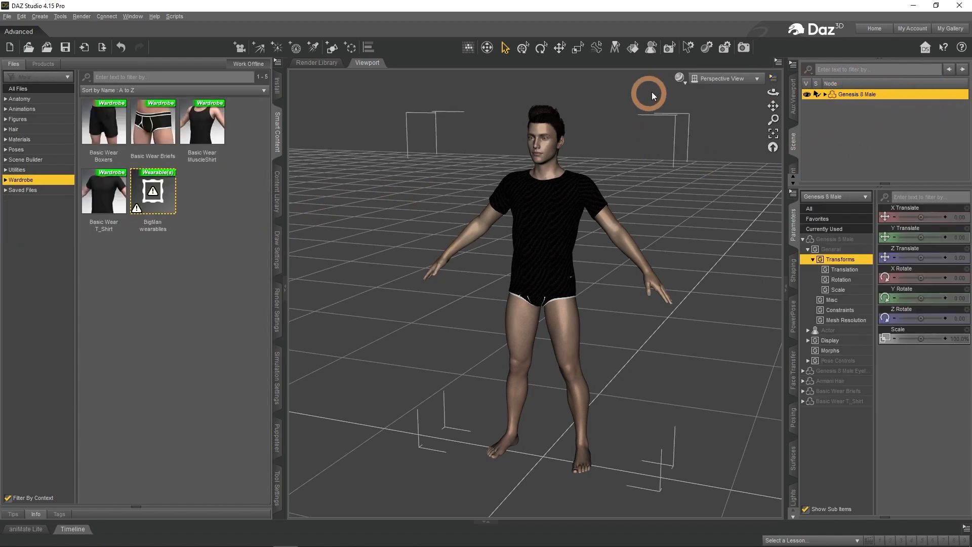
{"action": "mouse_move", "coordinate": [457, 102]}
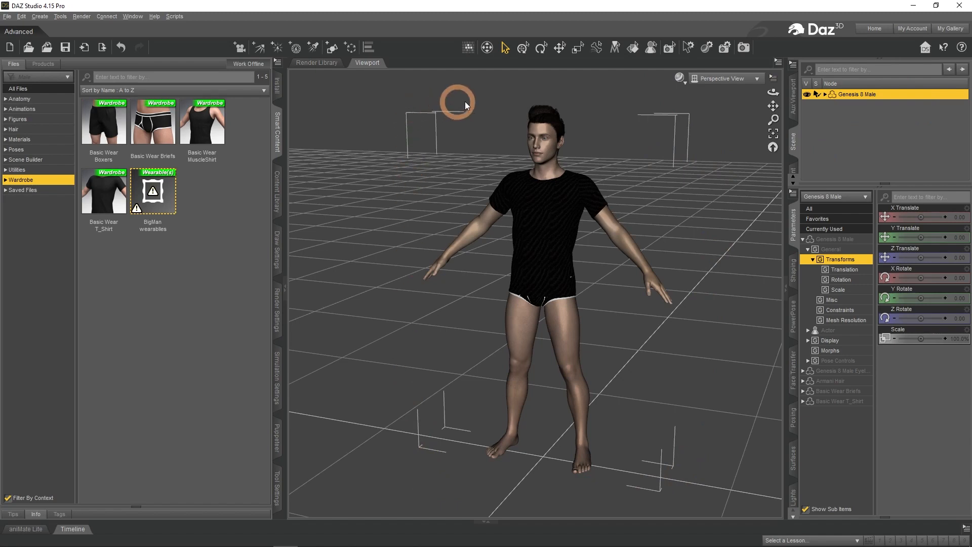
{"action": "mouse_move", "coordinate": [345, 107]}
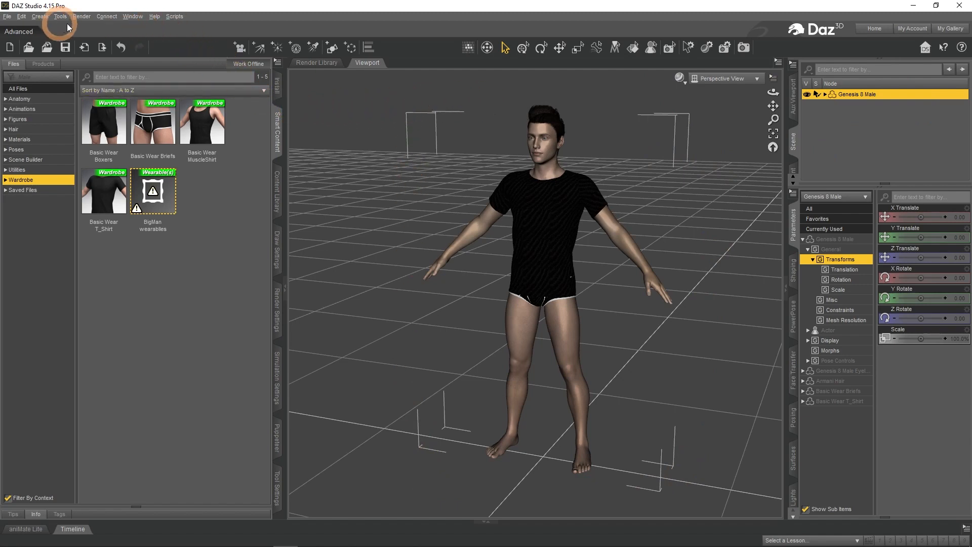
Launch the Daz to Blender bridge from Scripts > Bridges > Blender
{"action": "left_click", "coordinate": [174, 16]}
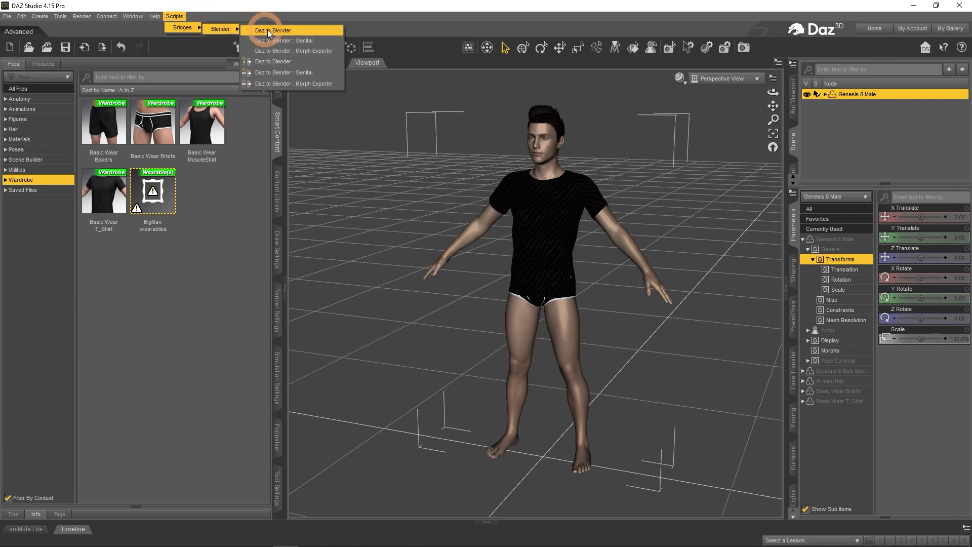
{"action": "mouse_move", "coordinate": [273, 62]}
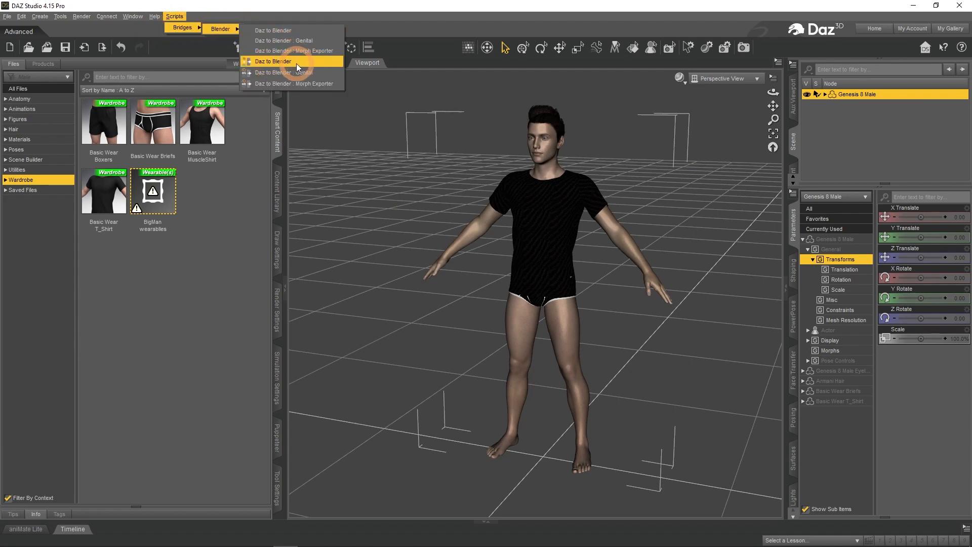
{"action": "left_click", "coordinate": [272, 60]}
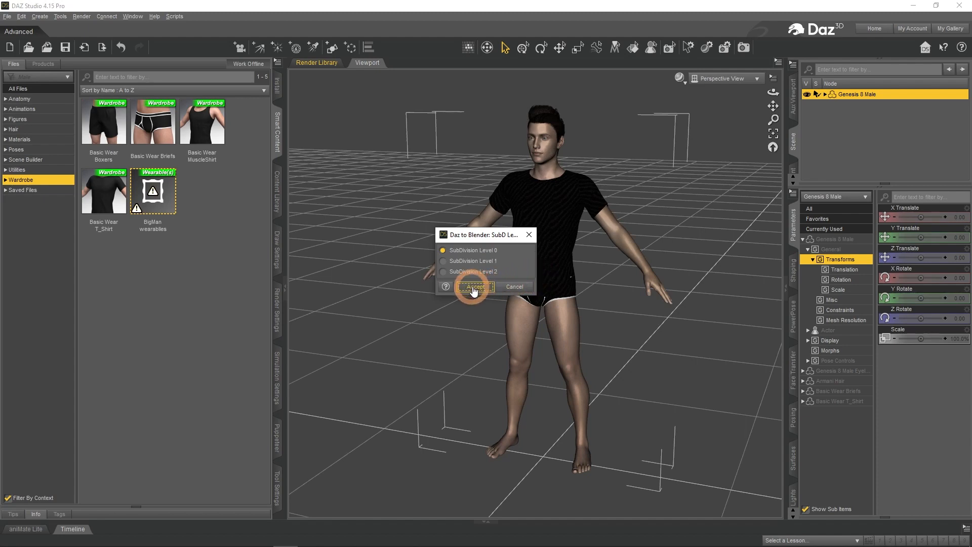
Export at SubDivision Level 0 and accept the Morph Names dialog
{"action": "left_click", "coordinate": [474, 286]}
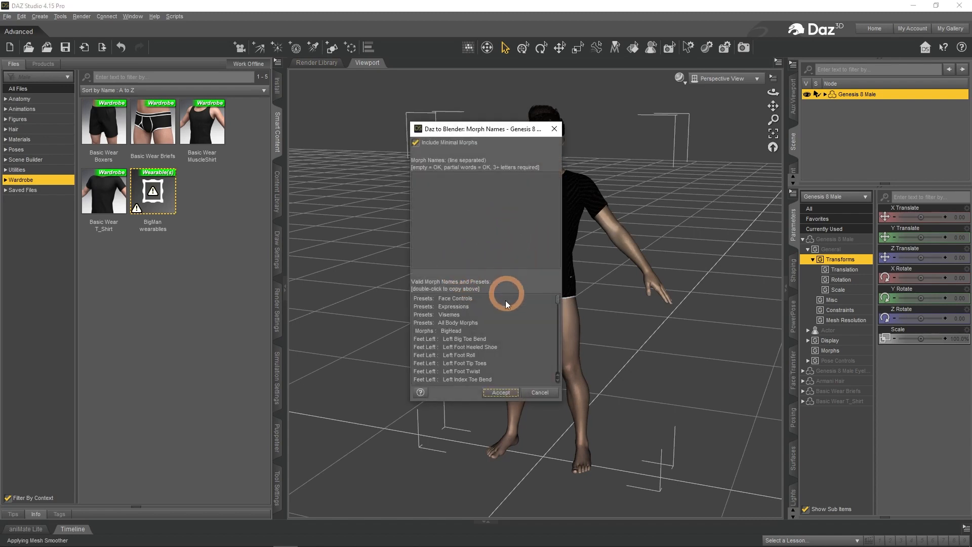
{"action": "left_click", "coordinate": [499, 393]}
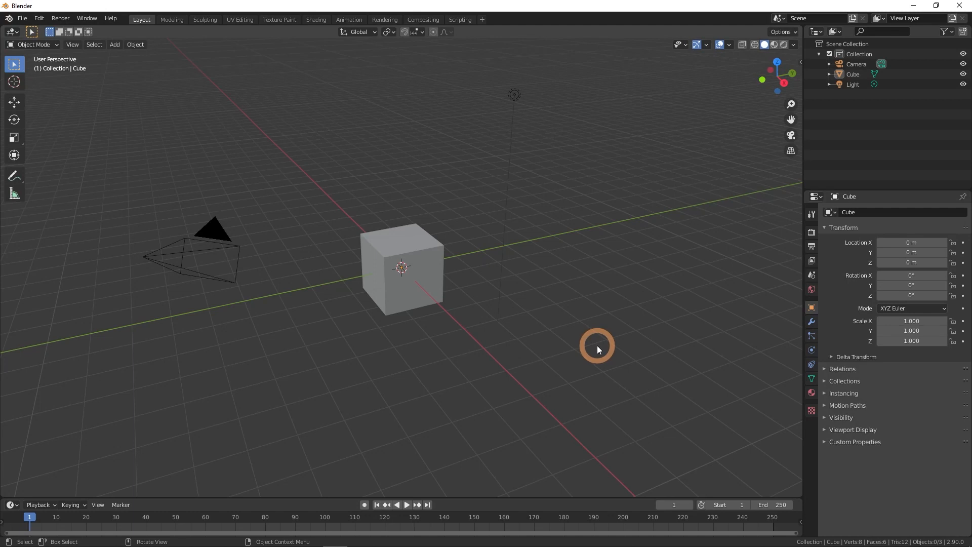
{"action": "mouse_move", "coordinate": [594, 337]}
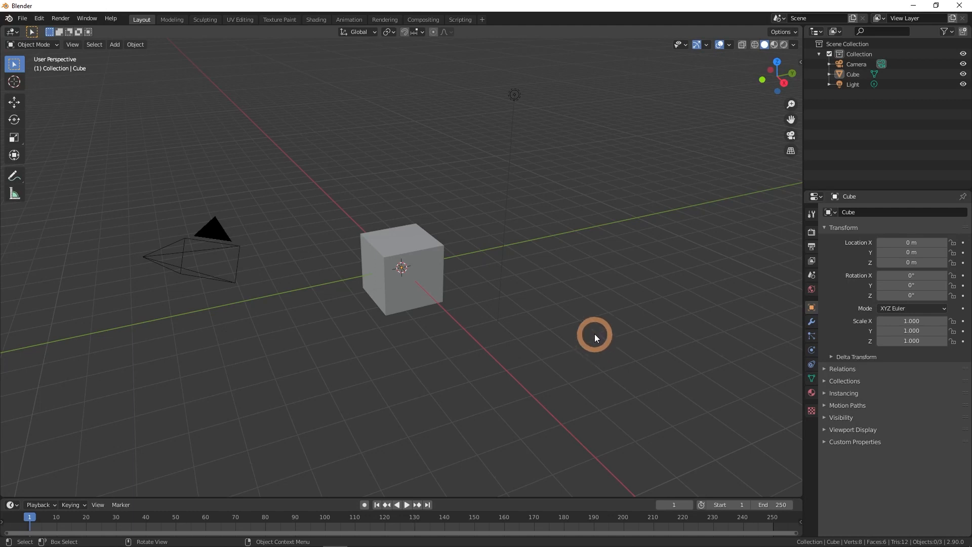
Show the 3D Viewport sidebar on its DazToBlender tab
{"action": "left_click", "coordinate": [799, 61]}
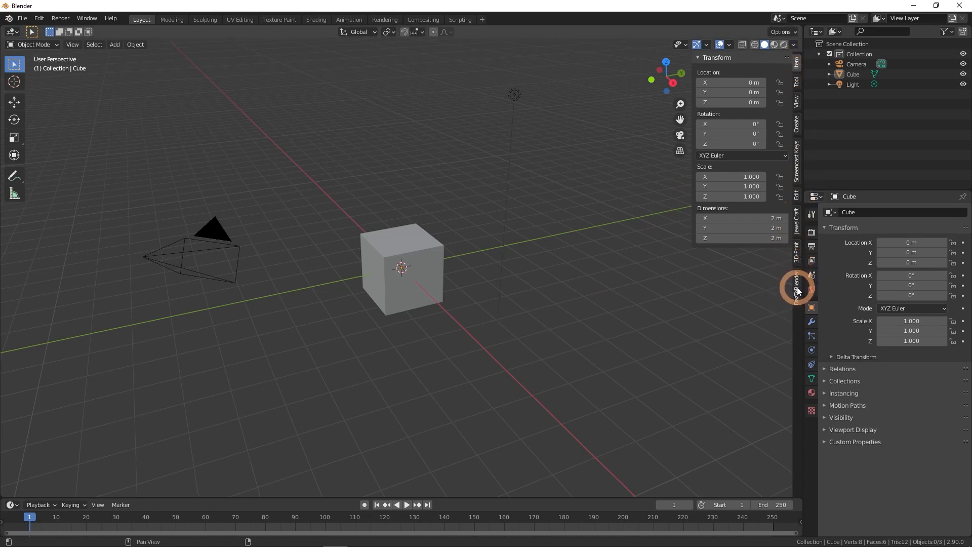
{"action": "left_click", "coordinate": [798, 288]}
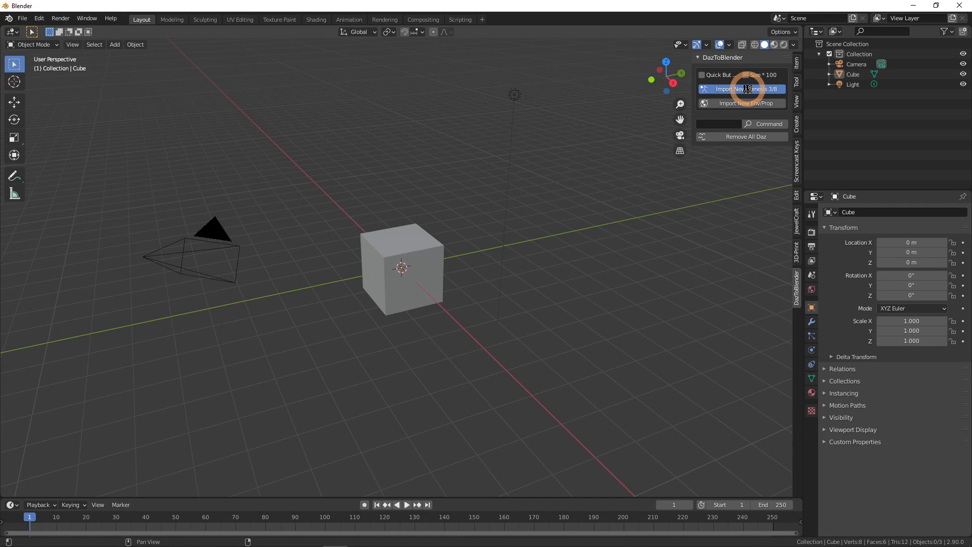
Import the new Genesis 3/8 figure with its rig via the DazToBlender panel
{"action": "left_click", "coordinate": [741, 89]}
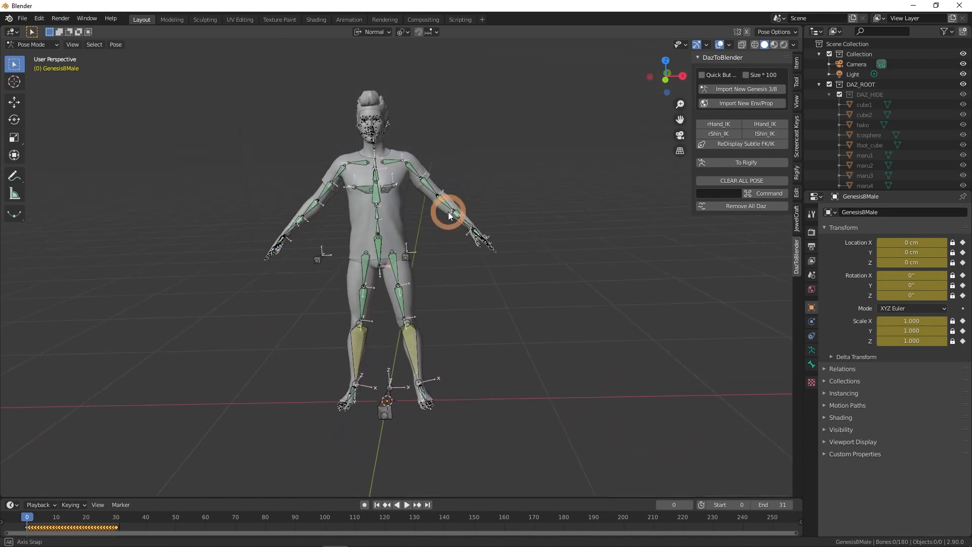
{"action": "mouse_move", "coordinate": [327, 238]}
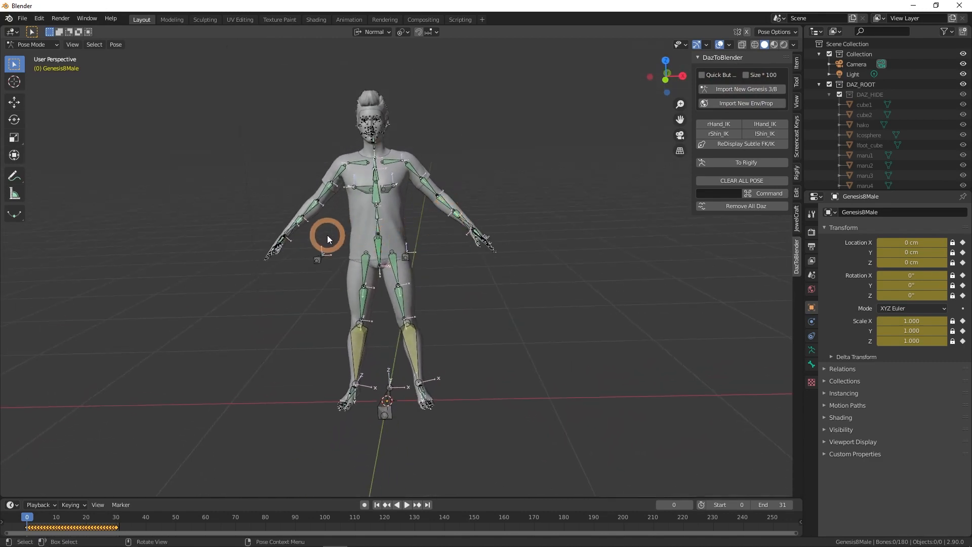
{"action": "mouse_move", "coordinate": [434, 154]}
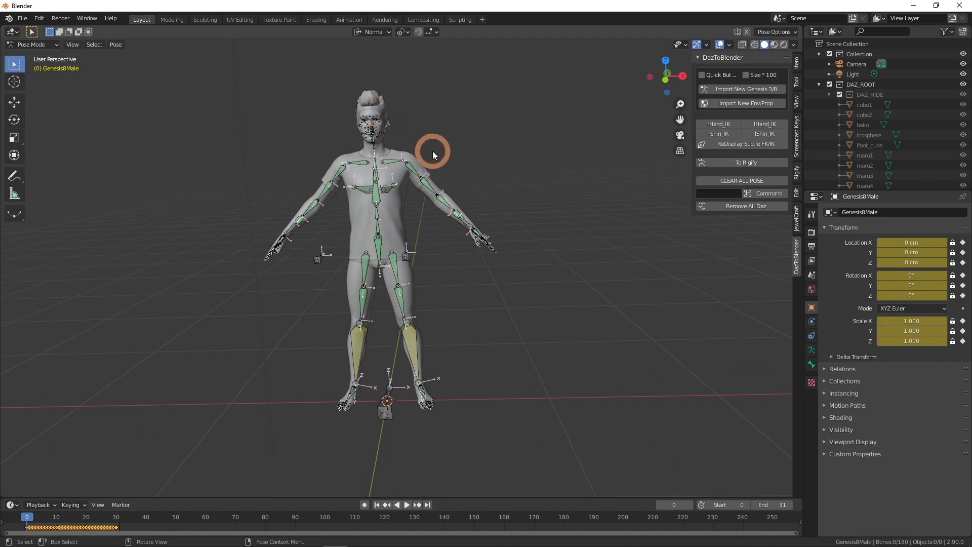
Switch to Front view (Numpad 1) and select the rThighBend bone of the right leg
{"action": "left_click", "coordinate": [72, 43]}
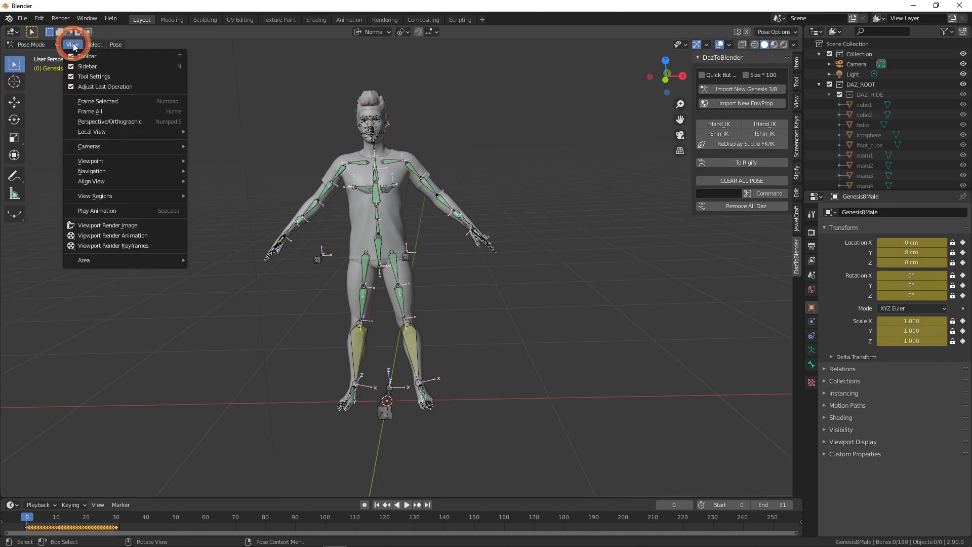
{"action": "mouse_move", "coordinate": [91, 161]}
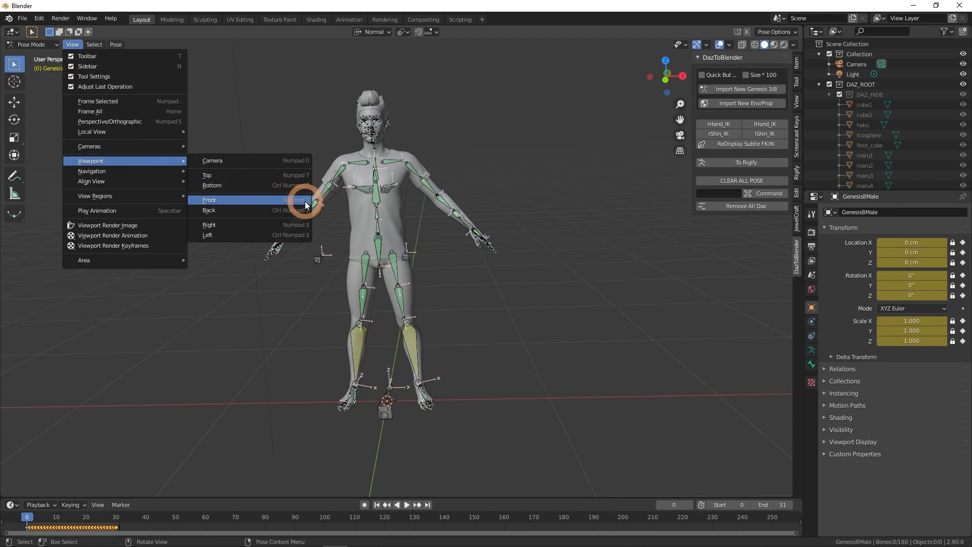
{"action": "left_click", "coordinate": [209, 199]}
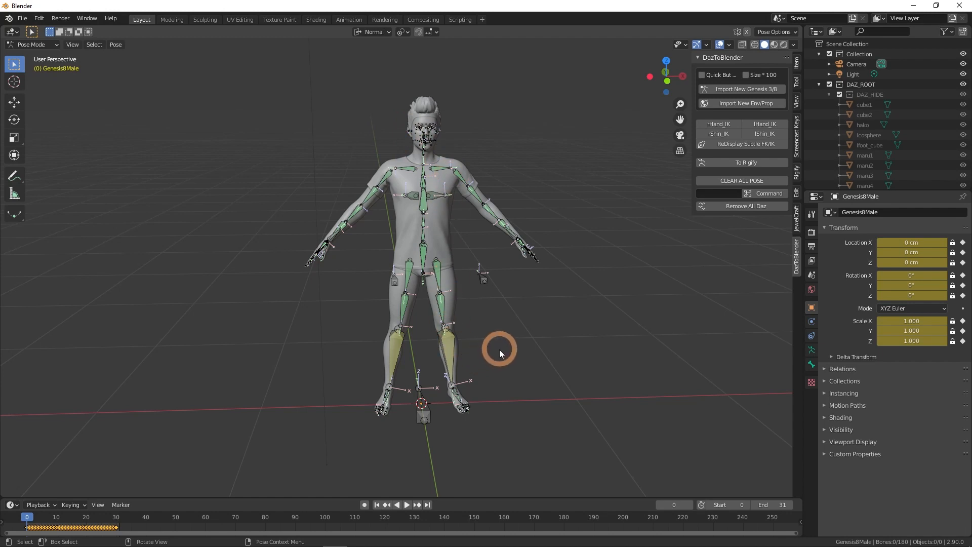
{"action": "left_click", "coordinate": [465, 189]}
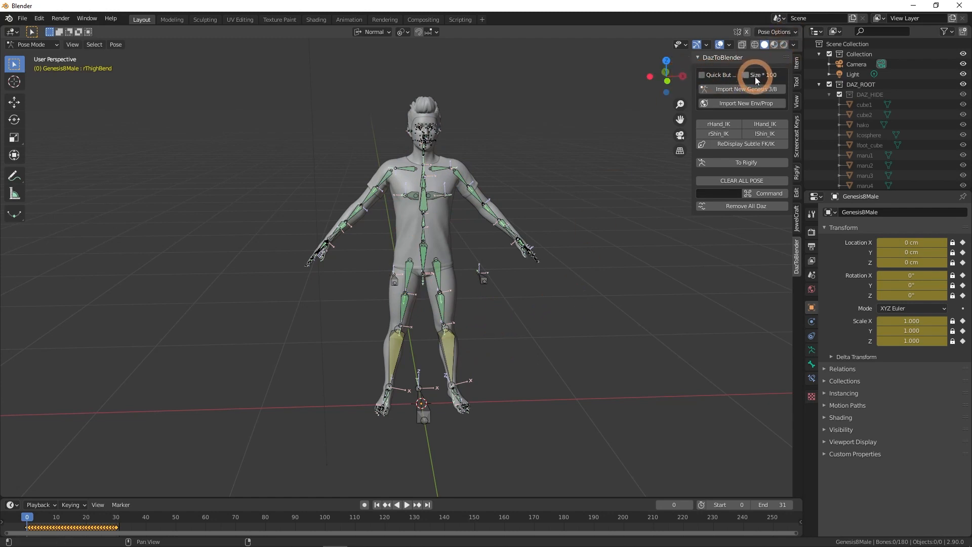
{"action": "mouse_move", "coordinate": [727, 117]}
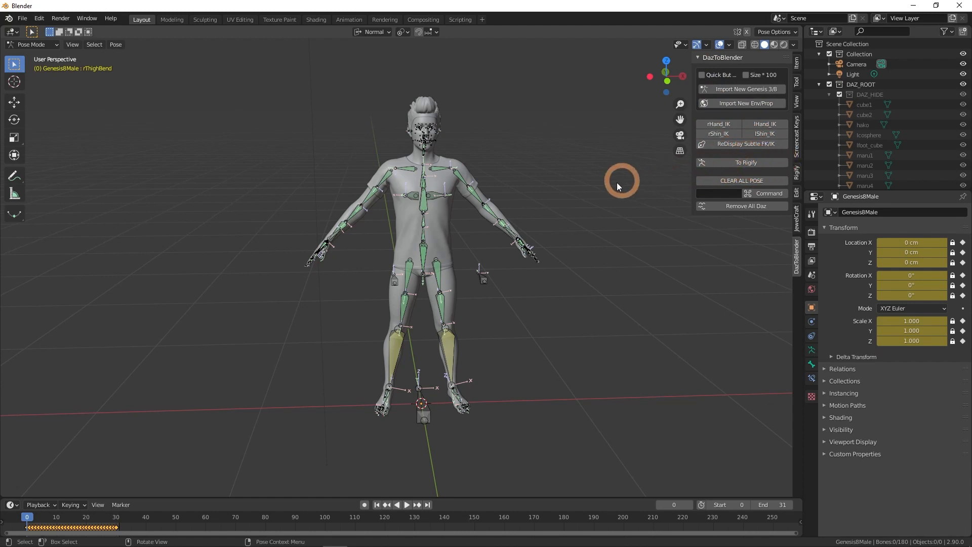
{"action": "mouse_move", "coordinate": [549, 327]}
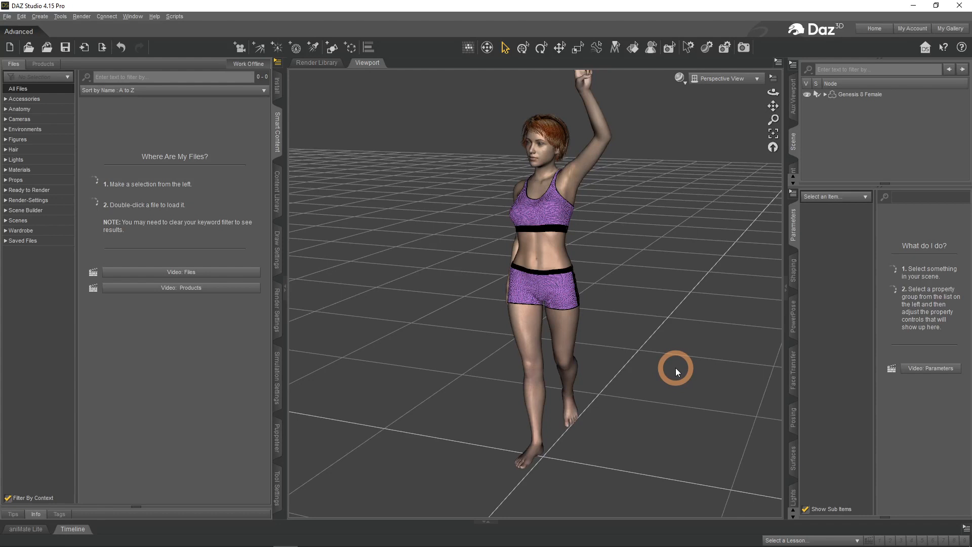
{"action": "mouse_move", "coordinate": [681, 127]}
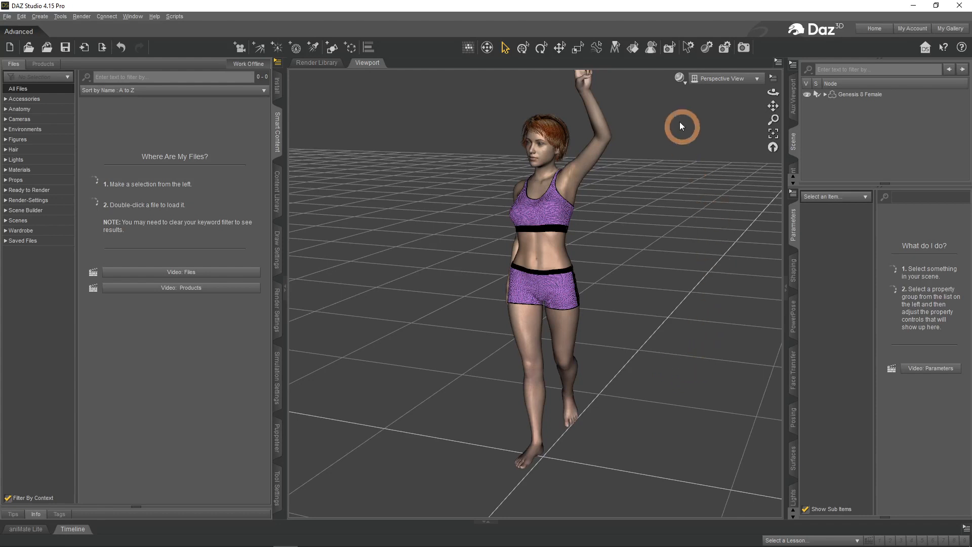
{"action": "mouse_move", "coordinate": [601, 426]}
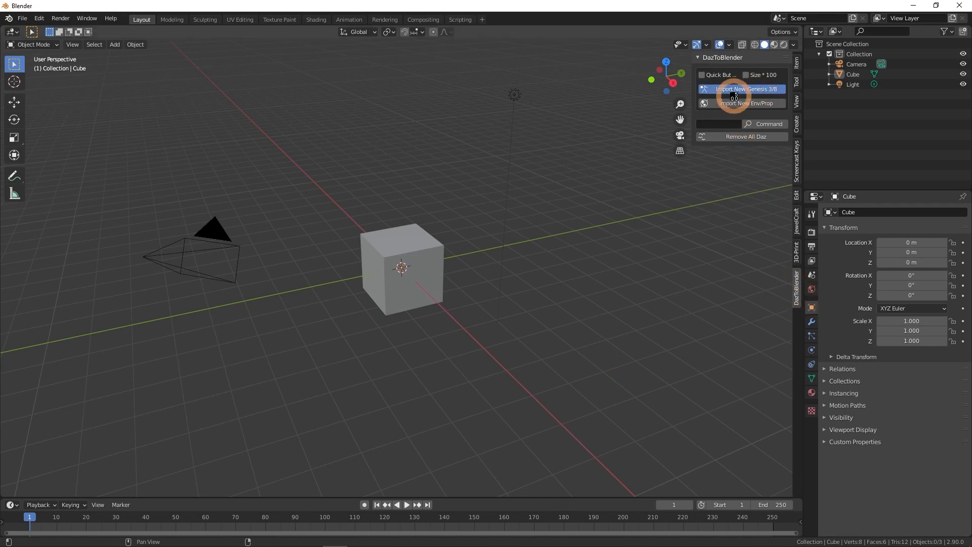
Request Import New Genesis 3/8 in the DazToBlender panel and wait for processing
{"action": "left_click", "coordinate": [746, 89]}
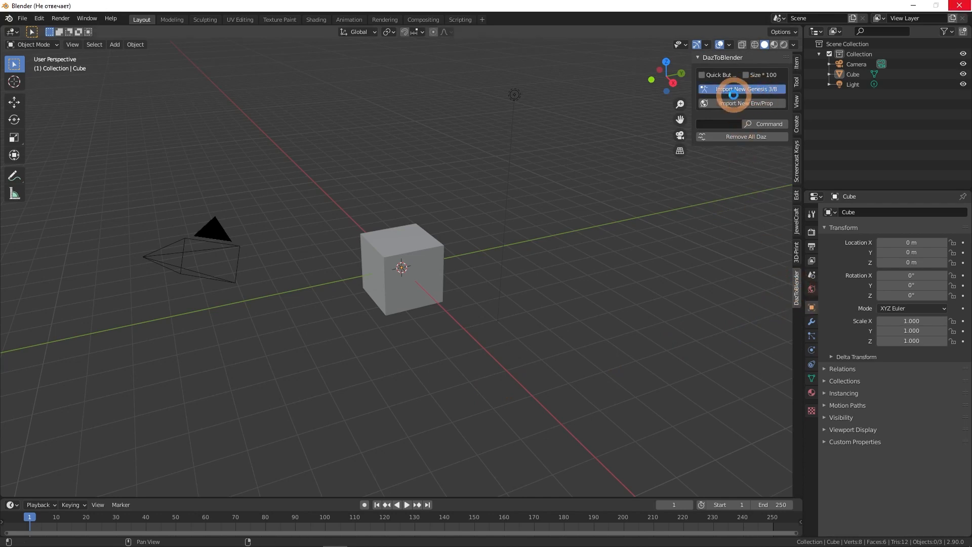
{"action": "left_click", "coordinate": [747, 89]}
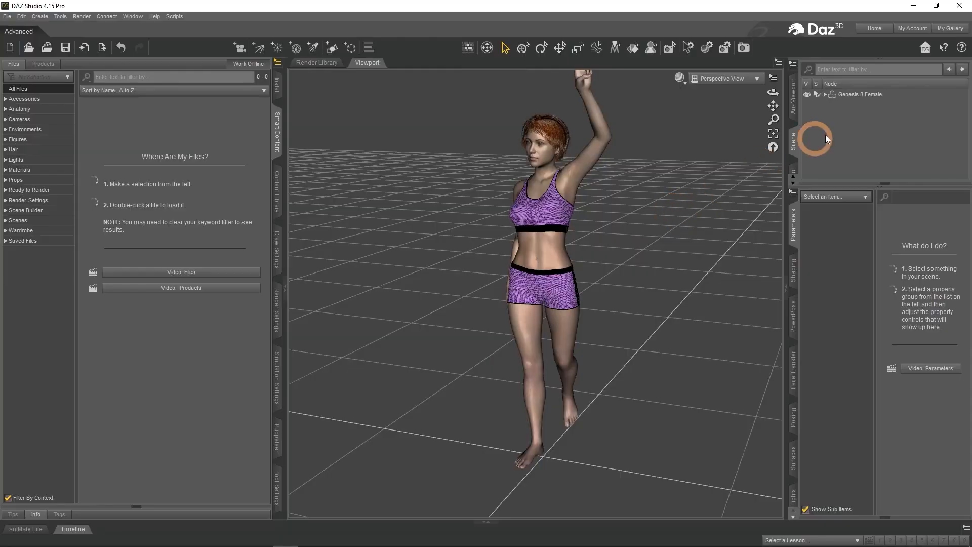
Delete the Genesis 8 Female figure from the Scene pane
{"action": "right_click", "coordinate": [860, 93]}
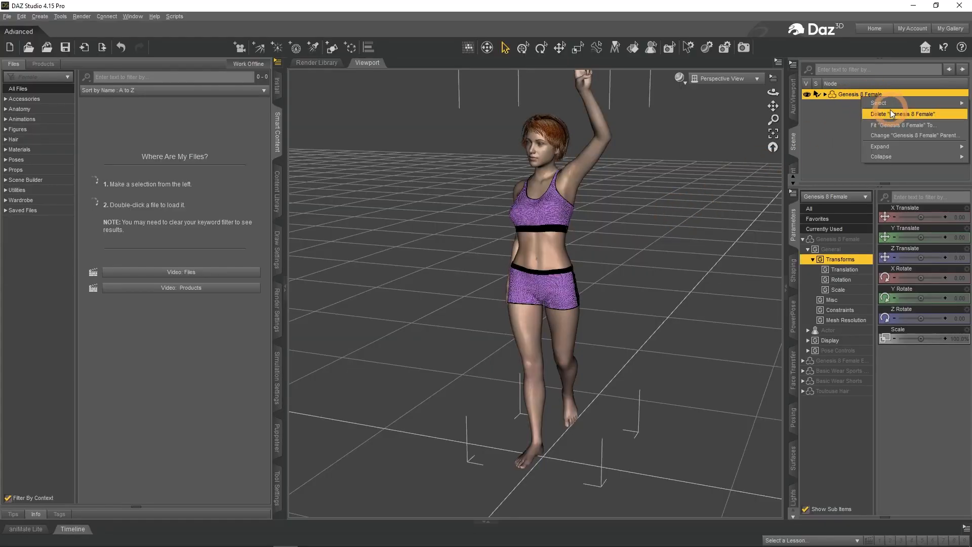
{"action": "left_click", "coordinate": [896, 113]}
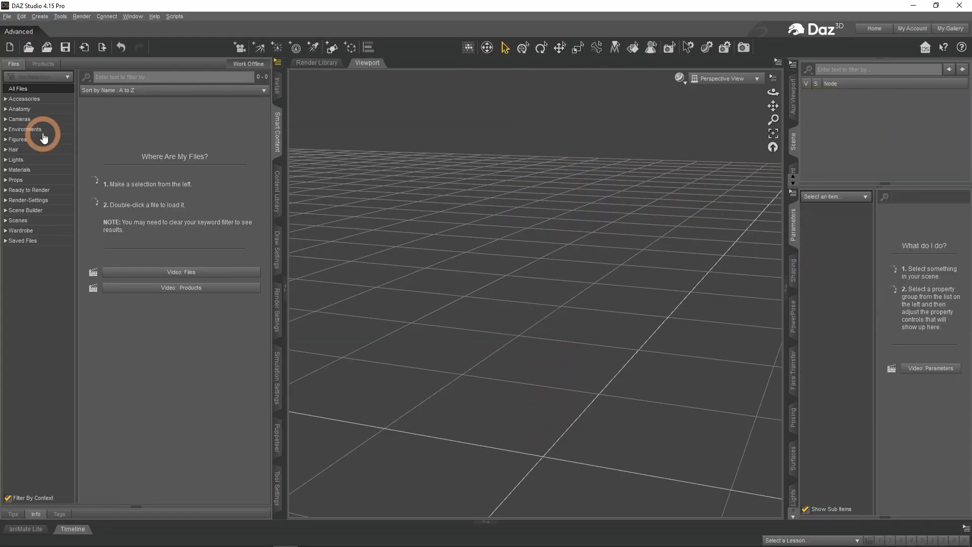
Load the Pergola environment, apply the Full Pergola MAT preset and select the pergola
{"action": "left_click", "coordinate": [25, 128]}
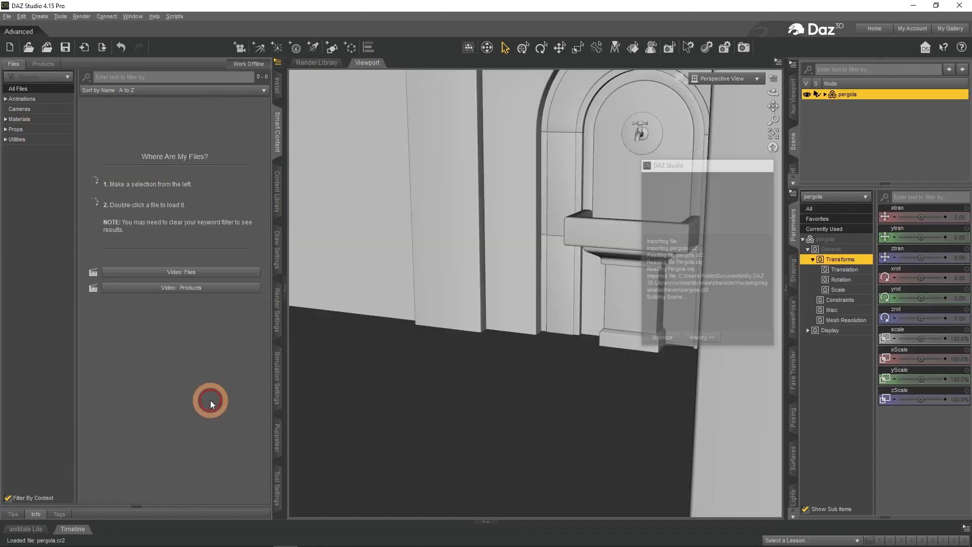
{"action": "left_click", "coordinate": [21, 119]}
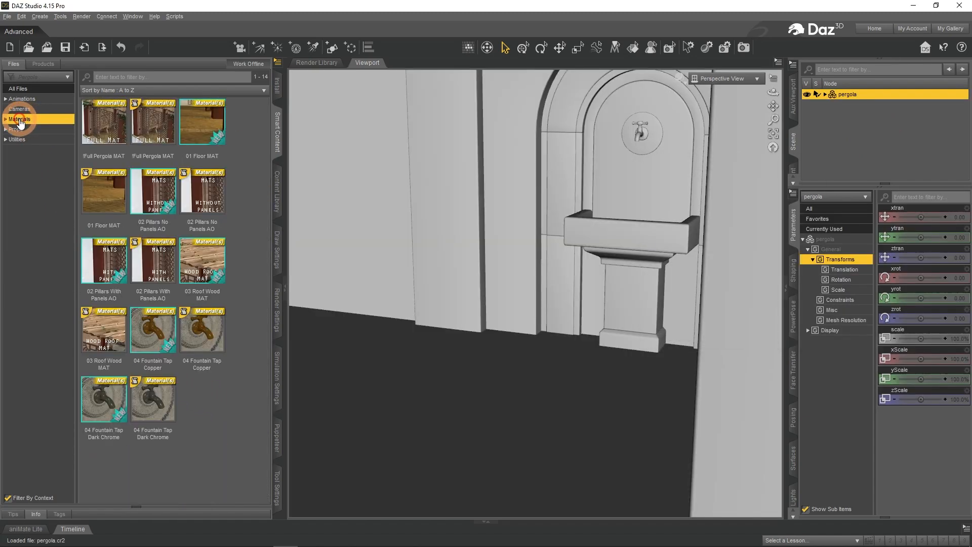
{"action": "left_click", "coordinate": [103, 120]}
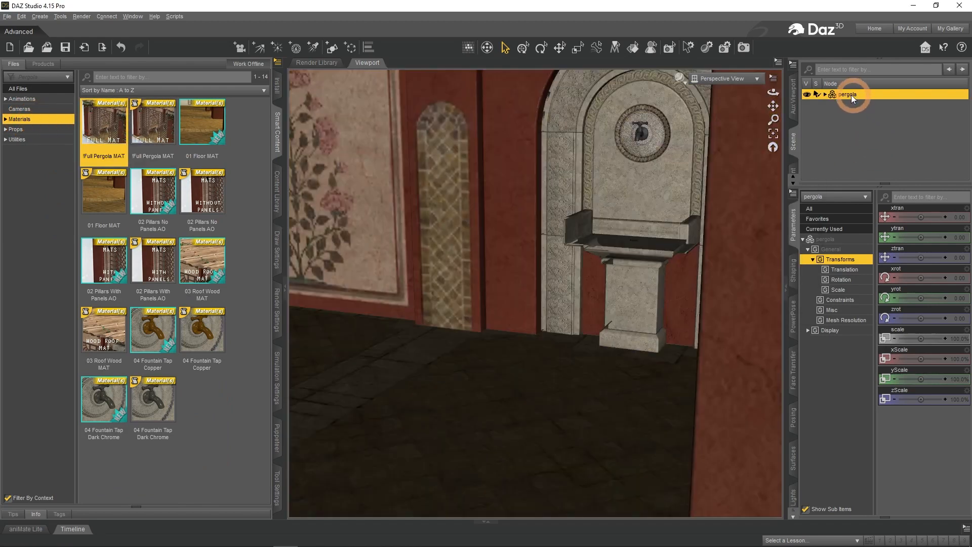
{"action": "left_click", "coordinate": [174, 16]}
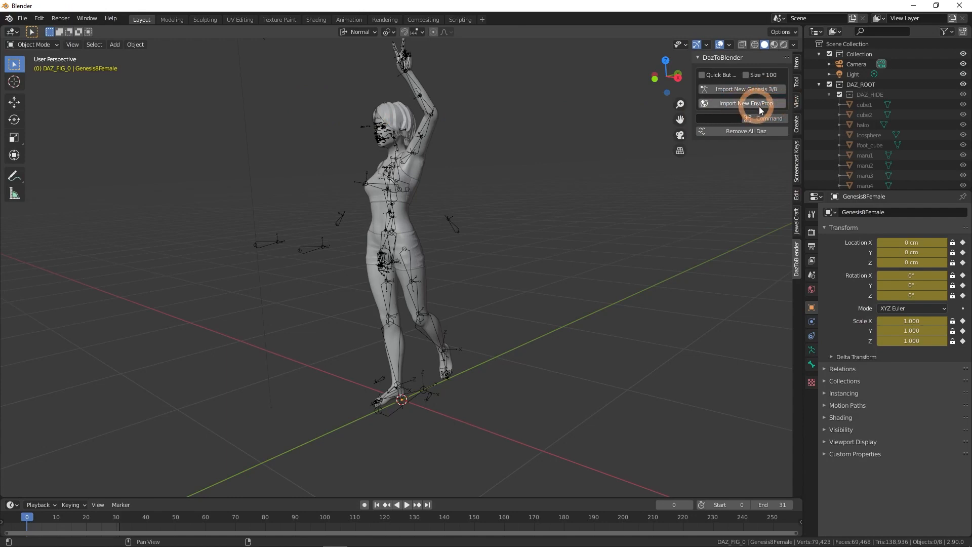
Import the Pergola environment from Daz via Import New Env/Prop and confirm it
{"action": "left_click", "coordinate": [740, 90]}
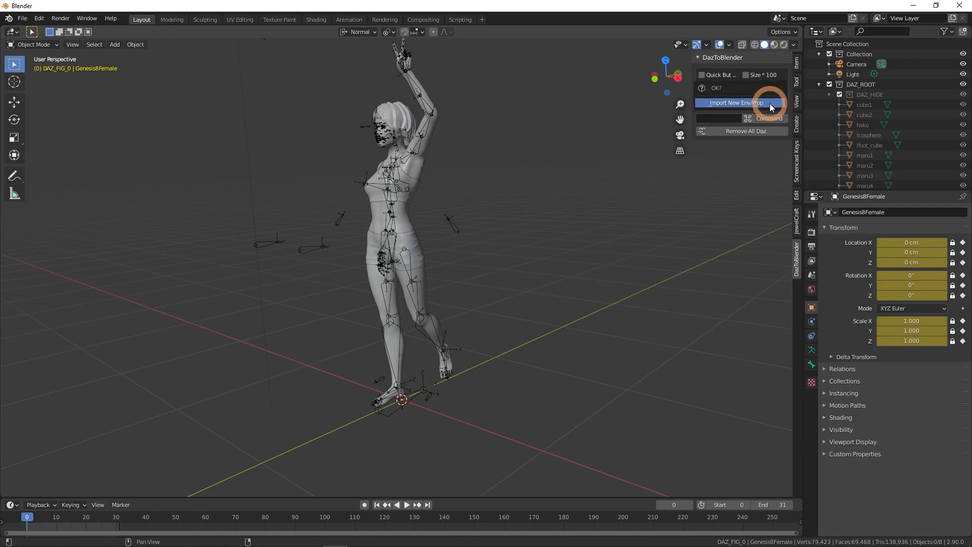
{"action": "left_click", "coordinate": [738, 102]}
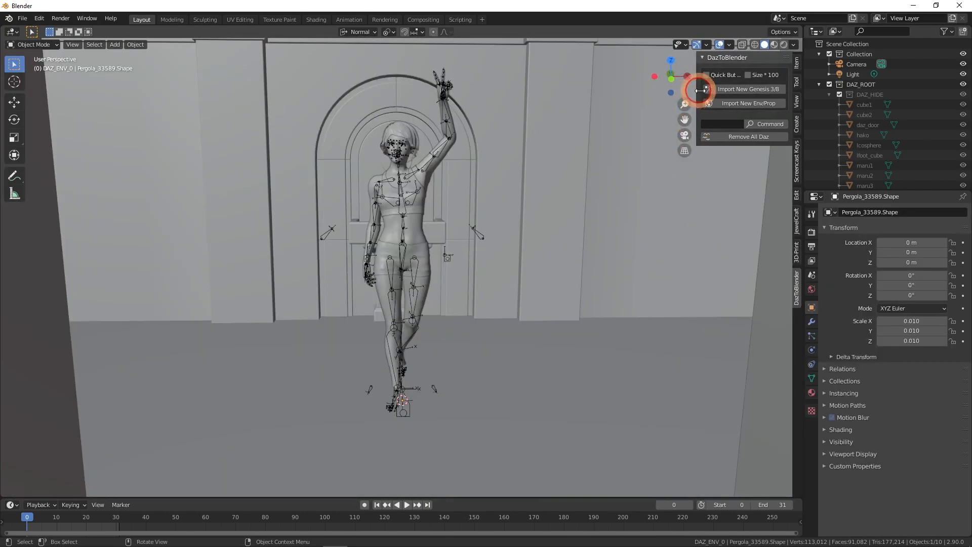
Select the Genesis 8 armature, switch it to Pose Mode and frame the left thigh bones
{"action": "left_click", "coordinate": [567, 245]}
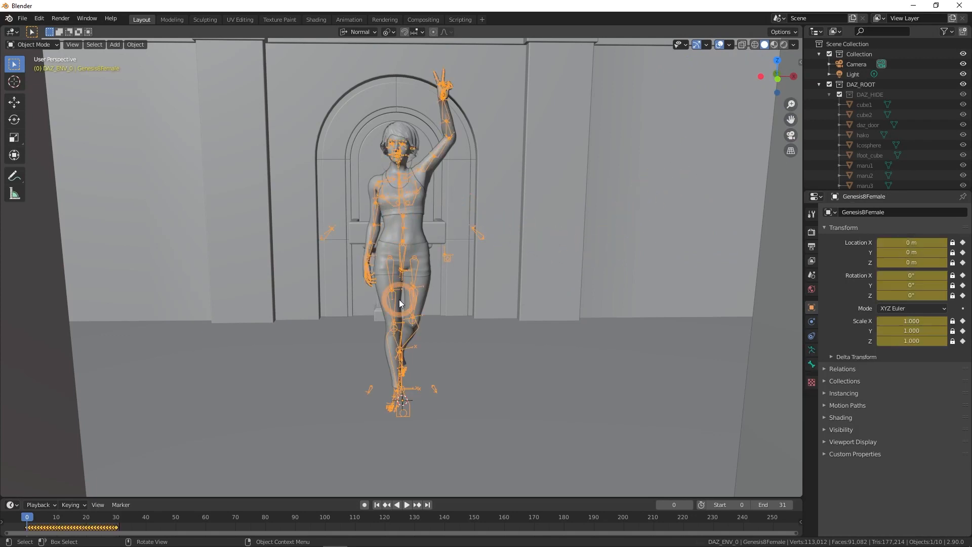
{"action": "left_click", "coordinate": [34, 44]}
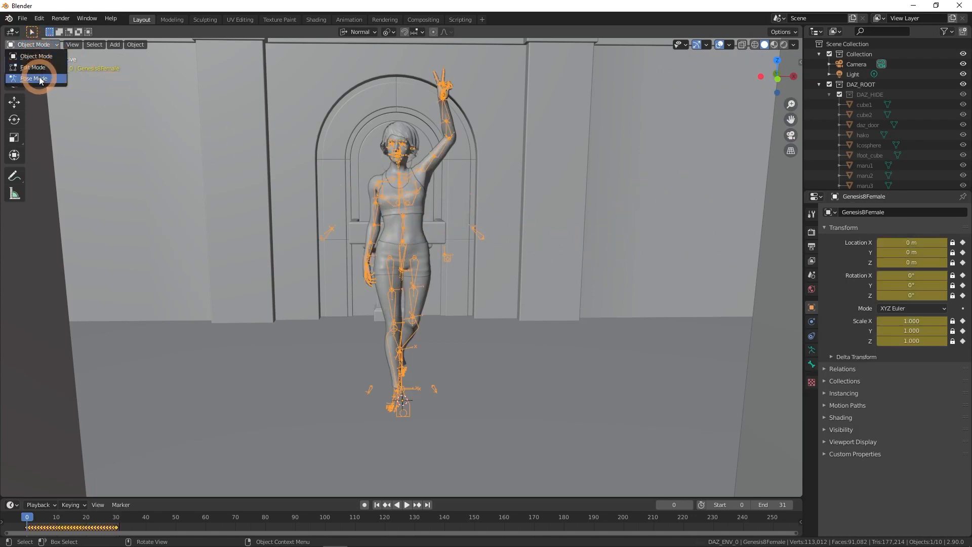
{"action": "left_click", "coordinate": [33, 78]}
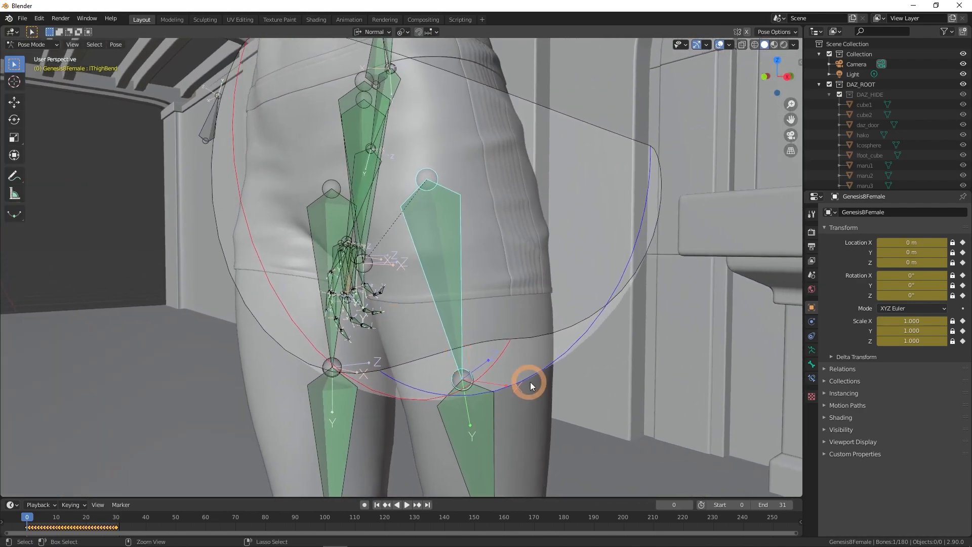
{"action": "left_click_drag", "start_coordinate": [530, 385], "coordinate": [351, 301]}
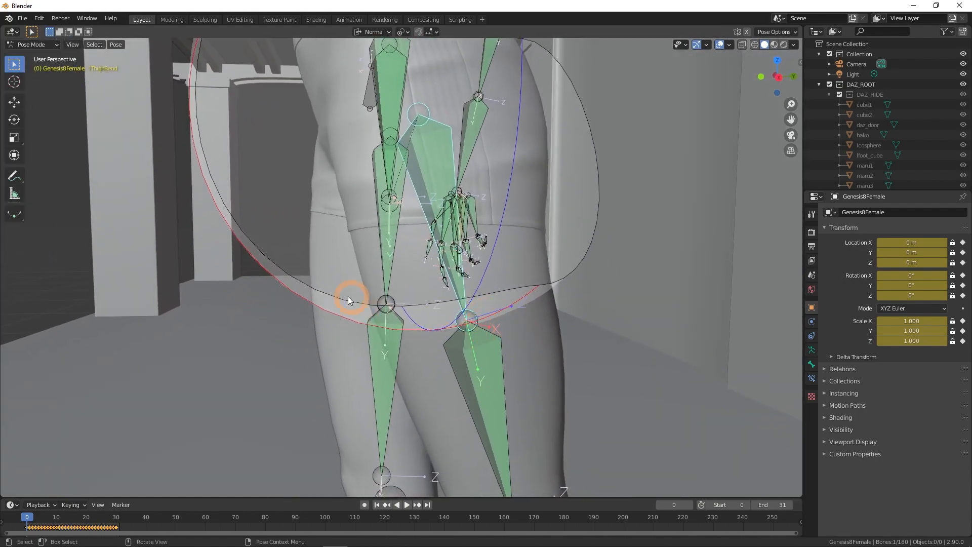
{"action": "left_click_drag", "start_coordinate": [350, 300], "coordinate": [529, 328]}
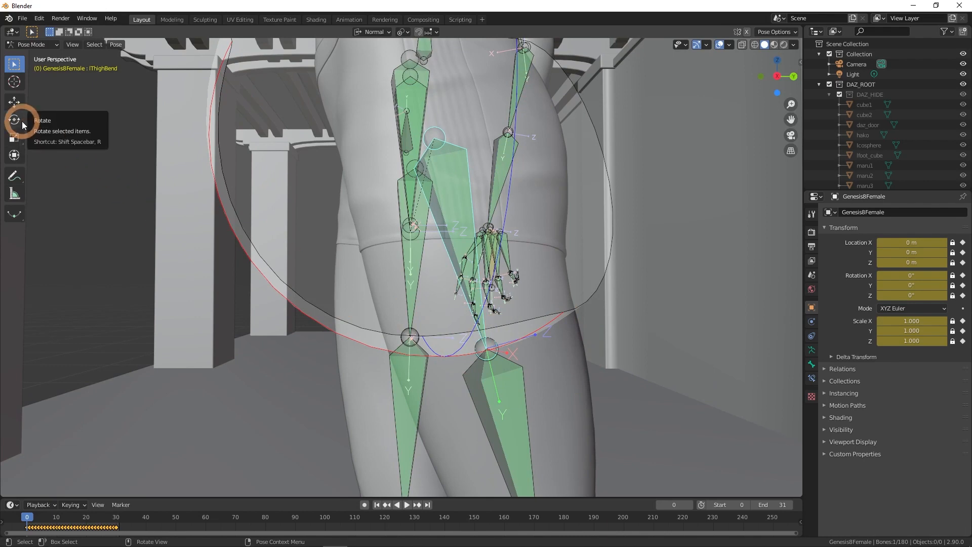
Rotate the lThighBend and lThighTwist bones with the Rotate gizmo and confirm the new leg pose
{"action": "left_click", "coordinate": [14, 120]}
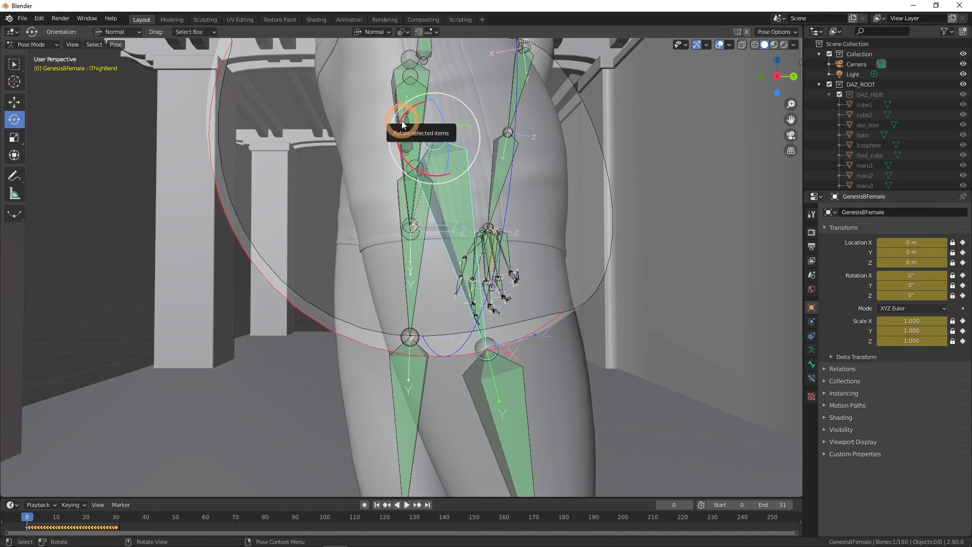
{"action": "left_click_drag", "start_coordinate": [403, 121], "coordinate": [452, 134]}
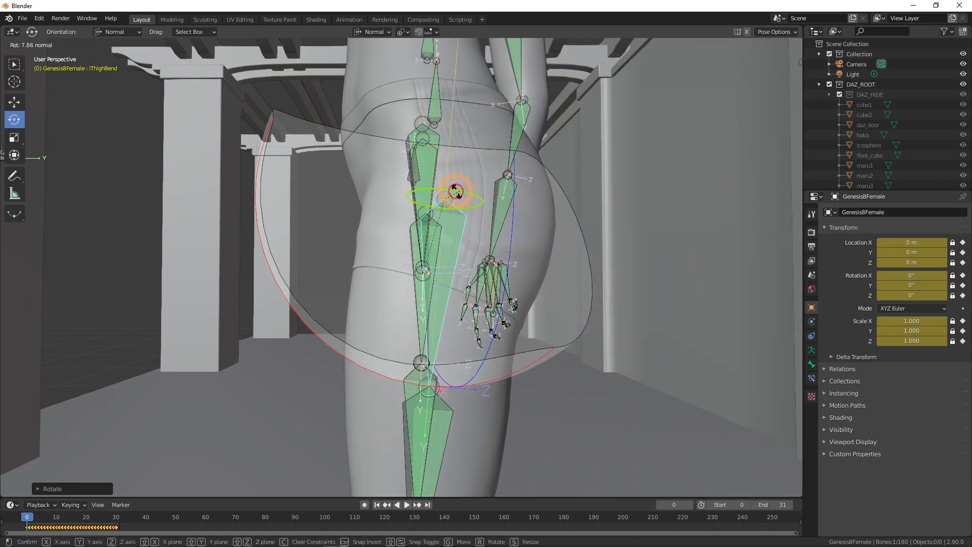
{"action": "left_click_drag", "start_coordinate": [447, 195], "coordinate": [455, 161]}
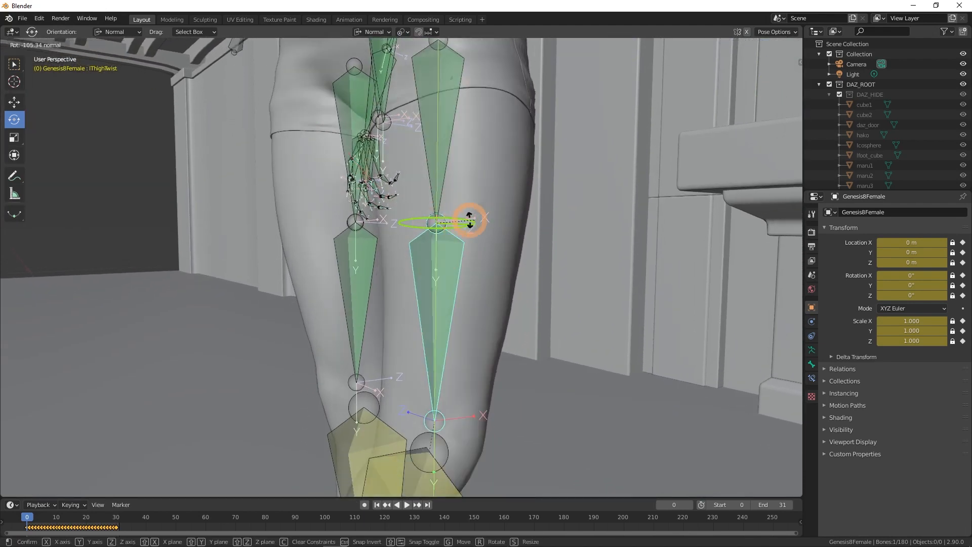
{"action": "left_click_drag", "start_coordinate": [471, 217], "coordinate": [440, 220]}
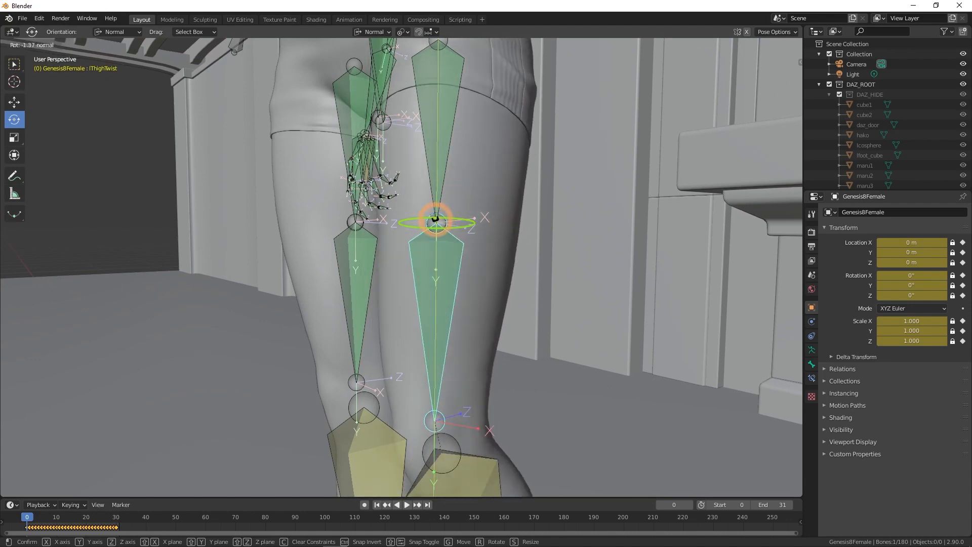
{"action": "left_click", "coordinate": [434, 220]}
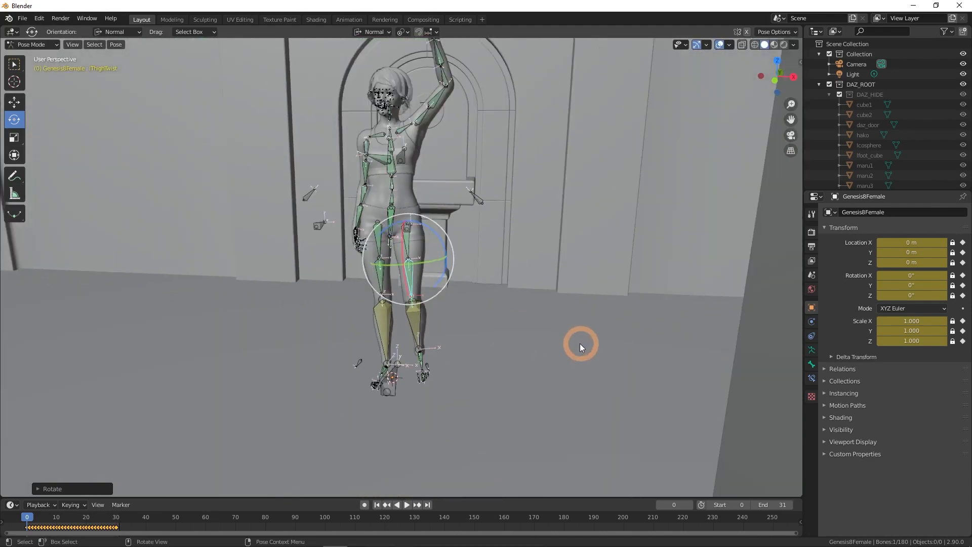
{"action": "scroll", "scroll_direction": "down", "scroll_amount": 3}
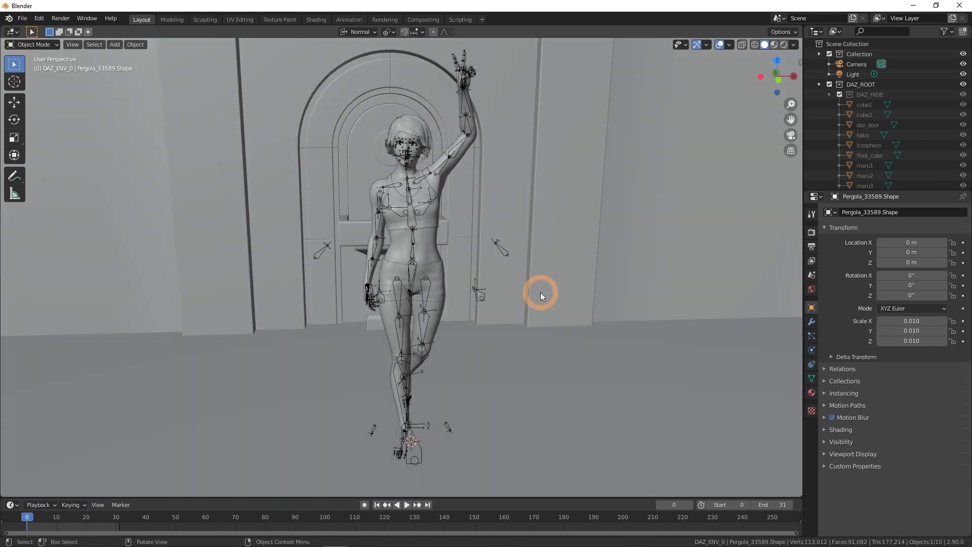
{"action": "mouse_move", "coordinate": [453, 241]}
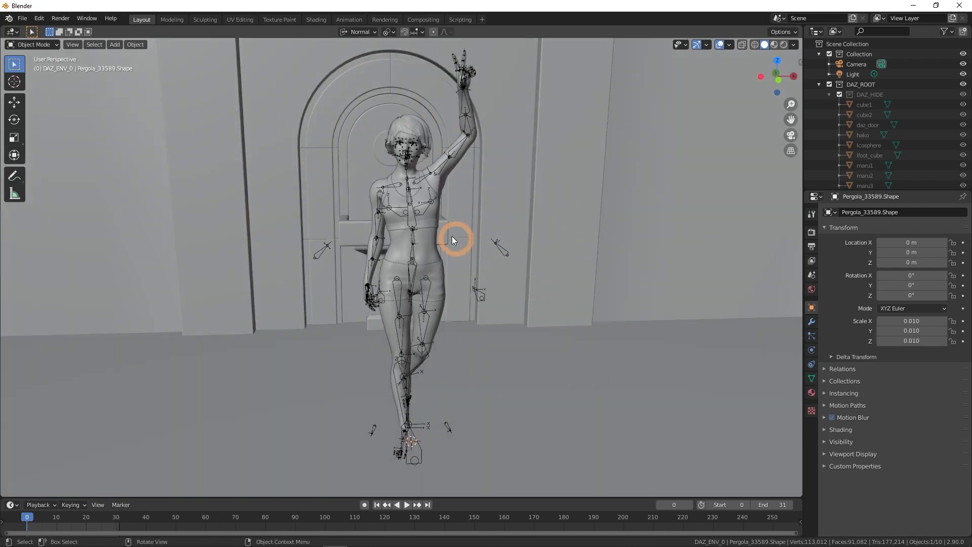
Select an object in the scene and show its Material Properties listing the wood materials
{"action": "left_click", "coordinate": [429, 221]}
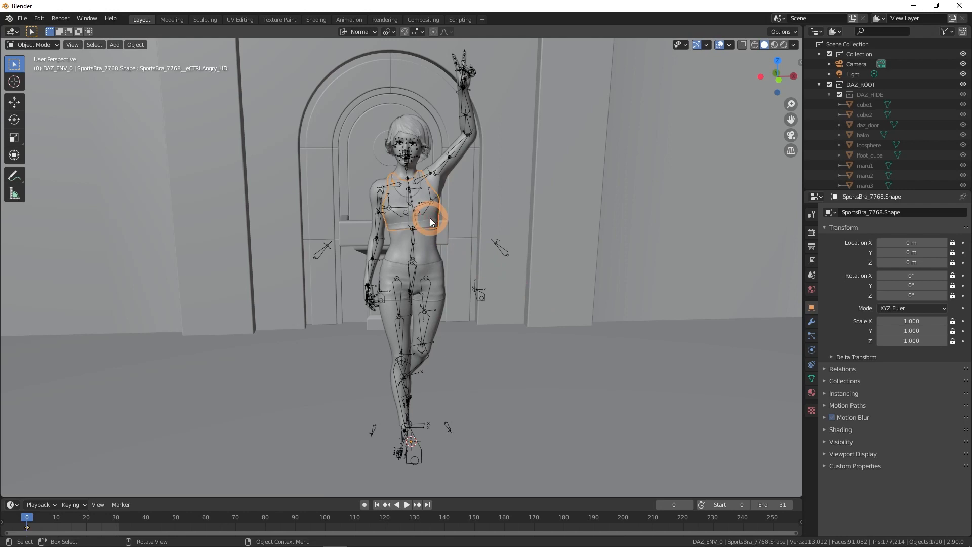
{"action": "mouse_move", "coordinate": [811, 393]}
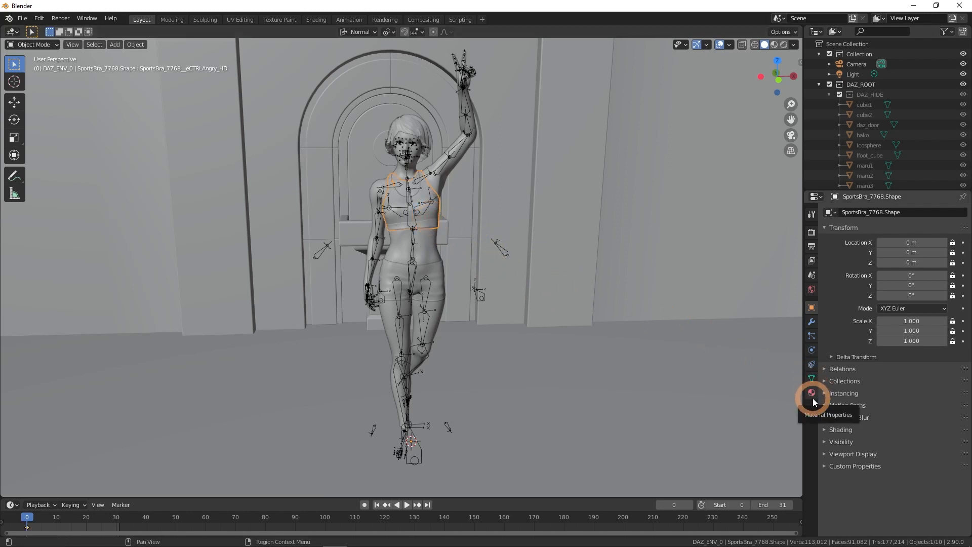
{"action": "left_click", "coordinate": [811, 393]}
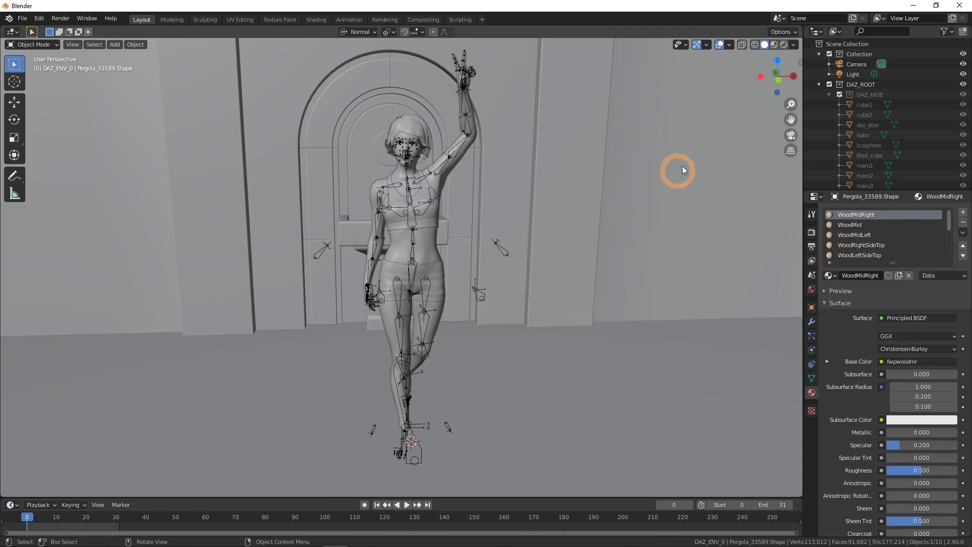
Switch the viewport shading to Material Preview so the scene shows its textures
{"action": "left_click", "coordinate": [773, 44]}
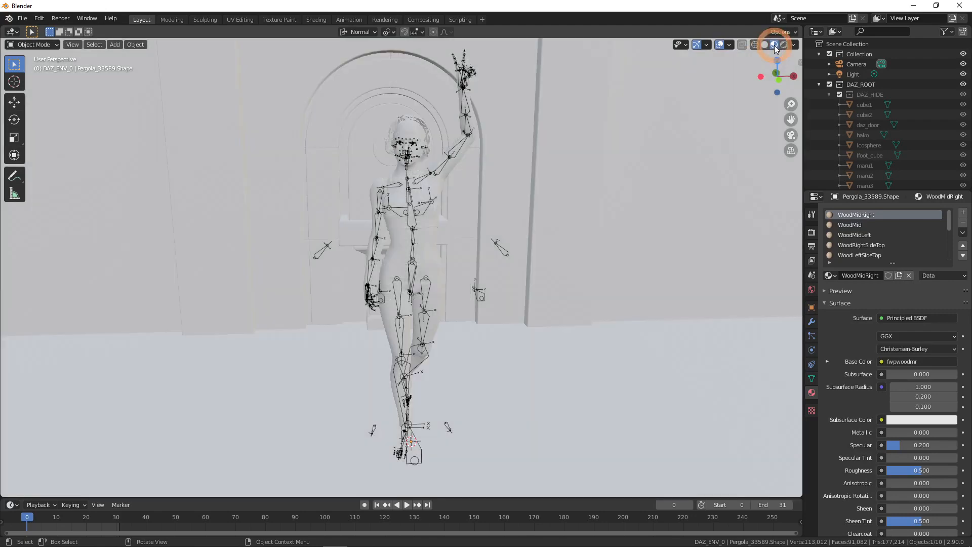
{"action": "left_click", "coordinate": [772, 44]}
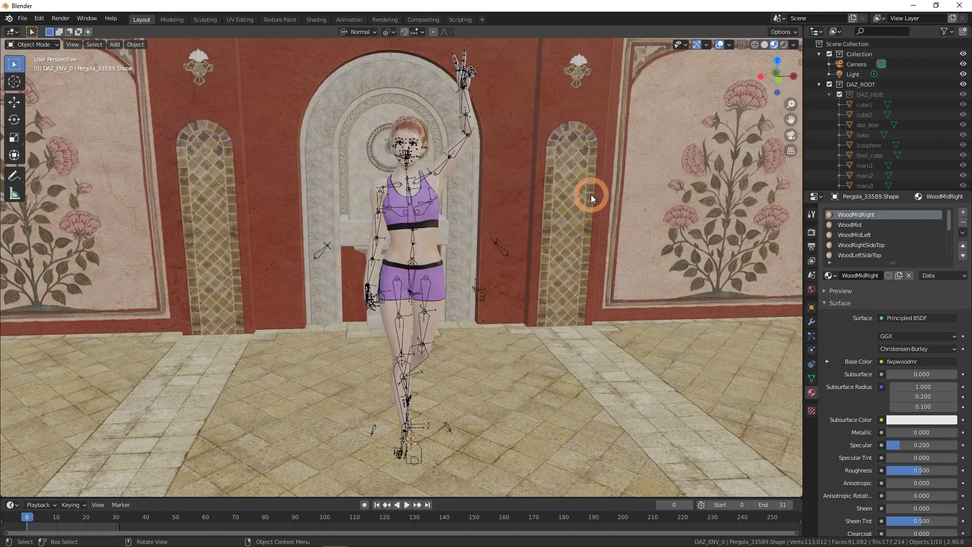
{"action": "mouse_move", "coordinate": [452, 158]}
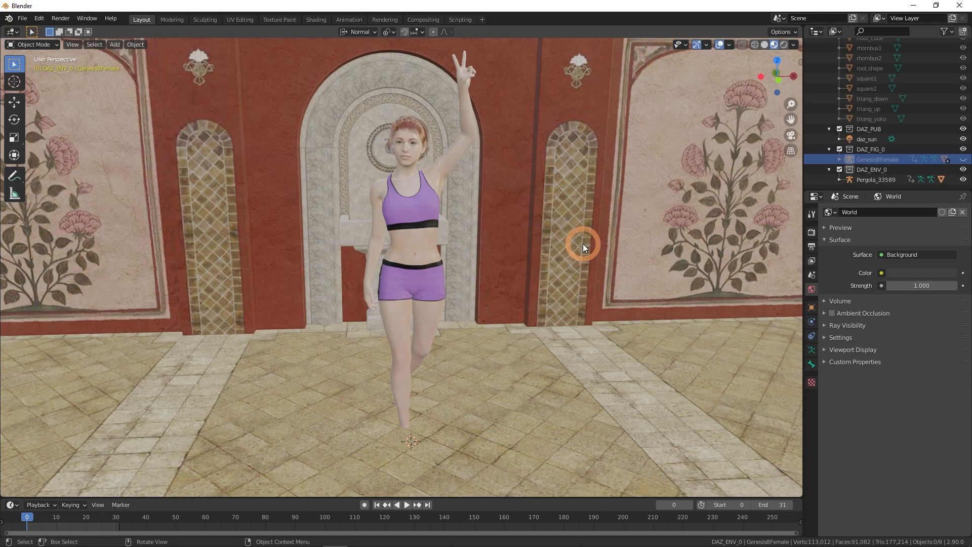
{"action": "mouse_move", "coordinate": [507, 357]}
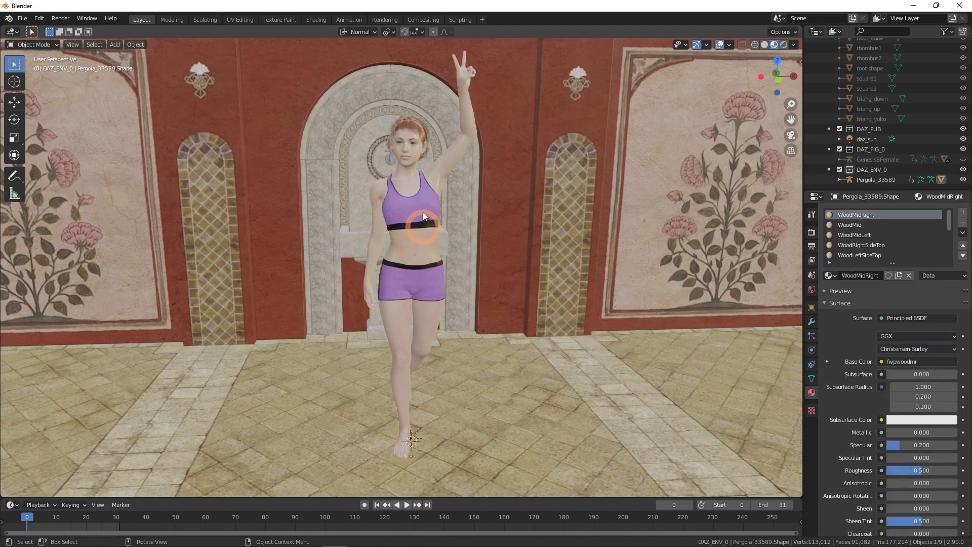
Select the Pergola and view the figure's upper body against the red pergola wall
{"action": "left_click", "coordinate": [421, 226]}
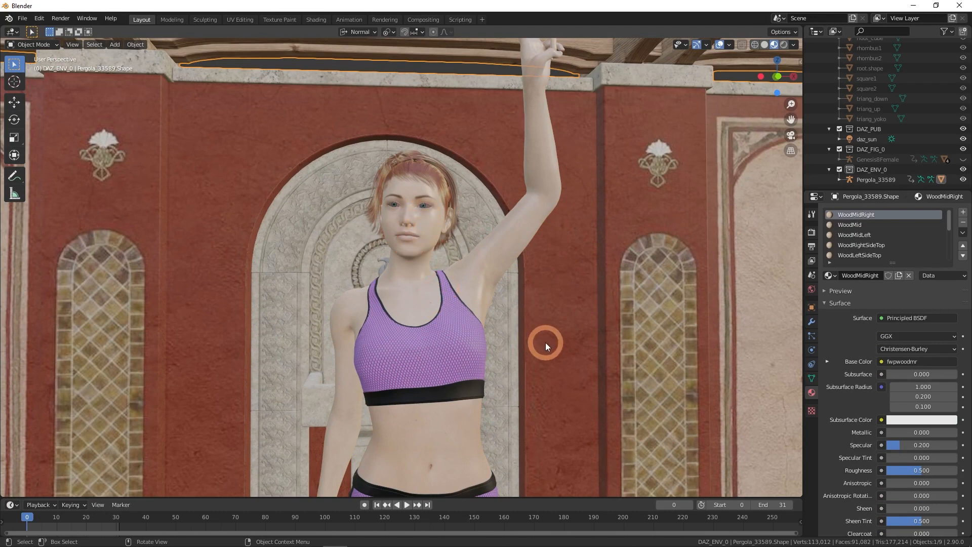
{"action": "mouse_move", "coordinate": [791, 44]}
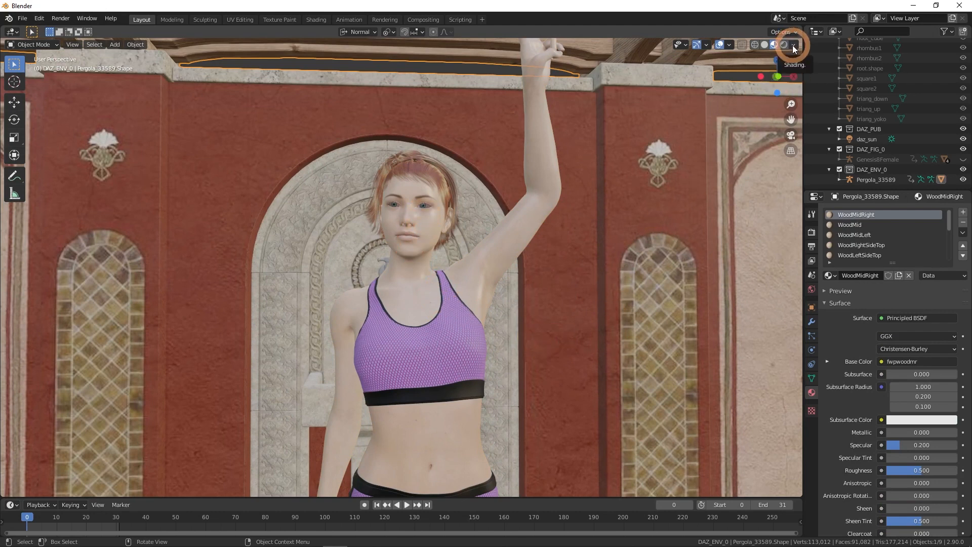
Choose a different preview lighting environment in the viewport shading options
{"action": "left_click", "coordinate": [792, 45]}
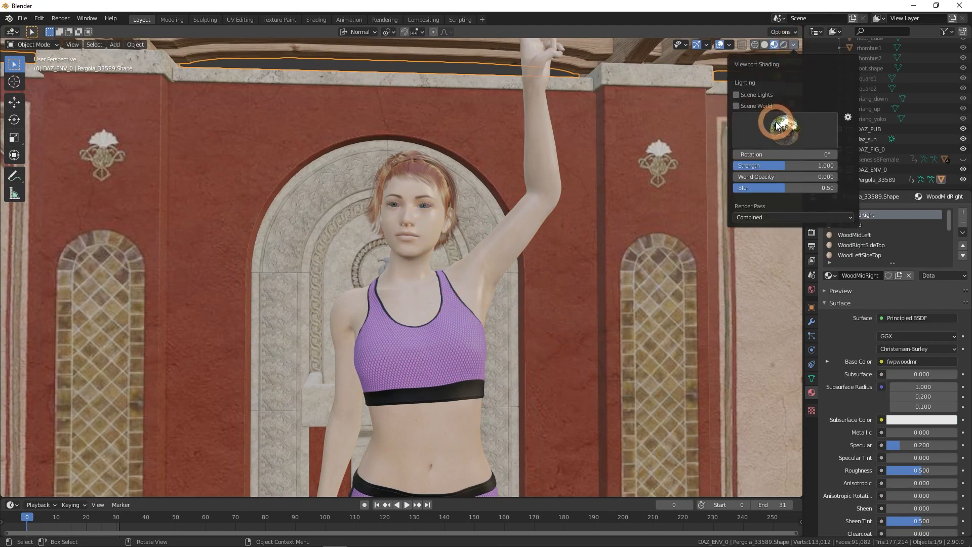
{"action": "left_click", "coordinate": [783, 128]}
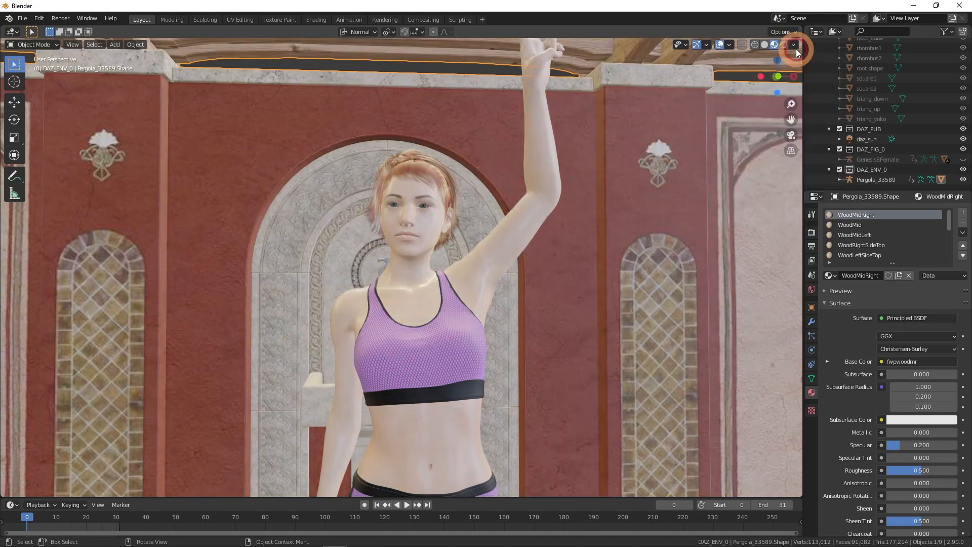
{"action": "left_click", "coordinate": [793, 43]}
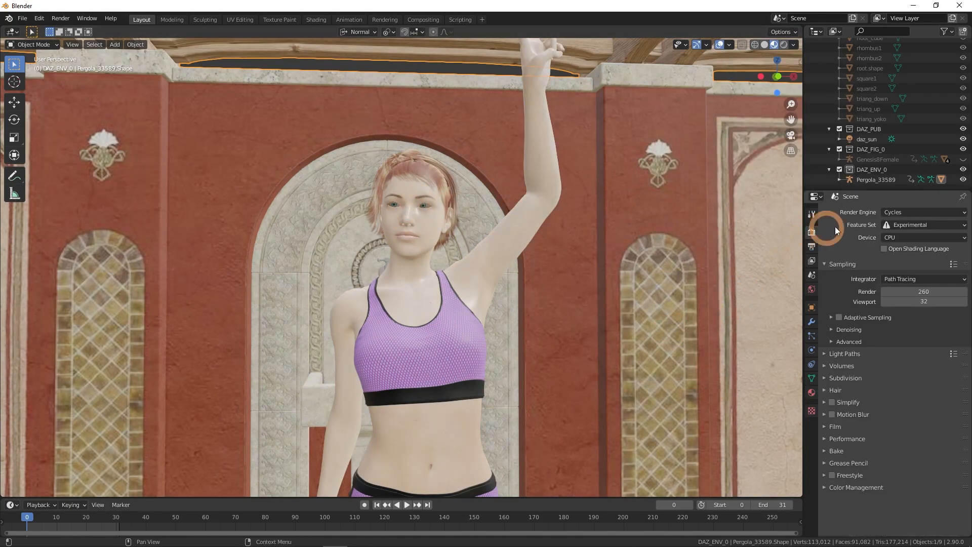
Set the render engine to Eevee with Ambient Occlusion and Screen Space Reflections enabled
{"action": "left_click", "coordinate": [922, 212]}
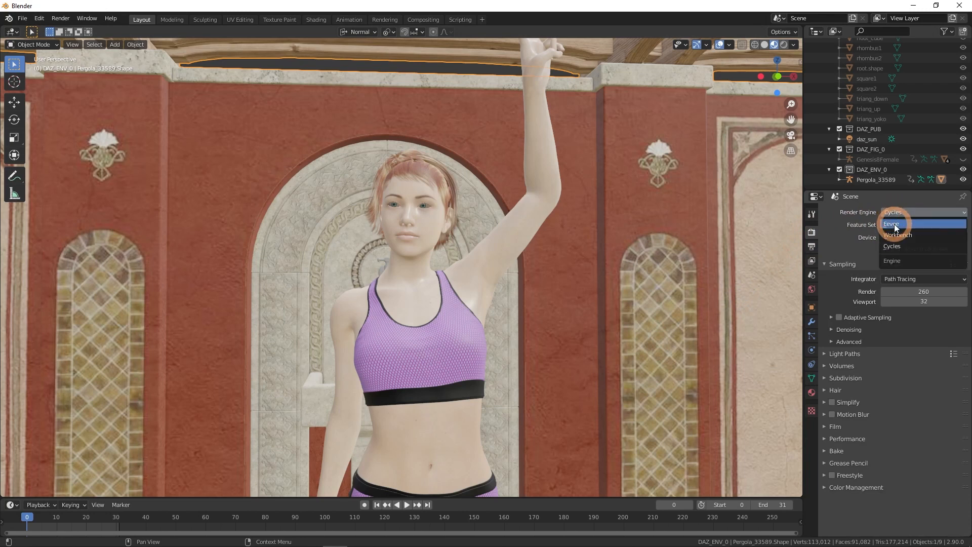
{"action": "left_click", "coordinate": [890, 223]}
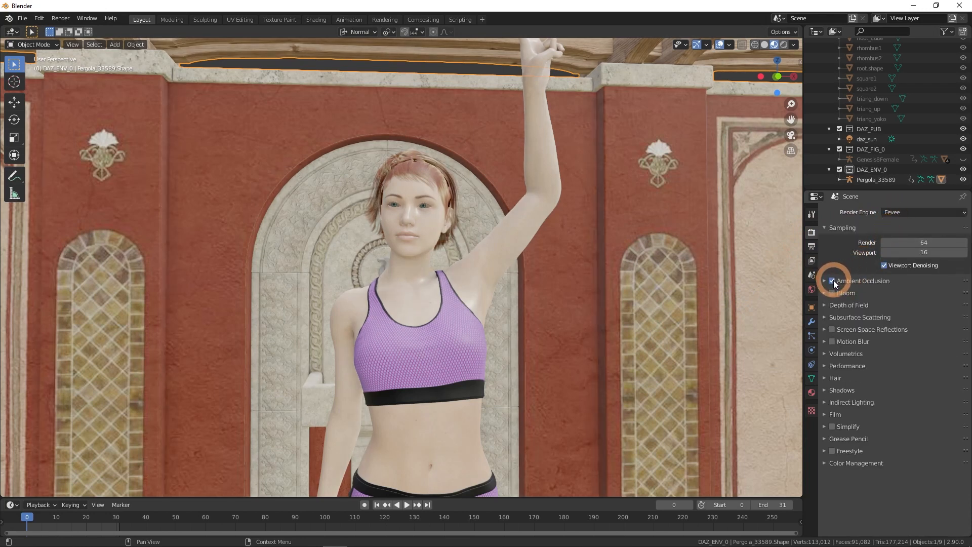
{"action": "left_click", "coordinate": [832, 281]}
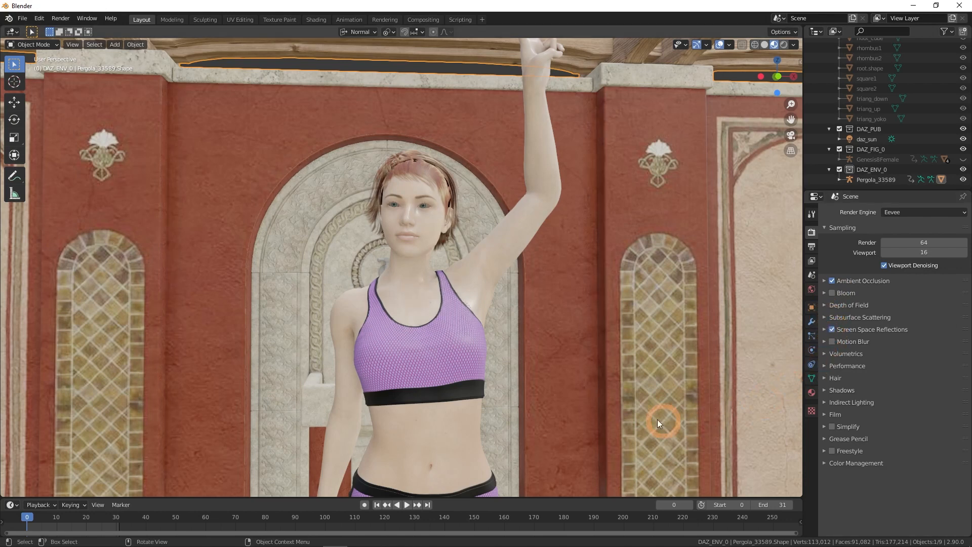
{"action": "mouse_move", "coordinate": [487, 282]}
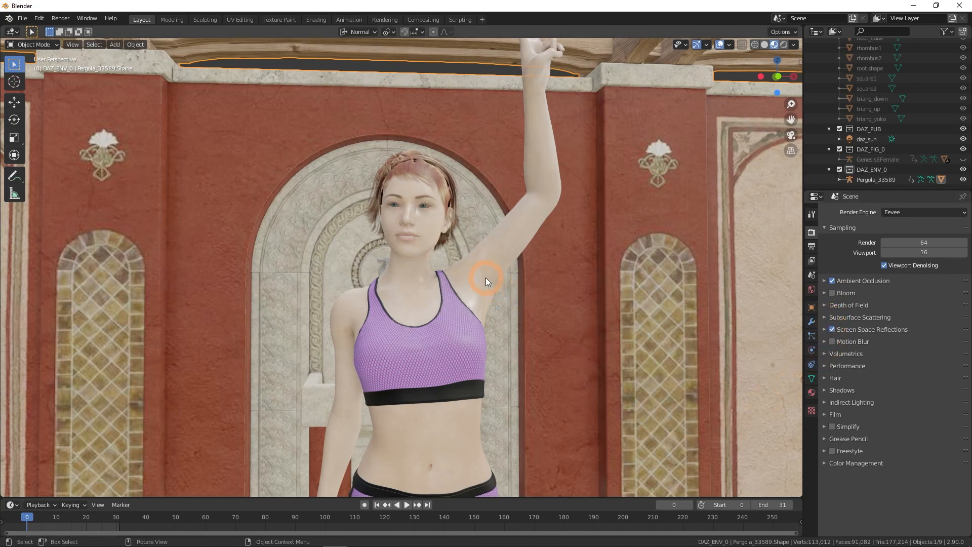
{"action": "left_click", "coordinate": [487, 280]}
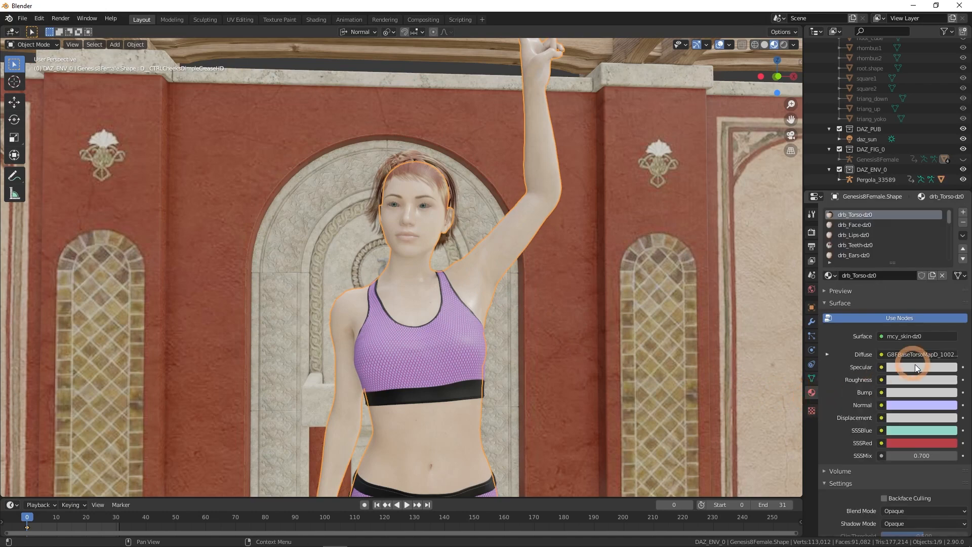
Select the hair, set the Hair material's blend mode and review the Strands and Base slots
{"action": "left_click", "coordinate": [412, 173]}
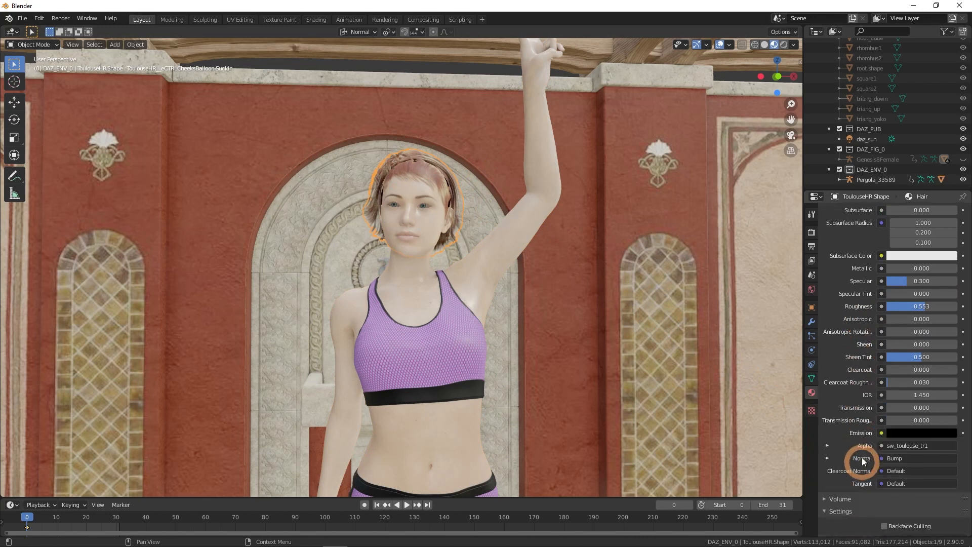
{"action": "scroll", "scroll_direction": "down", "scroll_amount": 3}
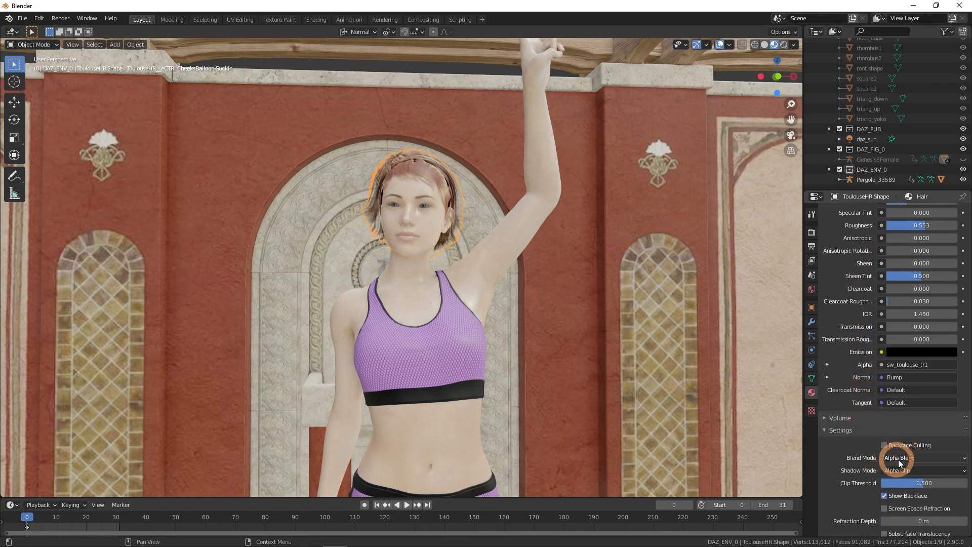
{"action": "left_click", "coordinate": [922, 458]}
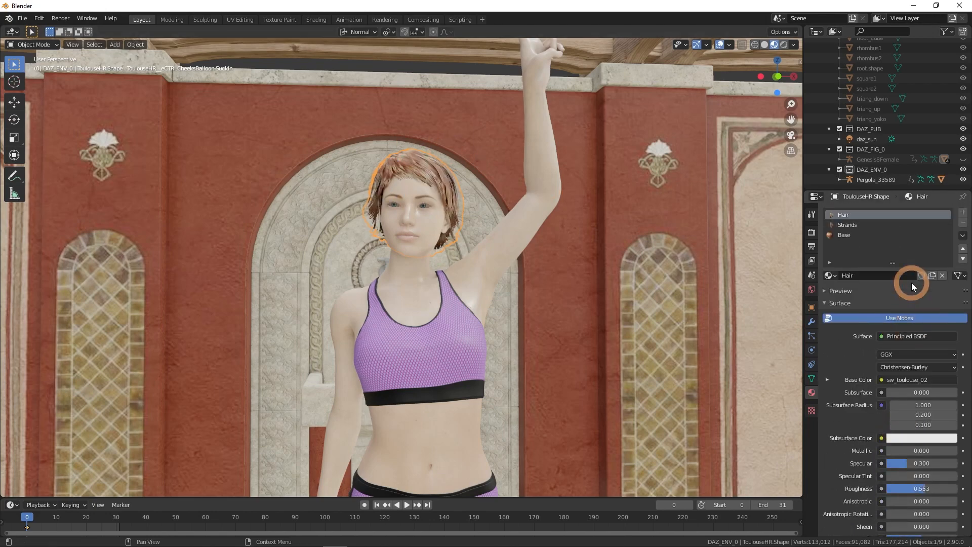
{"action": "left_click", "coordinate": [846, 225]}
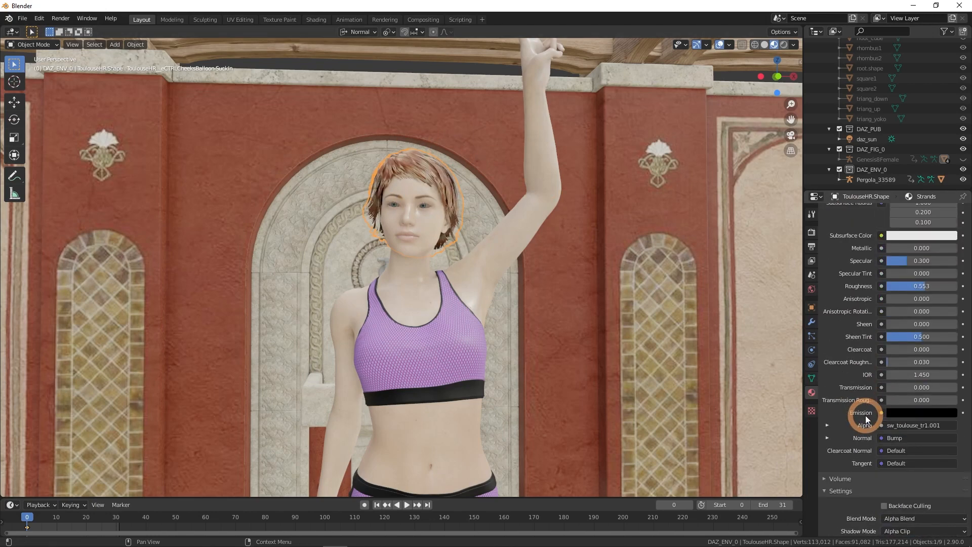
{"action": "left_click", "coordinate": [845, 234]}
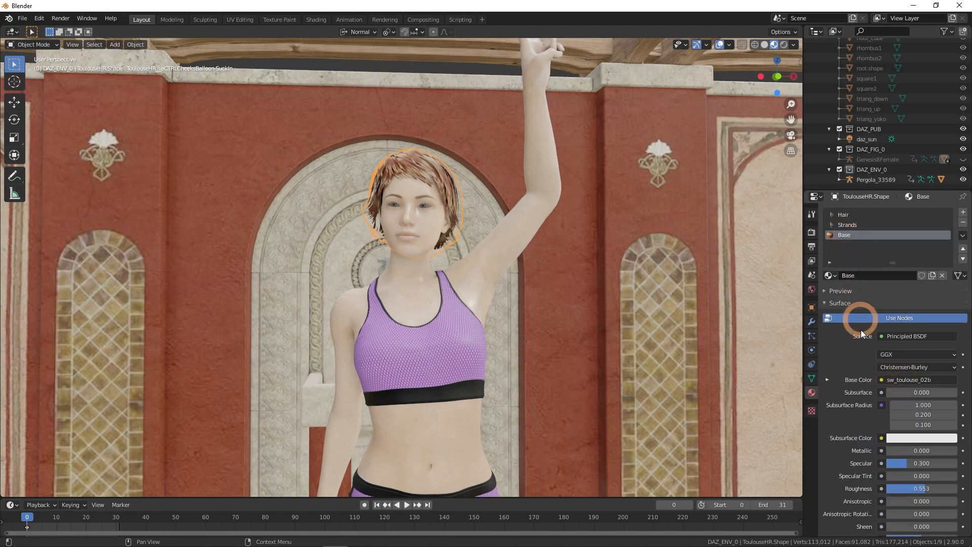
{"action": "scroll", "scroll_direction": "down", "scroll_amount": 3}
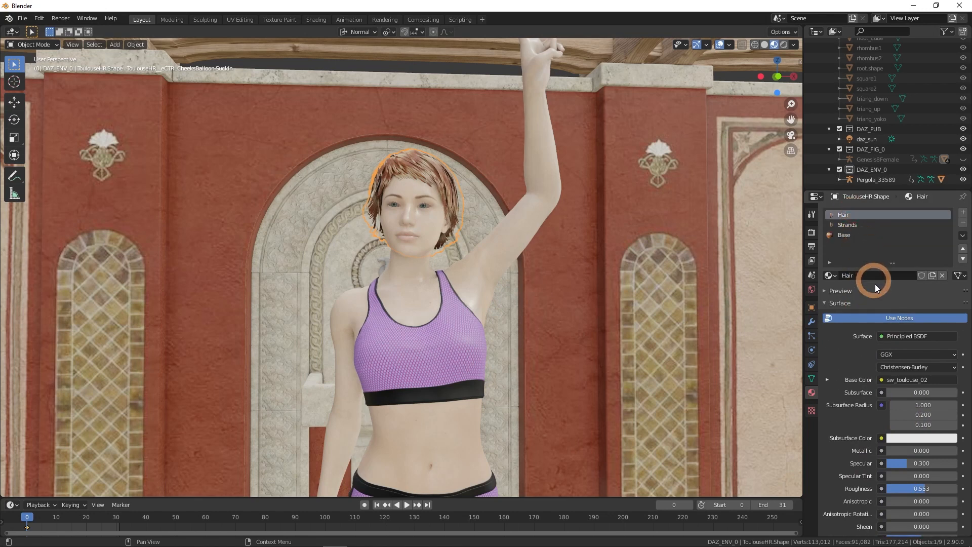
Raise roughness to about 0.9 on the Hair, Strands and Base materials, then select the sports bra
{"action": "left_click_drag", "start_coordinate": [923, 487], "coordinate": [911, 488]}
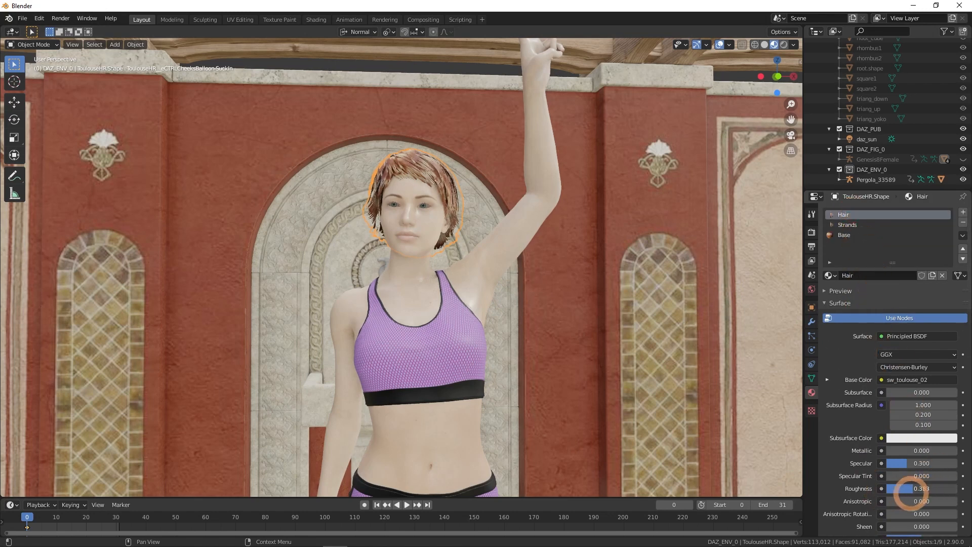
{"action": "left_click_drag", "start_coordinate": [920, 488], "coordinate": [940, 488]}
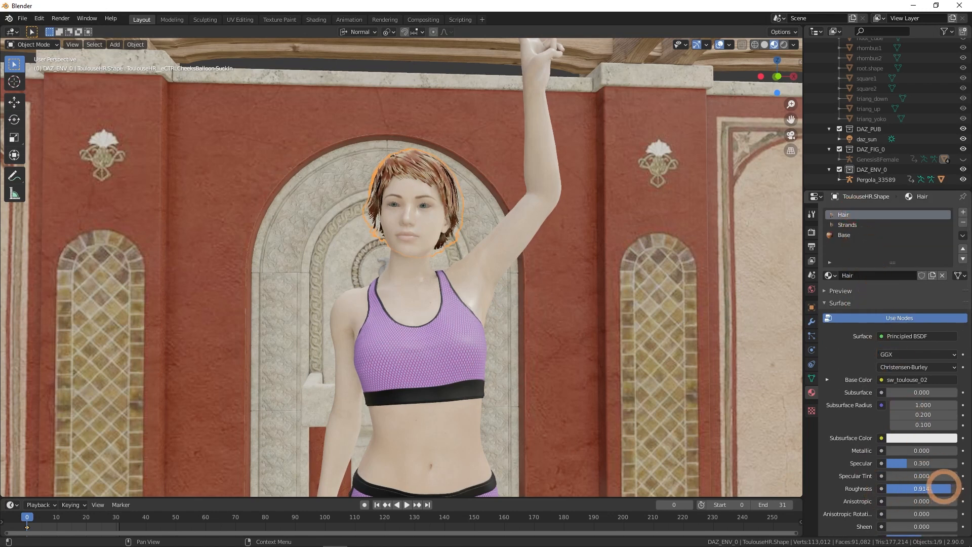
{"action": "left_click", "coordinate": [855, 224]}
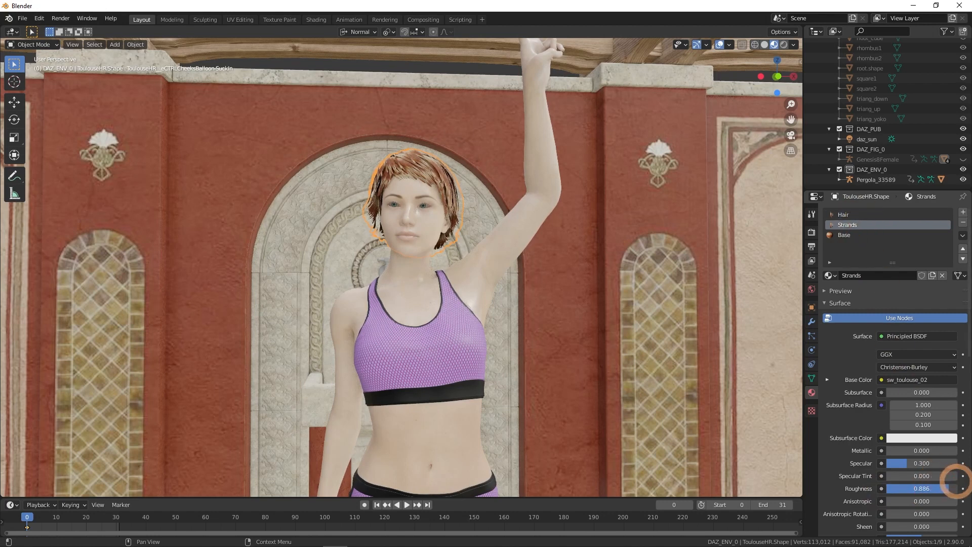
{"action": "left_click", "coordinate": [856, 234]}
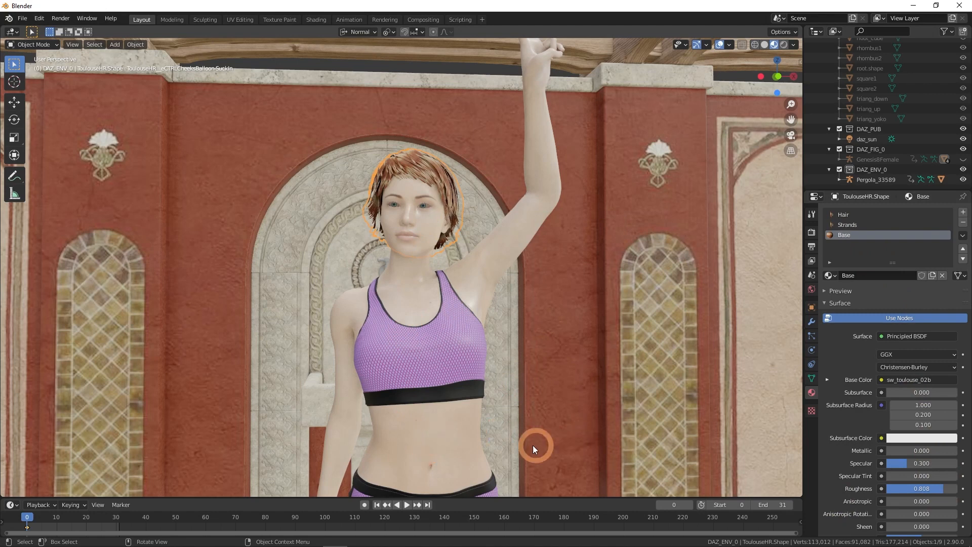
{"action": "left_click", "coordinate": [477, 484]}
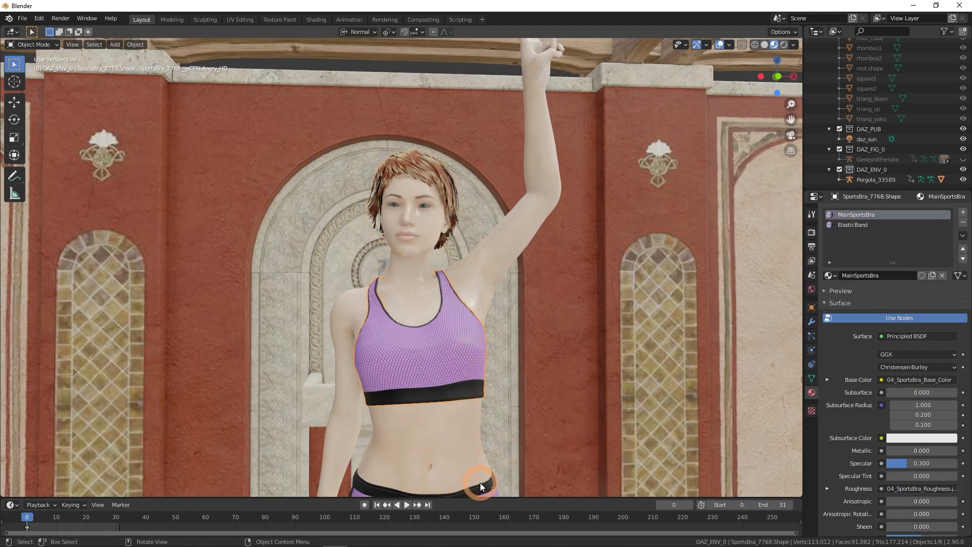
{"action": "mouse_move", "coordinate": [529, 444]}
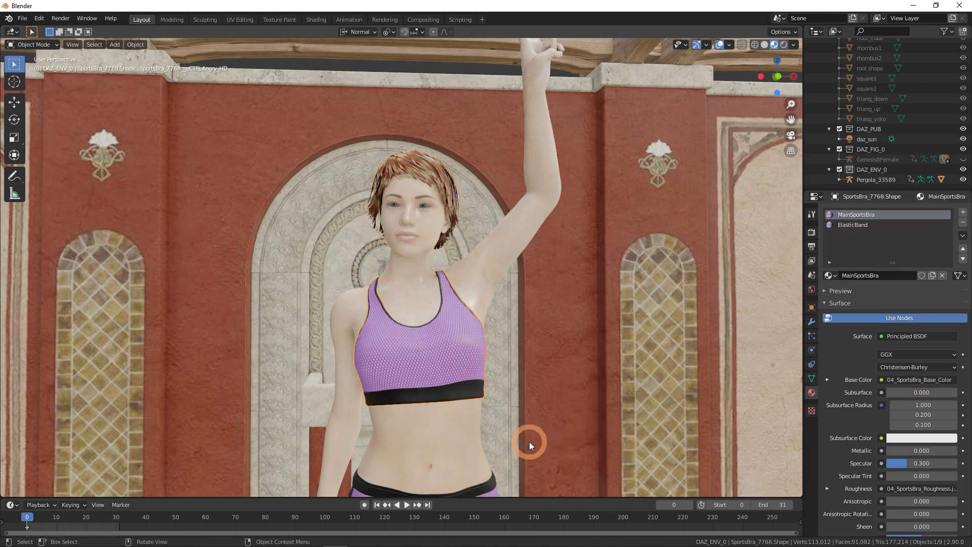
Select the pergola wall and change the render engine from Eevee to Cycles
{"action": "left_click", "coordinate": [432, 465]}
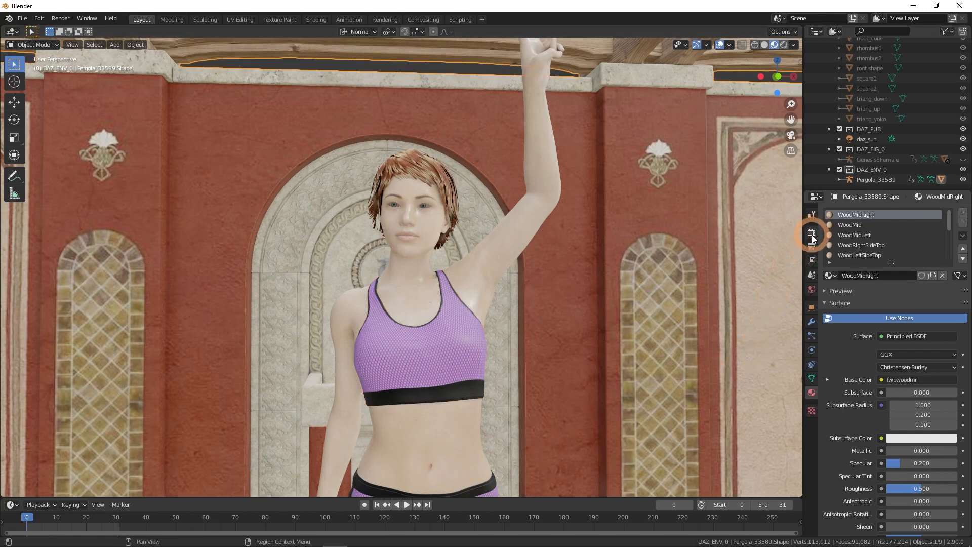
{"action": "left_click", "coordinate": [811, 213]}
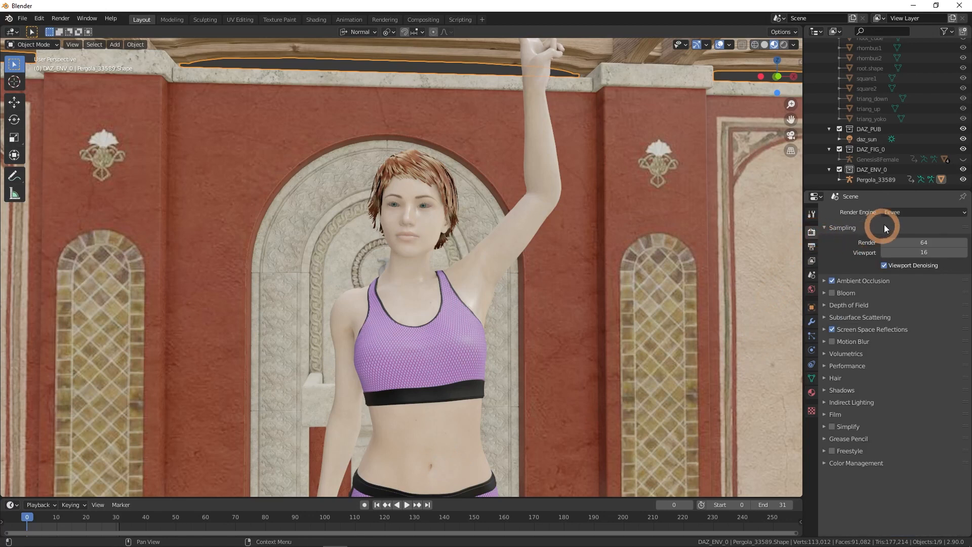
{"action": "left_click", "coordinate": [921, 211]}
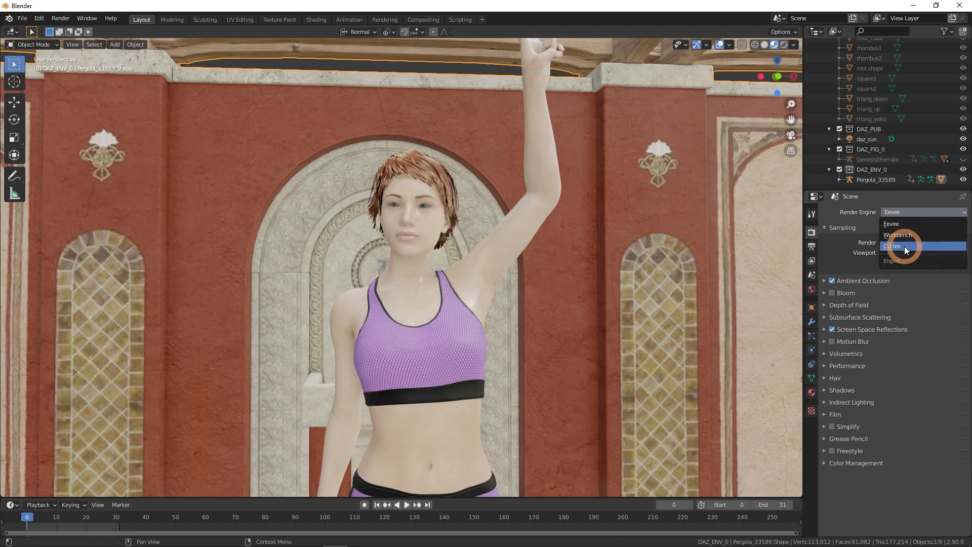
{"action": "left_click", "coordinate": [893, 246]}
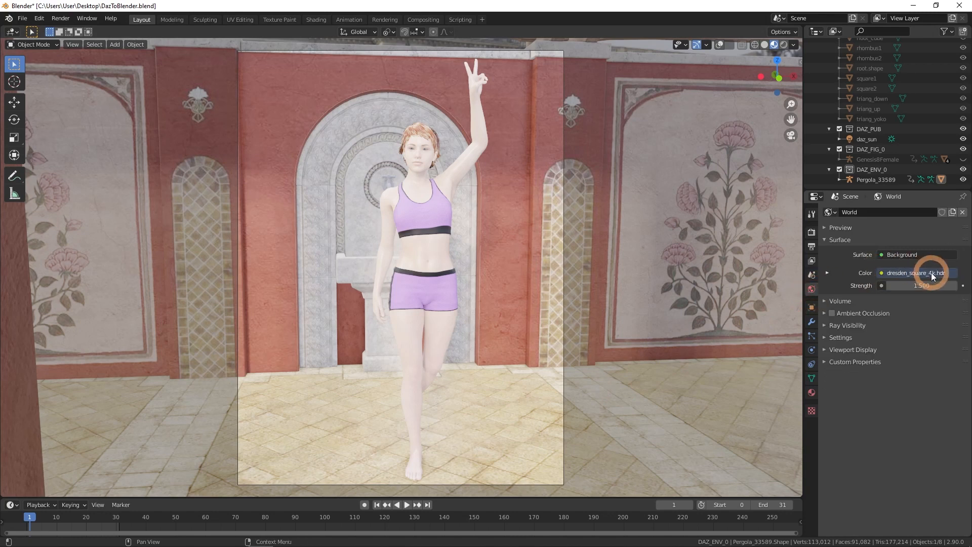
{"action": "mouse_move", "coordinate": [878, 286]}
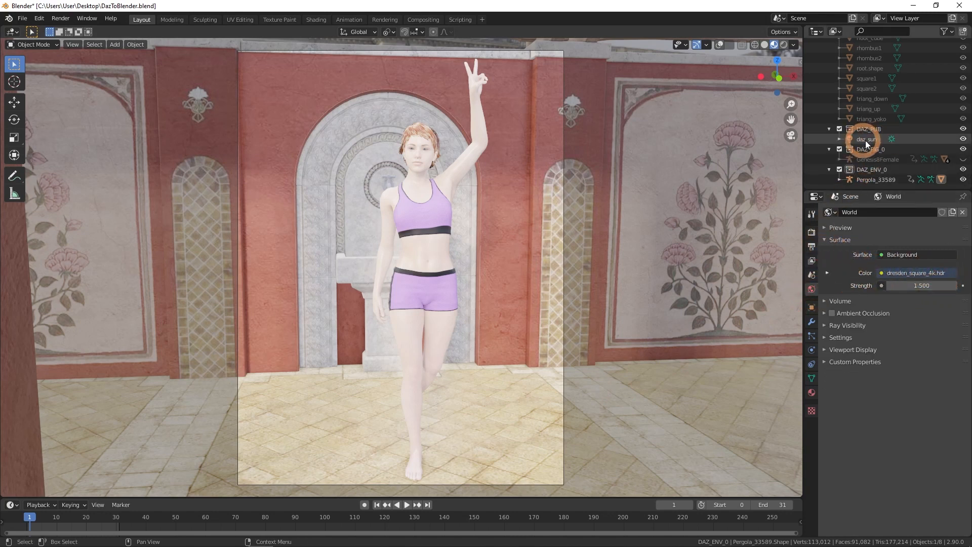
Show the Cycles settings confirming GPU Compute, 500 render samples and 32 viewport samples
{"action": "left_click", "coordinate": [810, 234]}
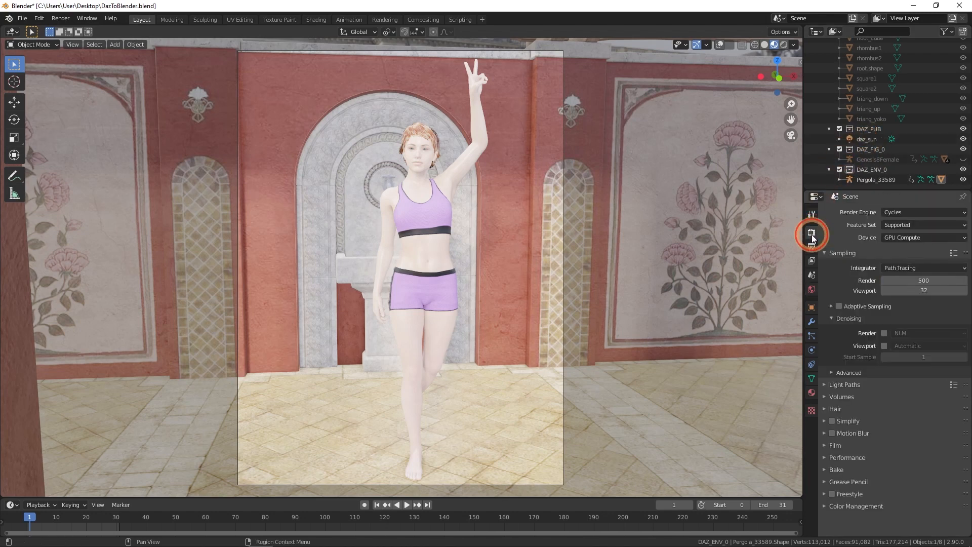
{"action": "mouse_move", "coordinate": [748, 318]}
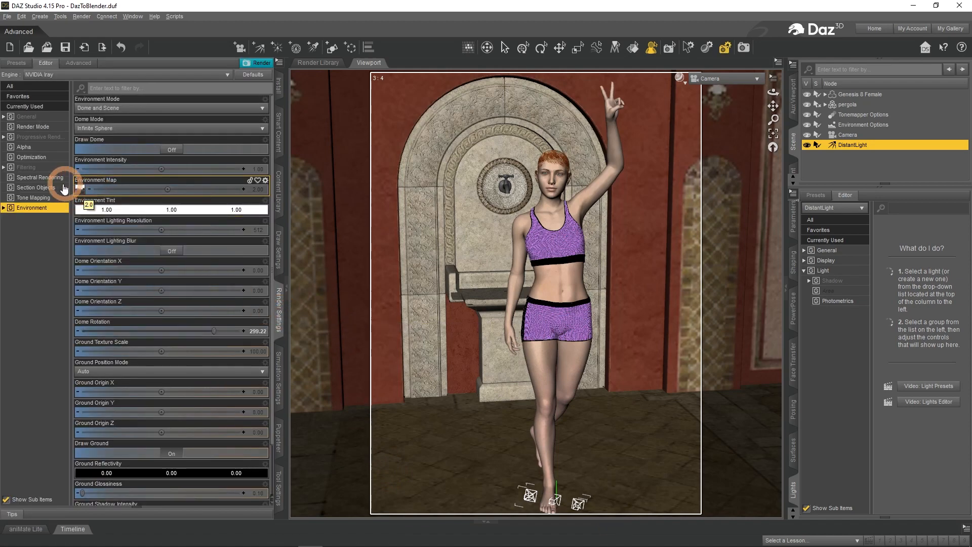
Review the Iray Progressive Rendering group's Max Samples setting
{"action": "left_click", "coordinate": [26, 167]}
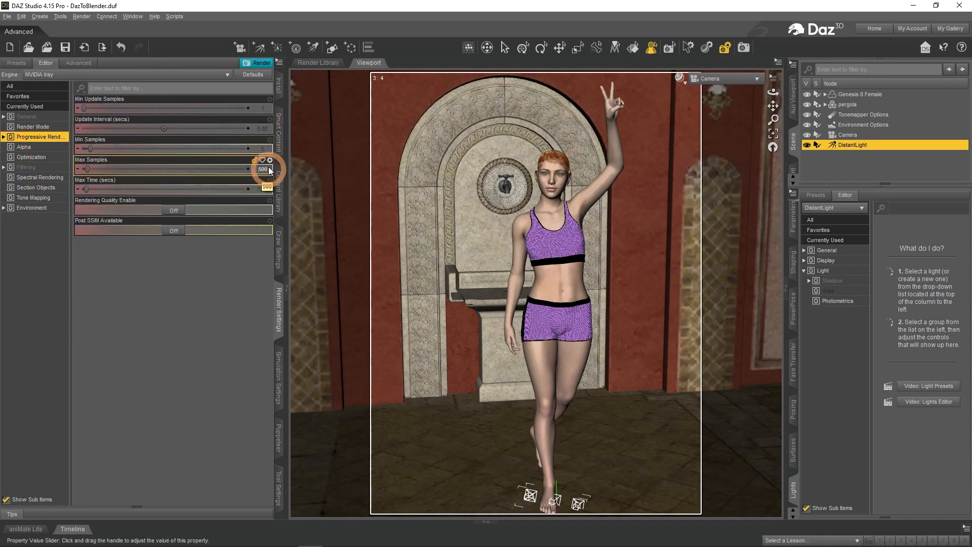
{"action": "left_click", "coordinate": [255, 59]}
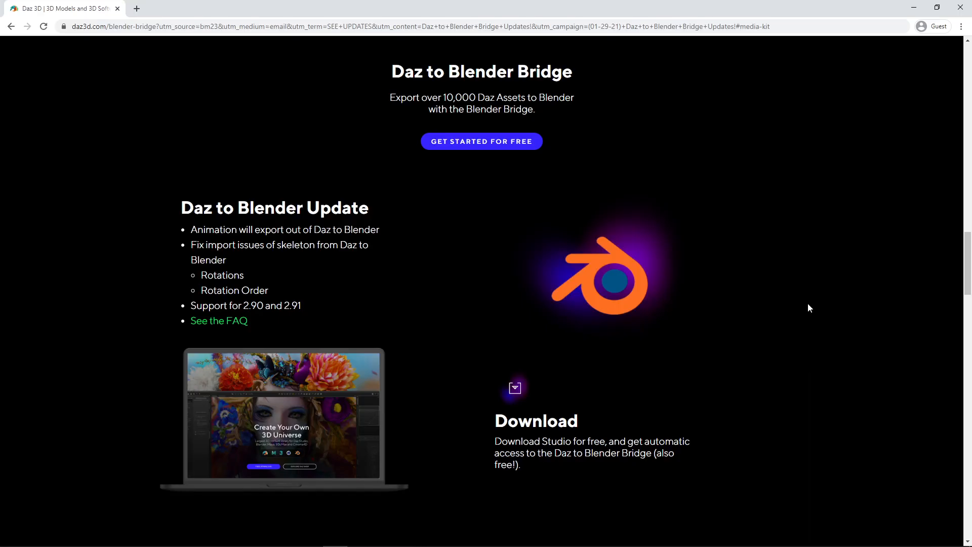
Scroll the Daz to Blender Bridge page down to its FAQ section
{"action": "scroll", "scroll_direction": "down", "scroll_amount": 3}
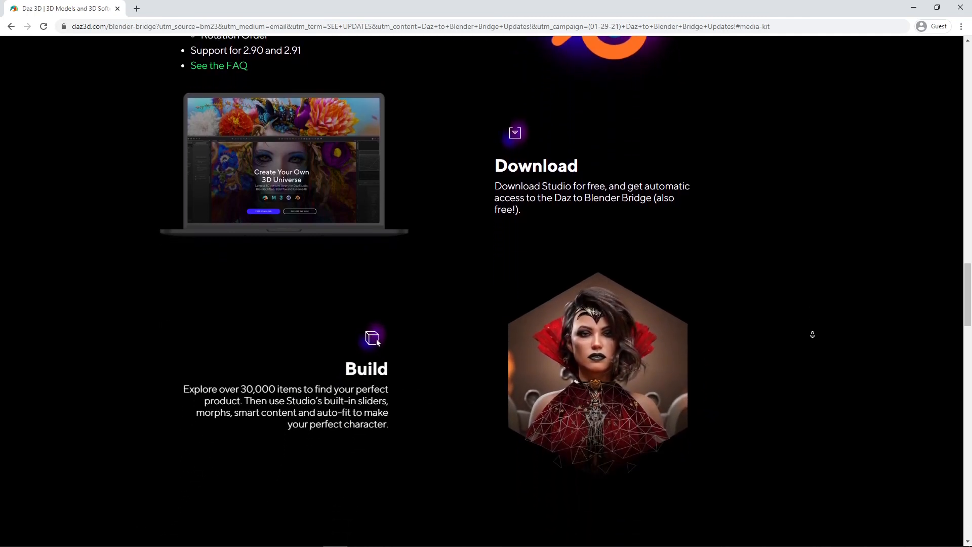
{"action": "scroll", "scroll_direction": "down", "scroll_amount": 3}
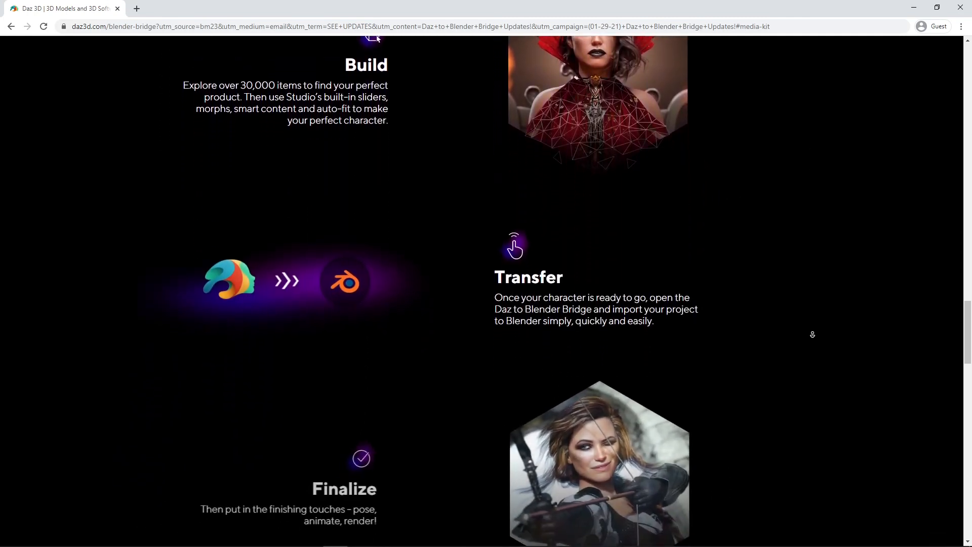
{"action": "scroll", "scroll_direction": "down", "scroll_amount": 3}
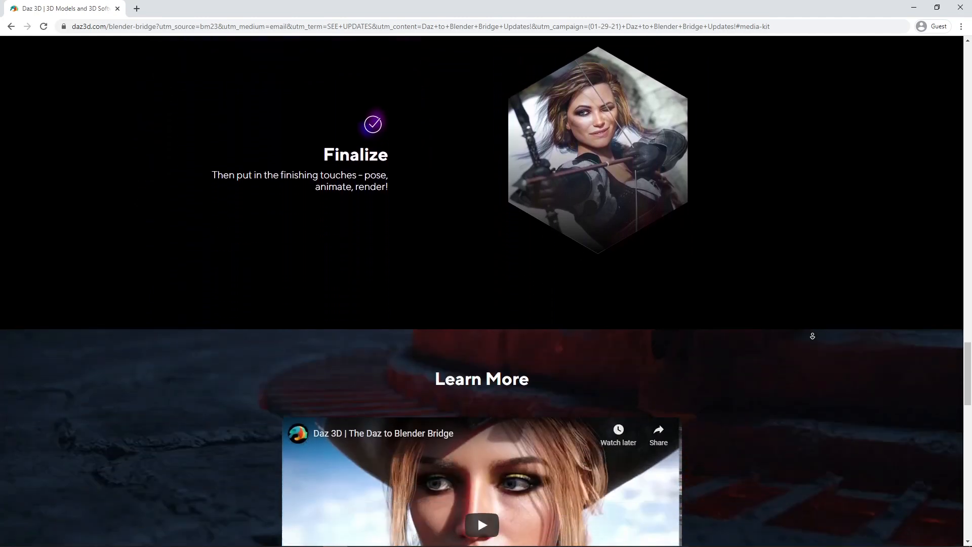
{"action": "scroll", "scroll_direction": "down", "scroll_amount": 3}
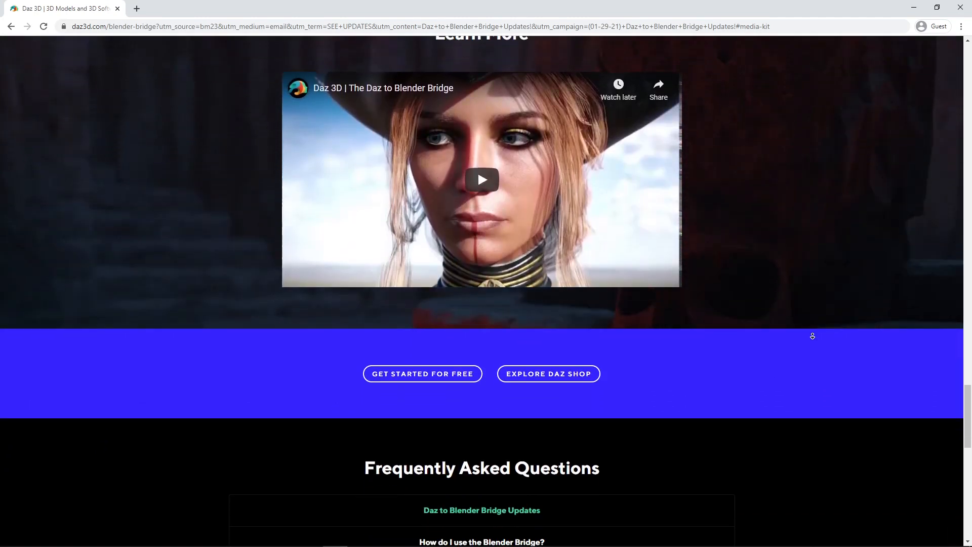
{"action": "scroll", "scroll_direction": "down", "scroll_amount": 3}
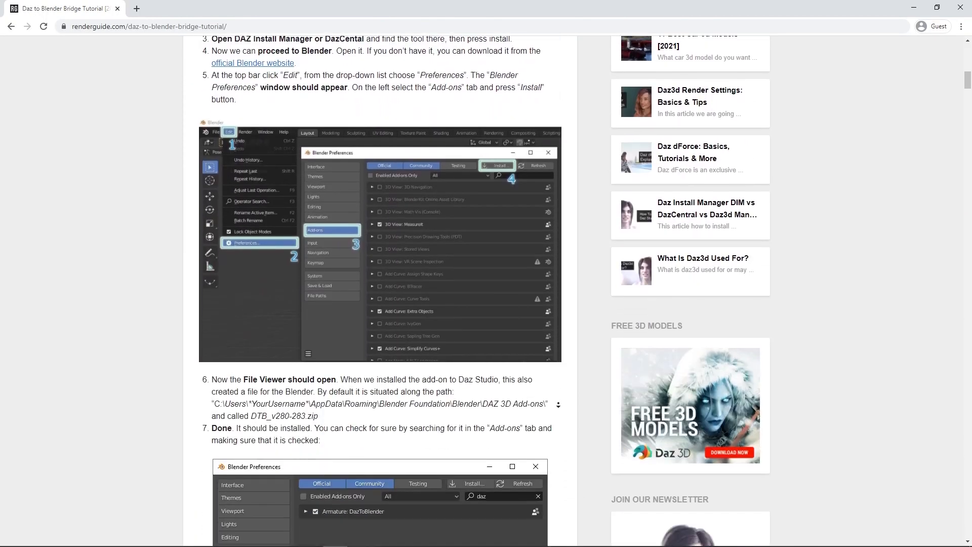
Scroll through the RenderGuide Blender and Daz3d tutorial listings to the pagination at the bottom
{"action": "scroll", "scroll_direction": "down", "scroll_amount": 3}
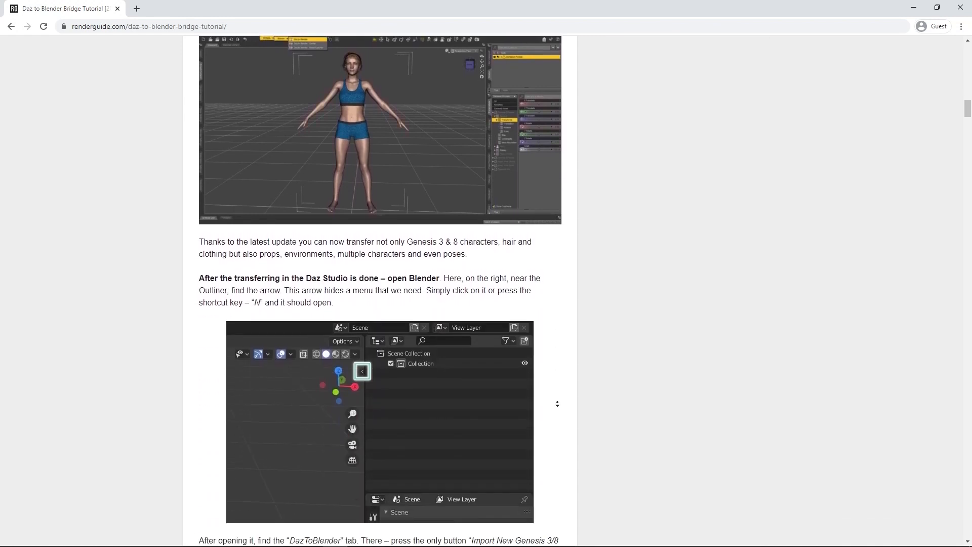
{"action": "scroll", "scroll_direction": "down", "scroll_amount": 3}
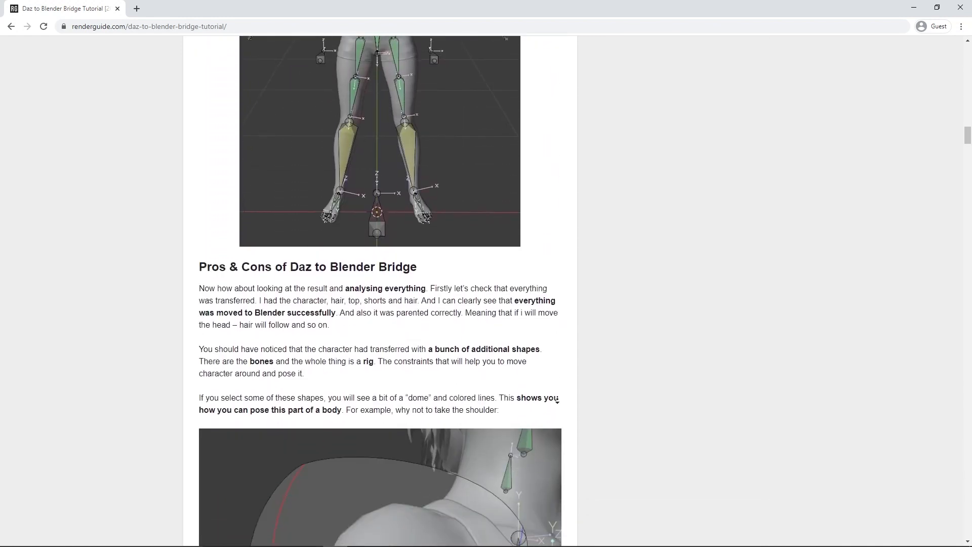
{"action": "scroll", "scroll_direction": "down", "scroll_amount": 3}
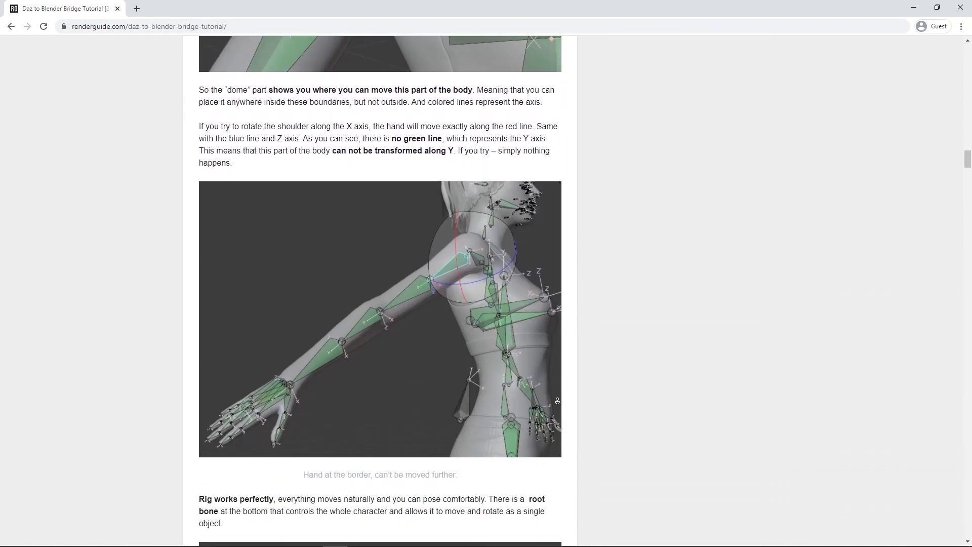
{"action": "scroll", "scroll_direction": "down", "scroll_amount": 3}
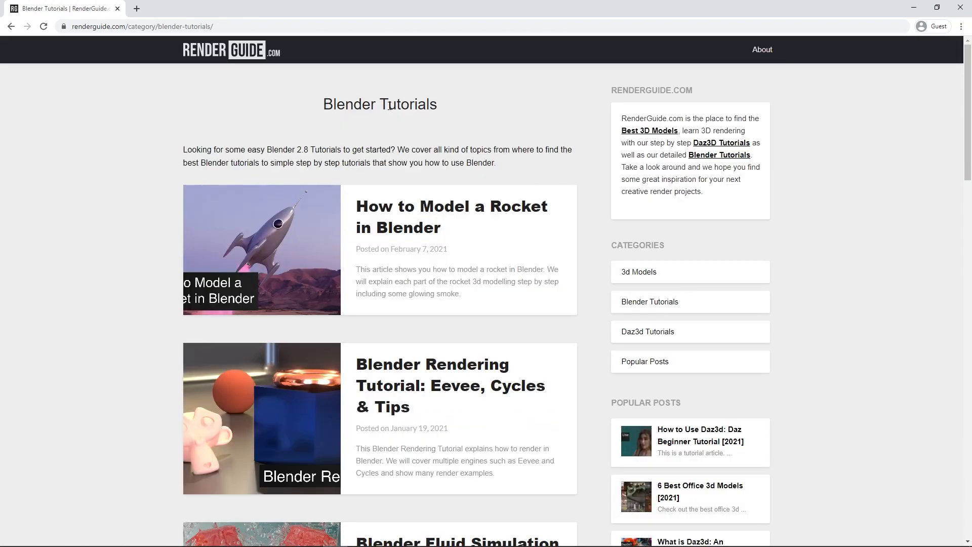
{"action": "mouse_move", "coordinate": [796, 252]}
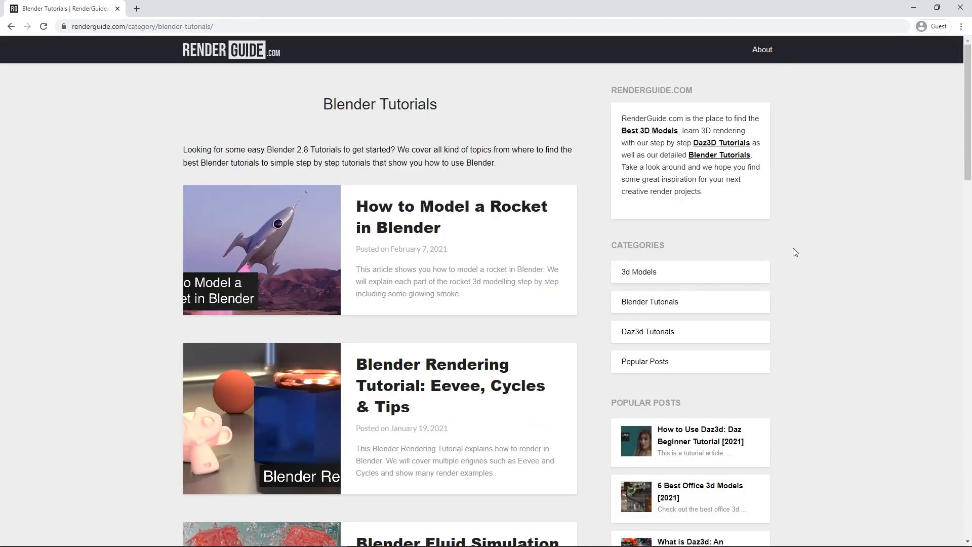
{"action": "scroll", "scroll_direction": "down", "scroll_amount": 3}
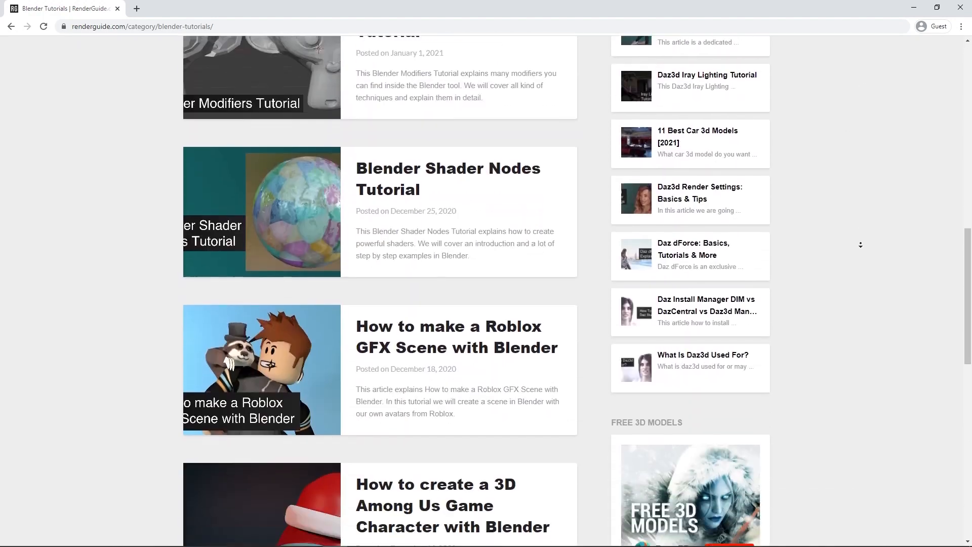
{"action": "scroll", "scroll_direction": "down", "scroll_amount": 3}
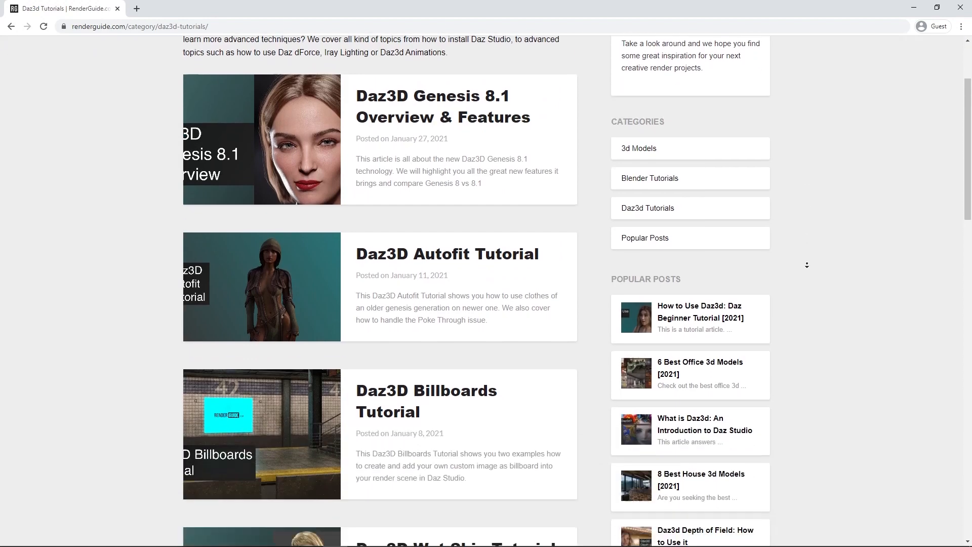
{"action": "scroll", "scroll_direction": "down", "scroll_amount": 3}
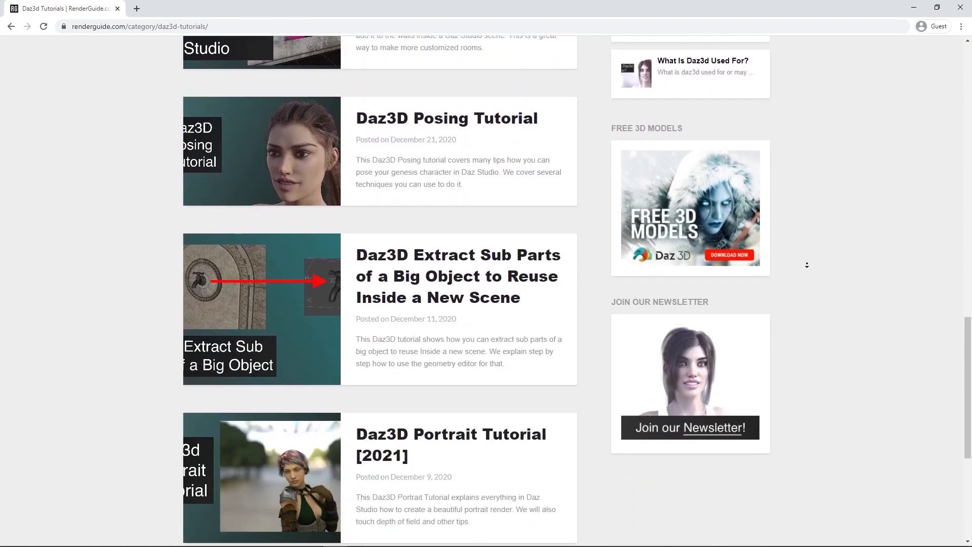
{"action": "scroll", "scroll_direction": "down", "scroll_amount": 3}
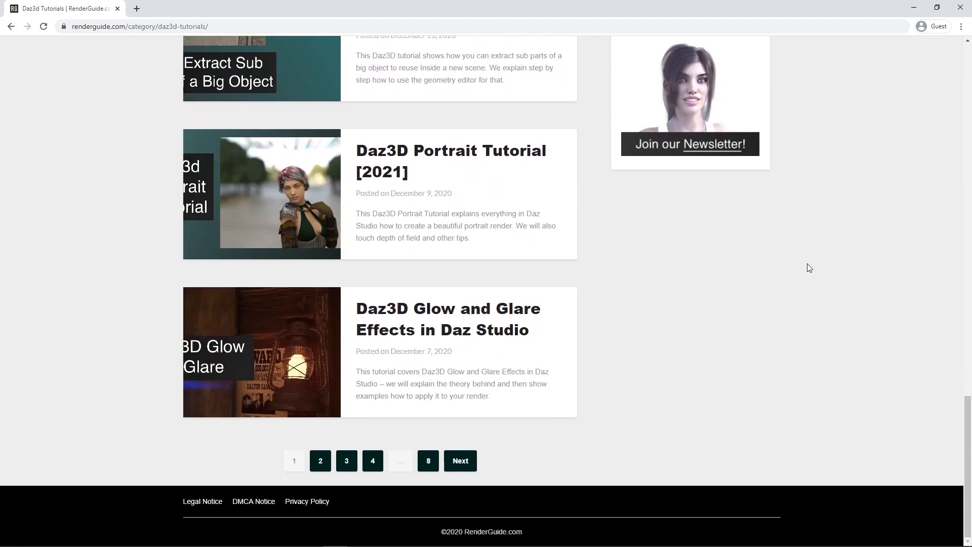